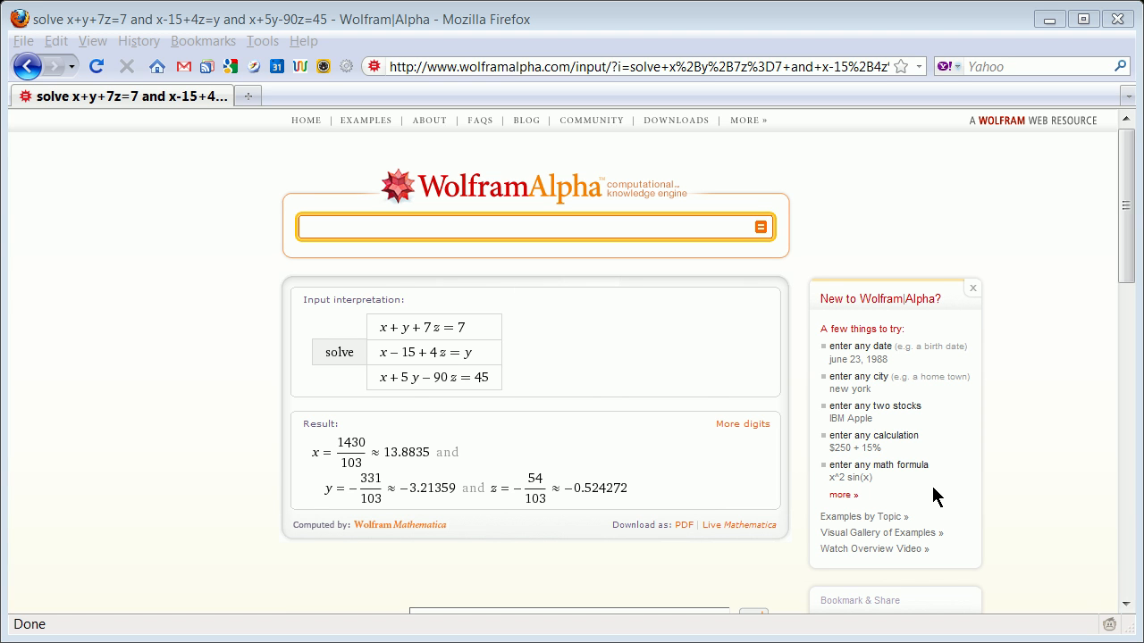
pyautogui.moveTo(518, 397)
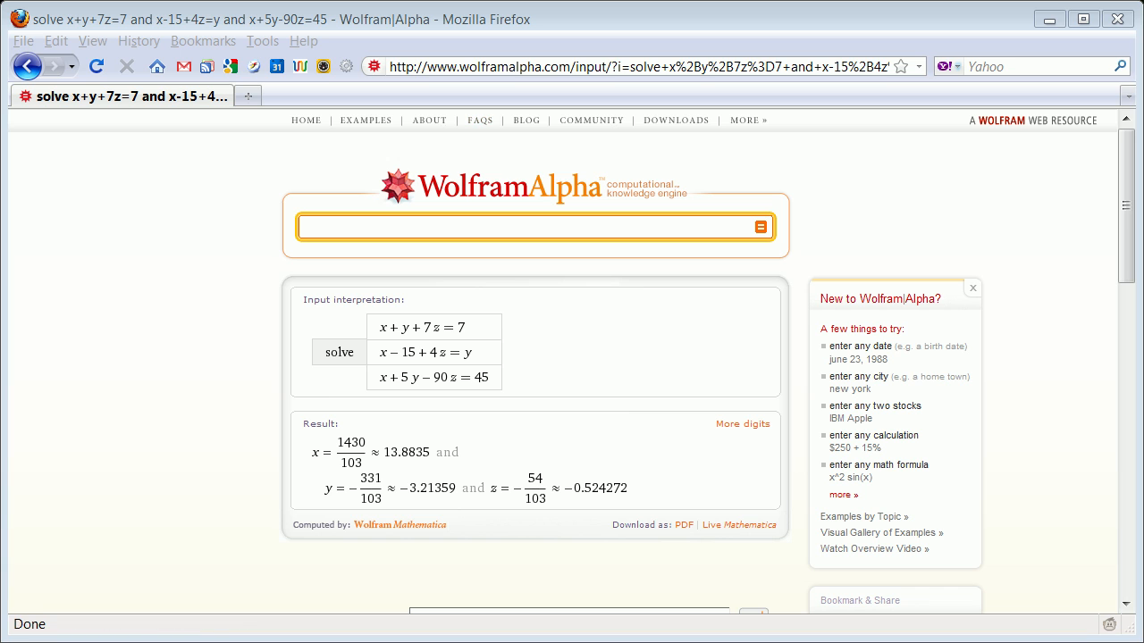
pyautogui.moveTo(549, 237)
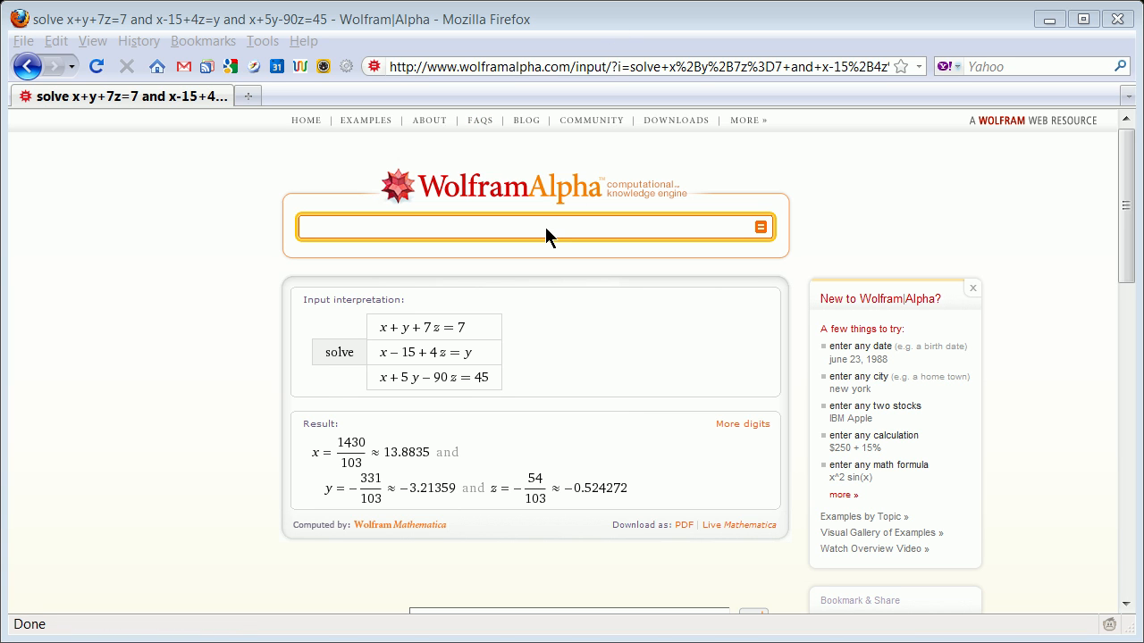
pyautogui.moveTo(534, 250)
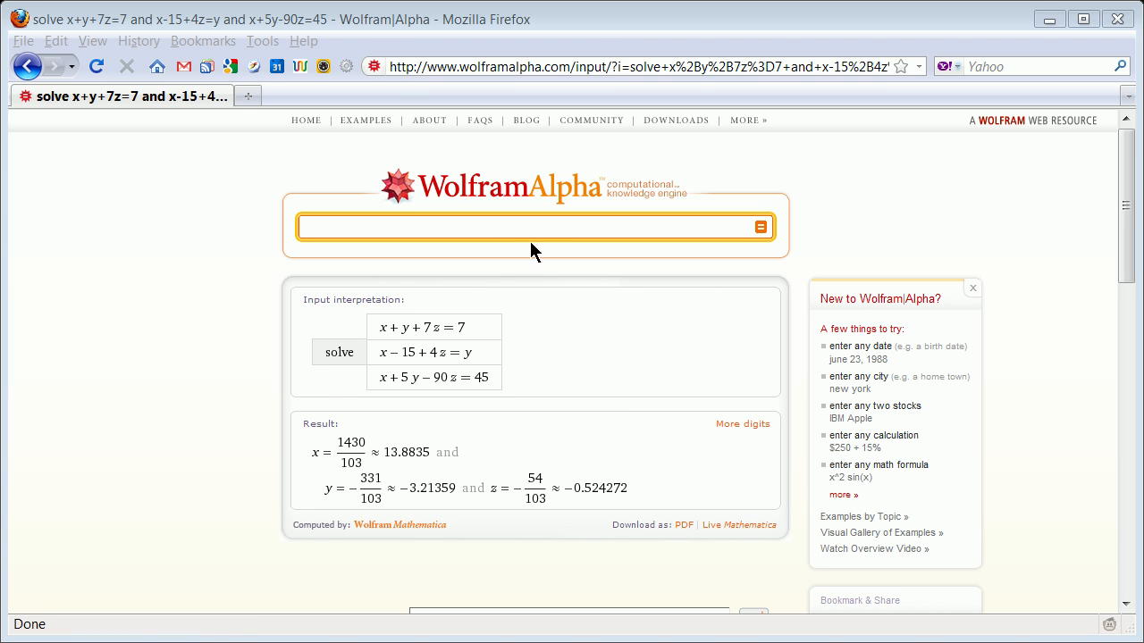
pyautogui.moveTo(654, 351)
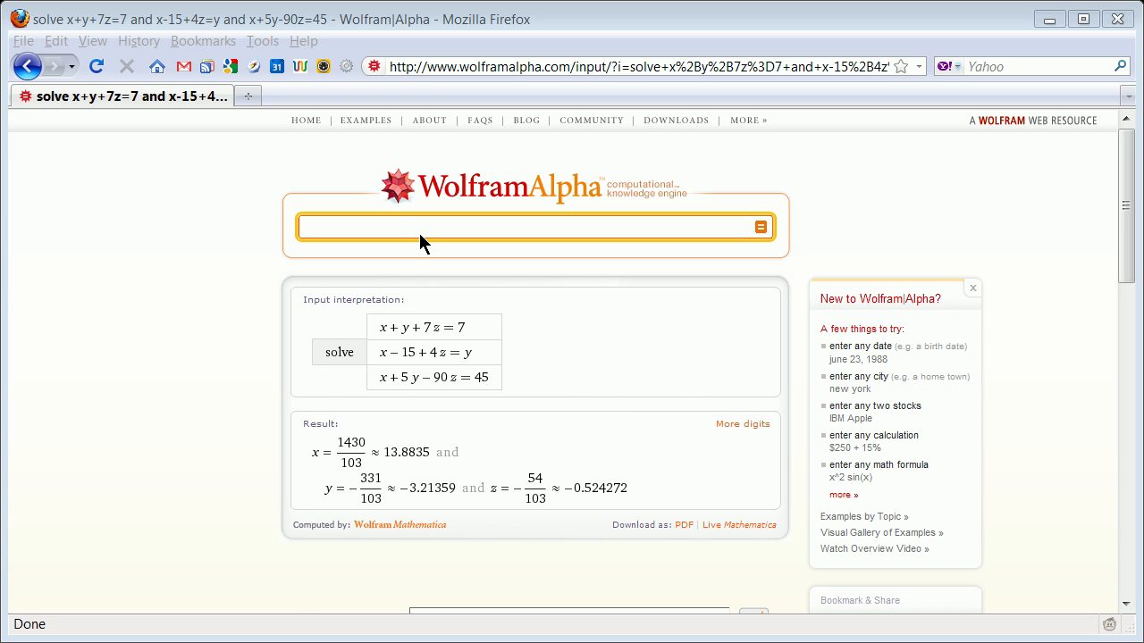
pyautogui.moveTo(402, 249)
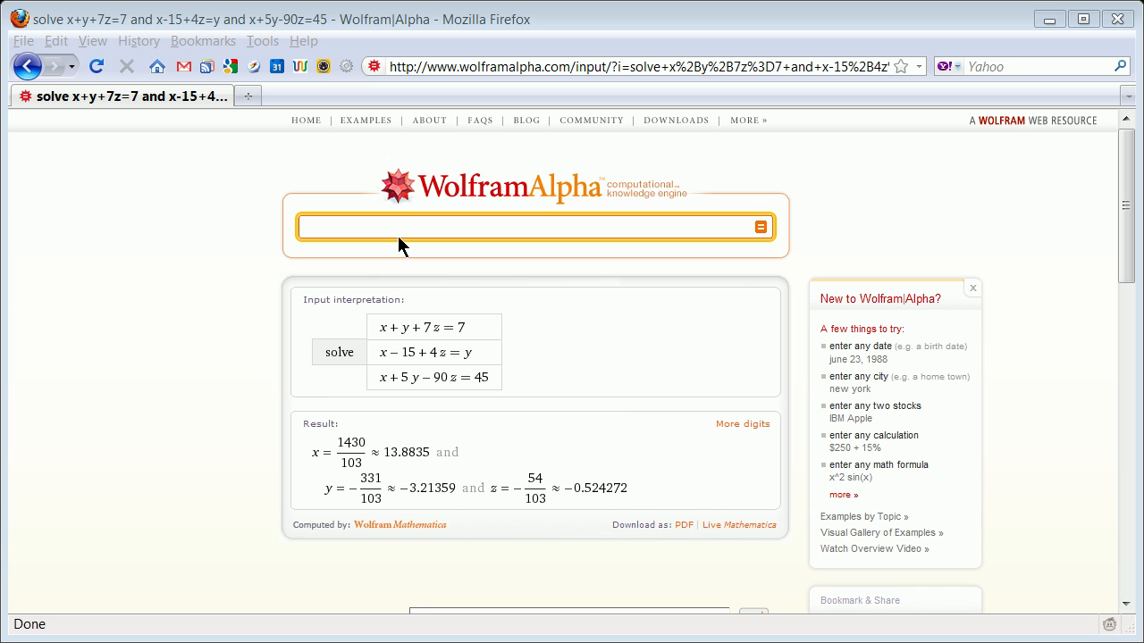
# Enter the query 'solve 3x+15y=47 and 9x-45y=93' in the input box without submitting
pyautogui.click(395, 227)
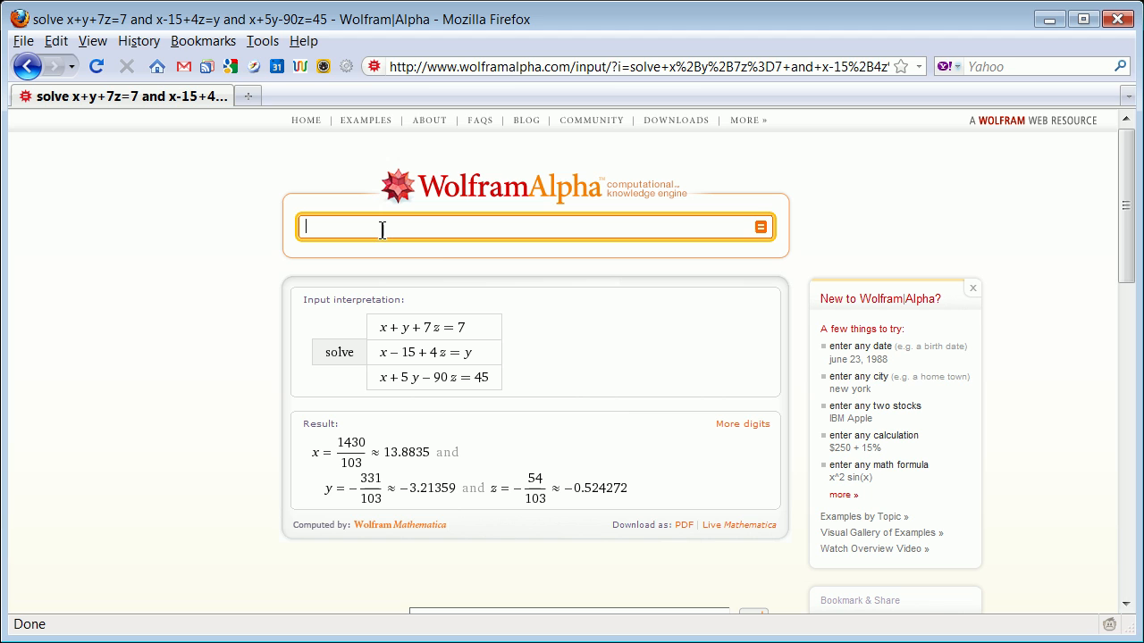
pyautogui.moveTo(438, 254)
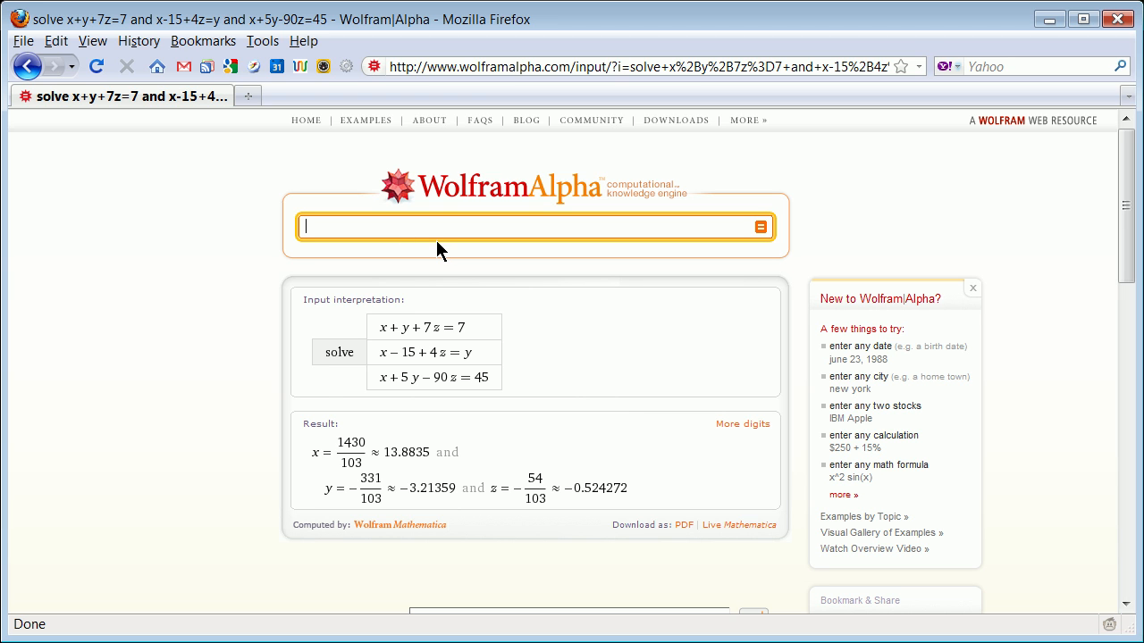
pyautogui.moveTo(440, 272)
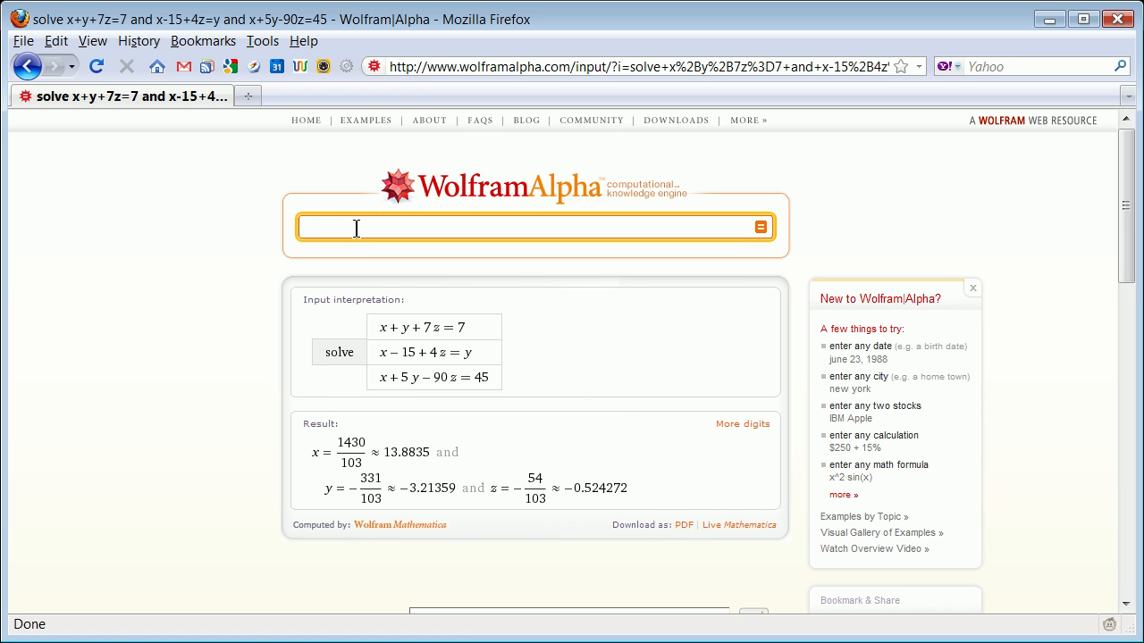
pyautogui.write('solve')
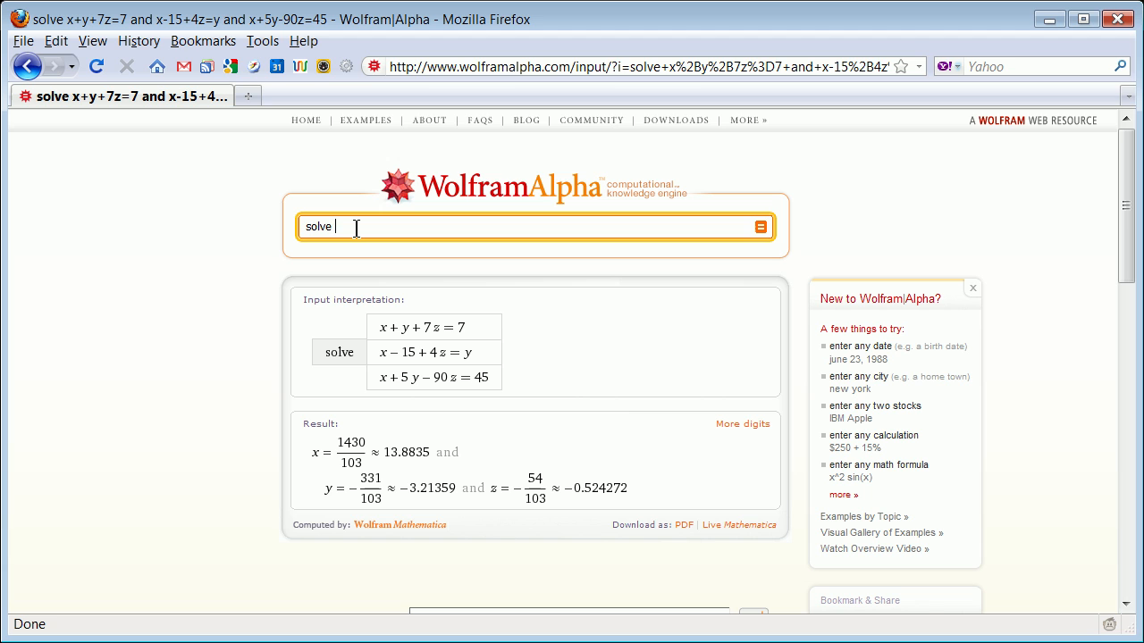
pyautogui.write('3x+')
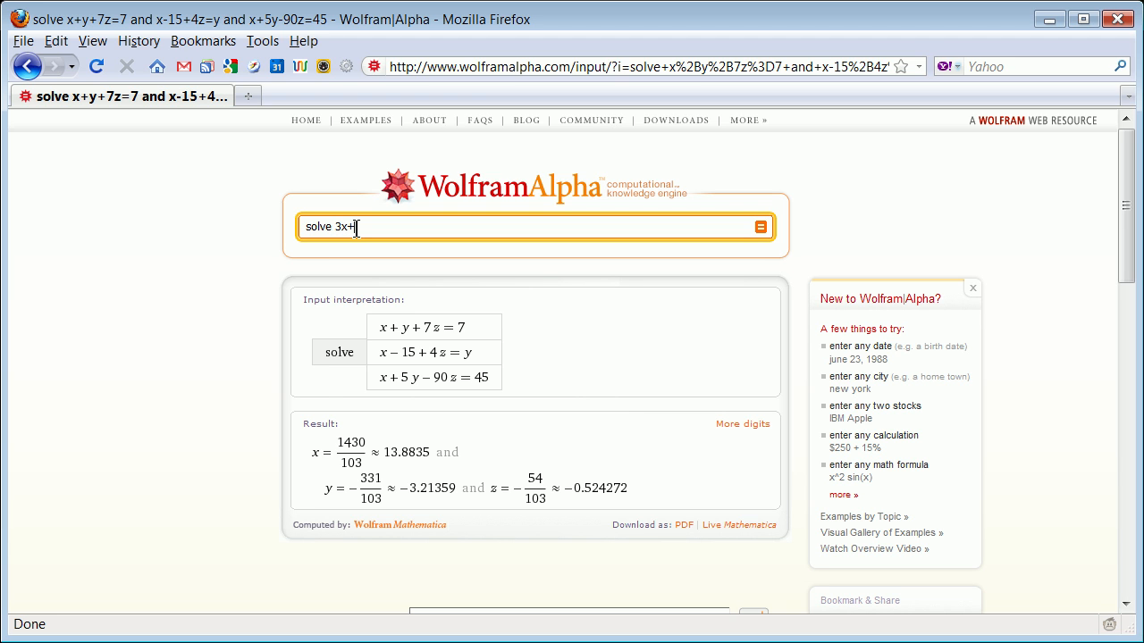
pyautogui.write('5y')
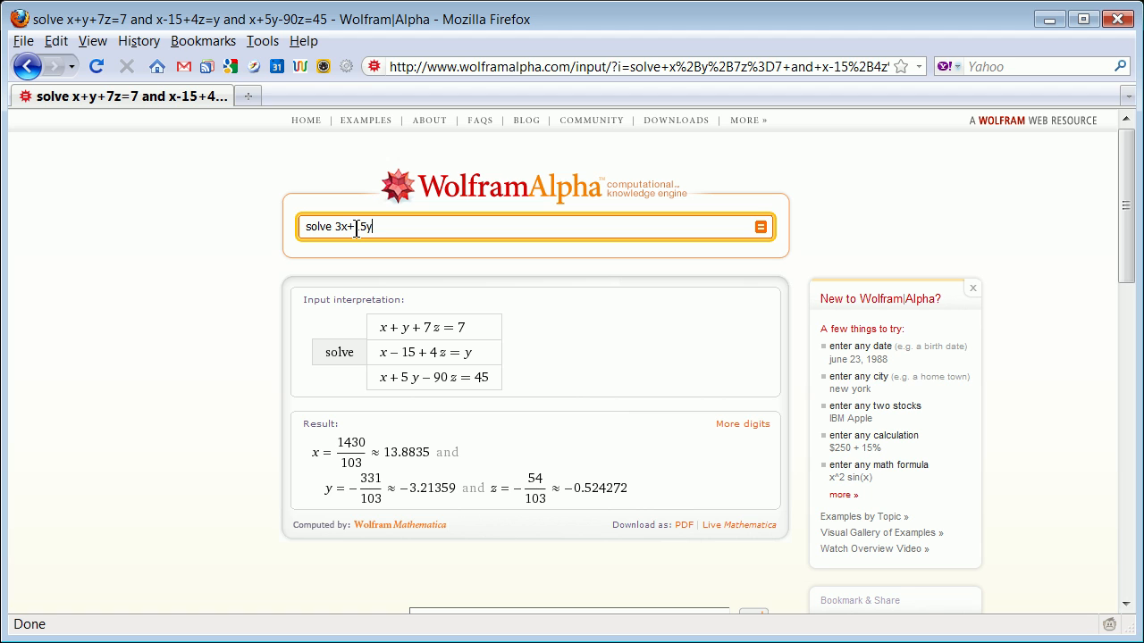
pyautogui.write('=')
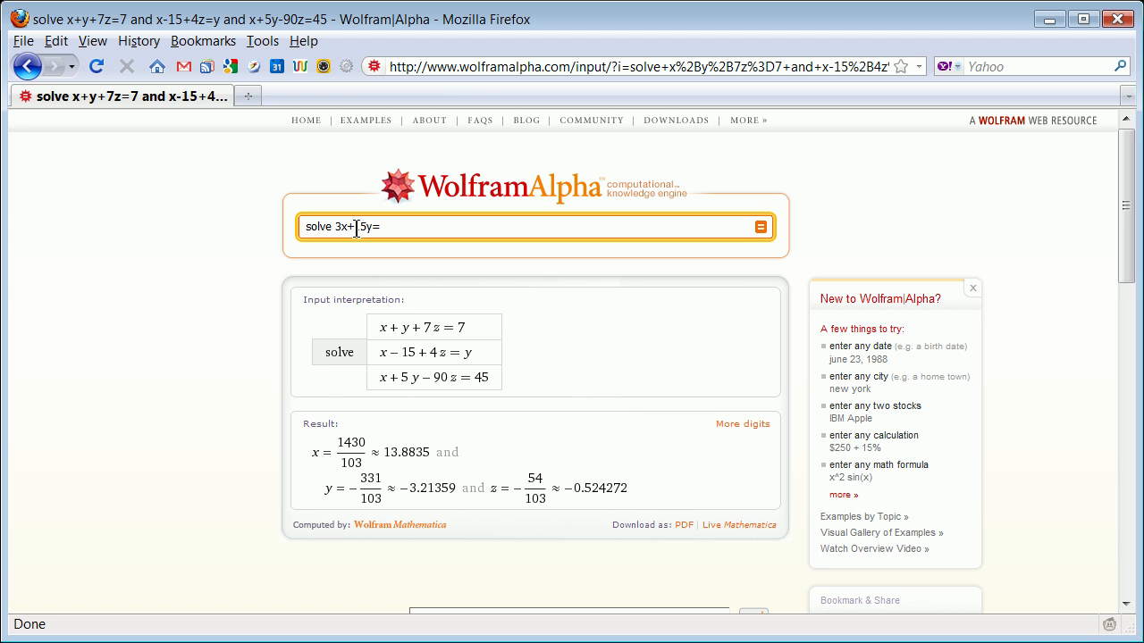
pyautogui.write('47 and')
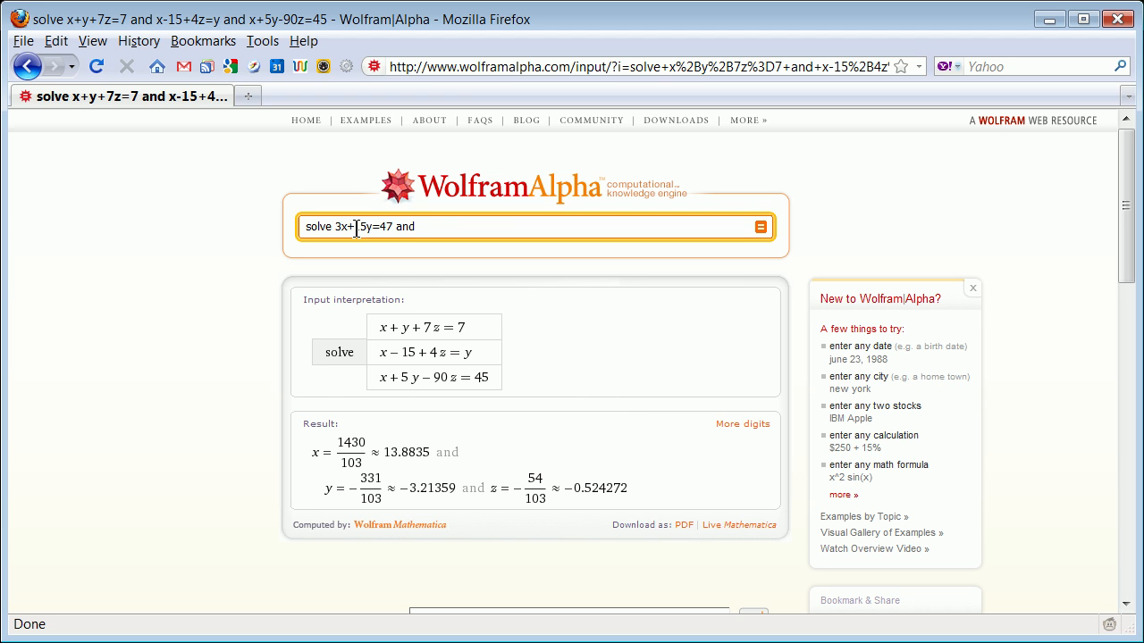
pyautogui.write('9x')
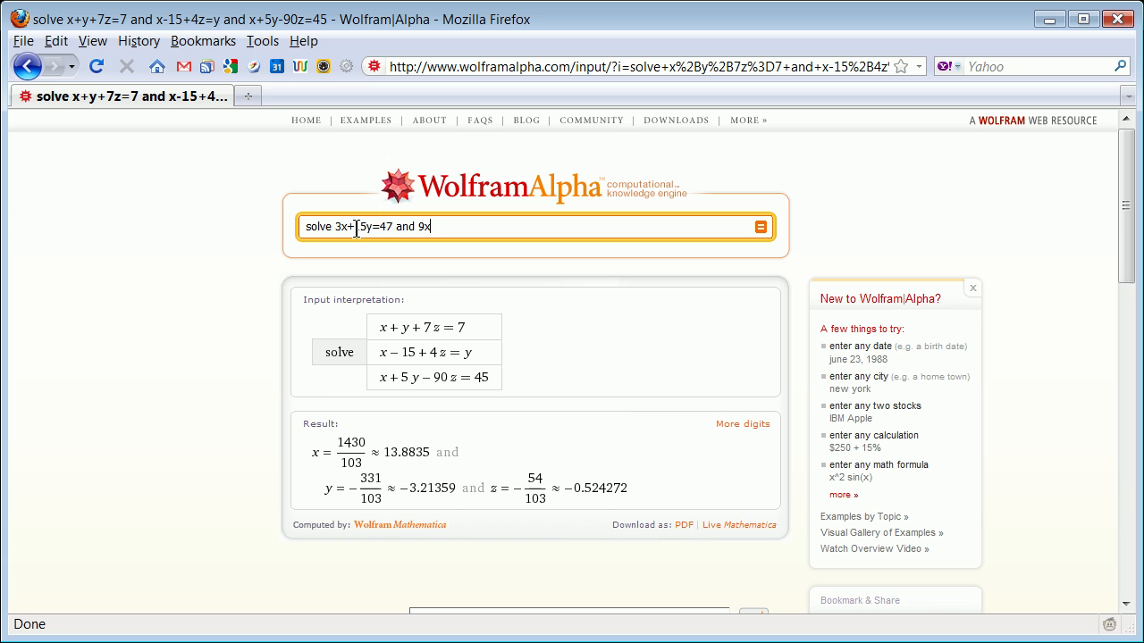
pyautogui.write('-45y')
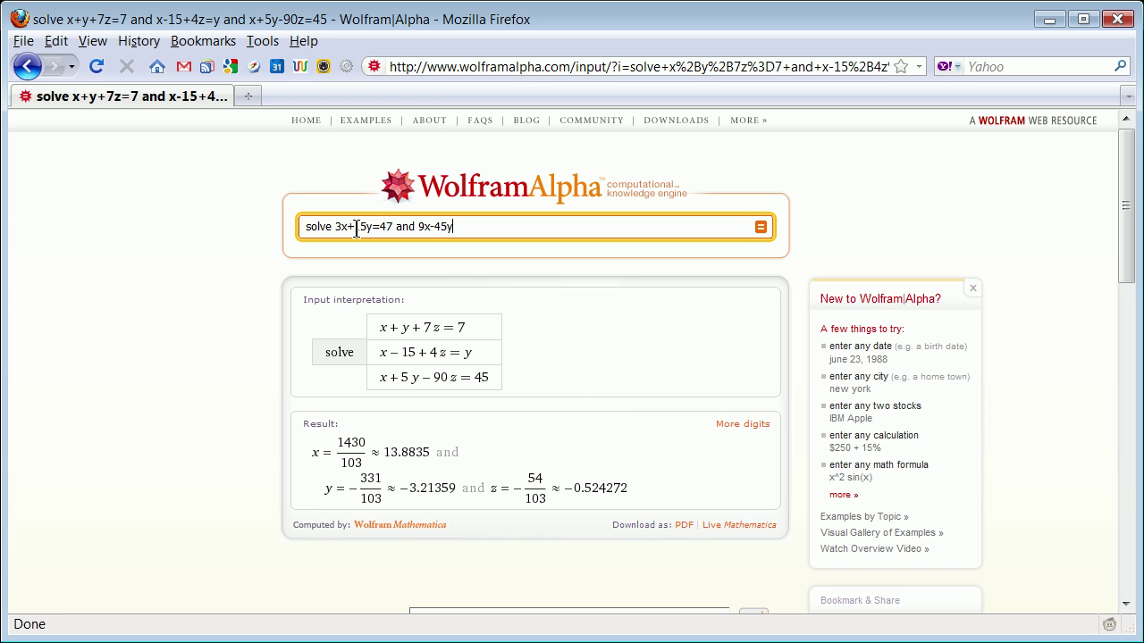
pyautogui.write('=')
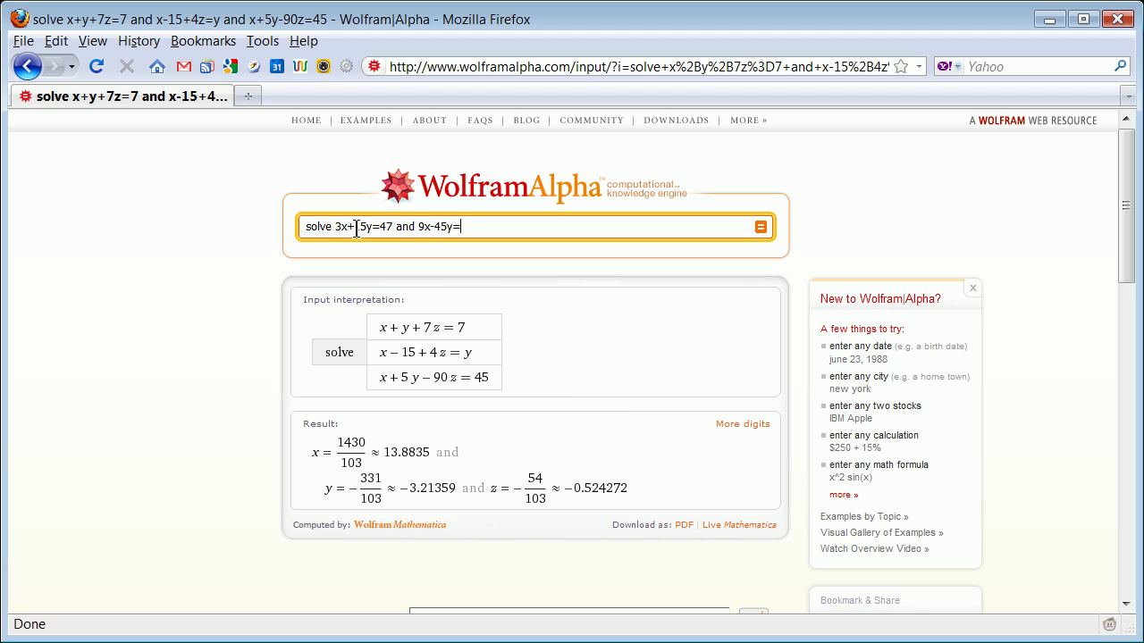
pyautogui.write('93')
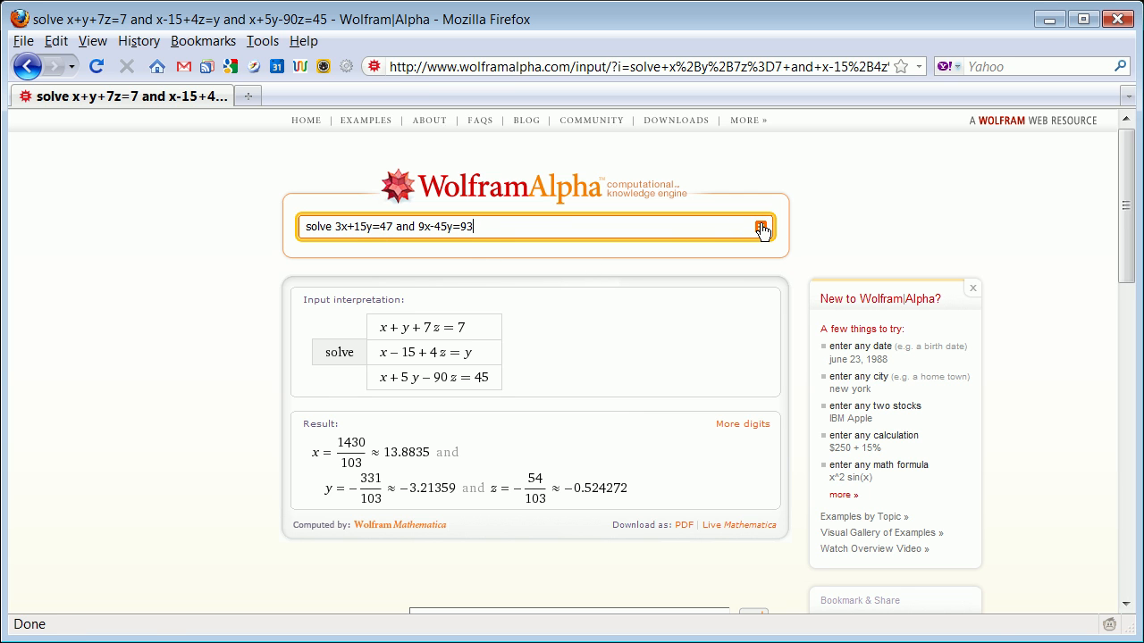
# Compute the system to get x = 13, y = 8/15, view the implicit plot, then resume editing the query
pyautogui.click(758, 225)
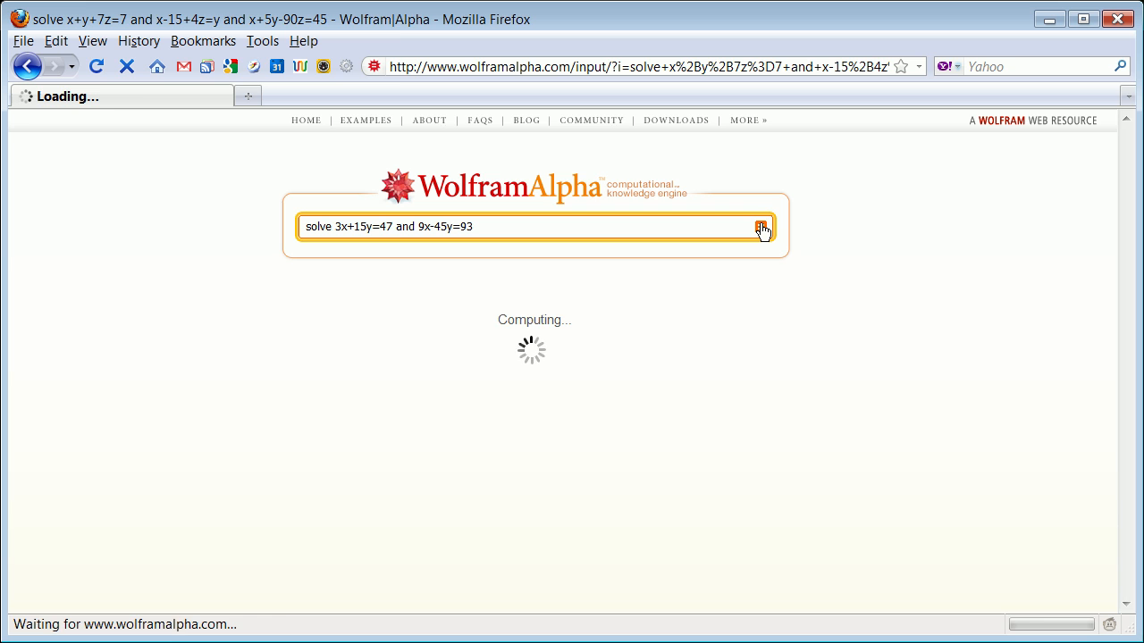
pyautogui.click(758, 225)
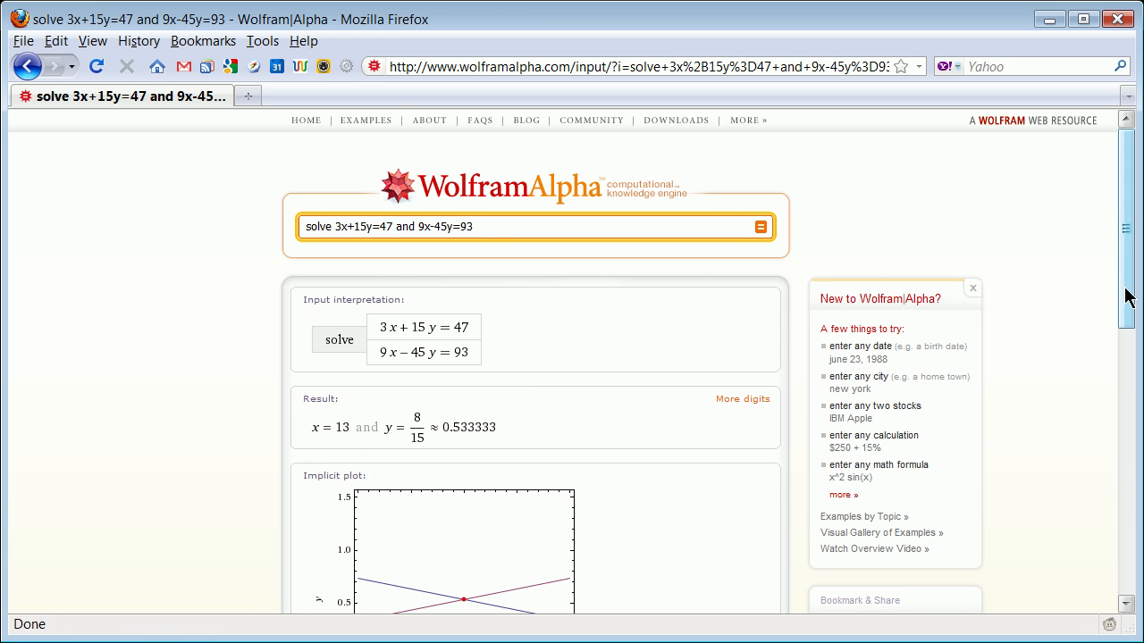
pyautogui.scroll(-3)
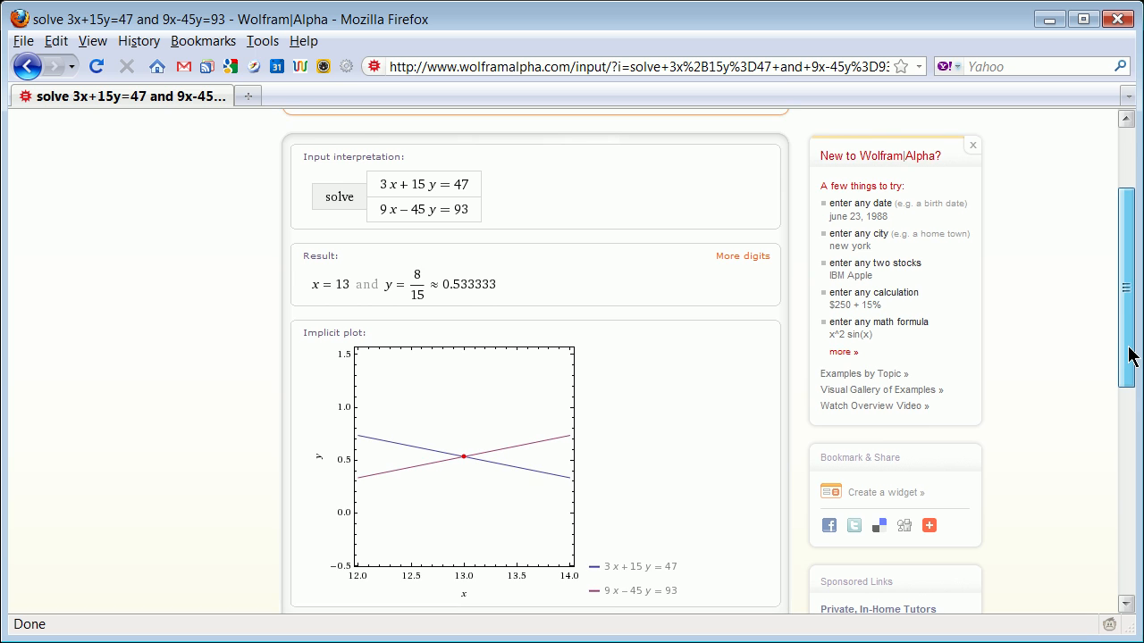
pyautogui.scroll(3)
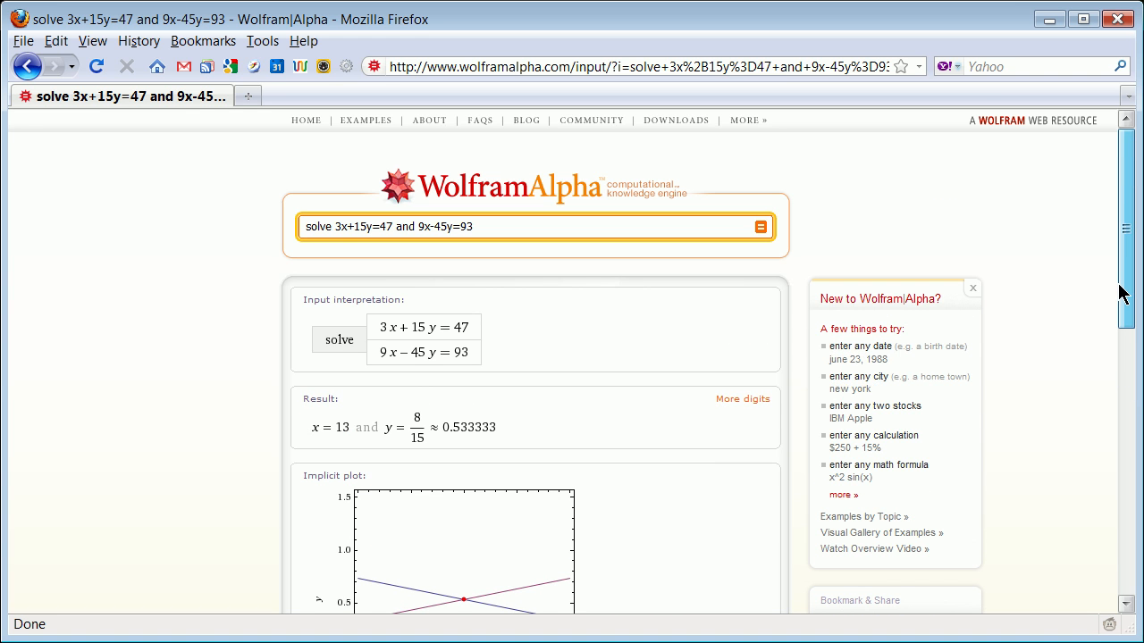
pyautogui.click(471, 225)
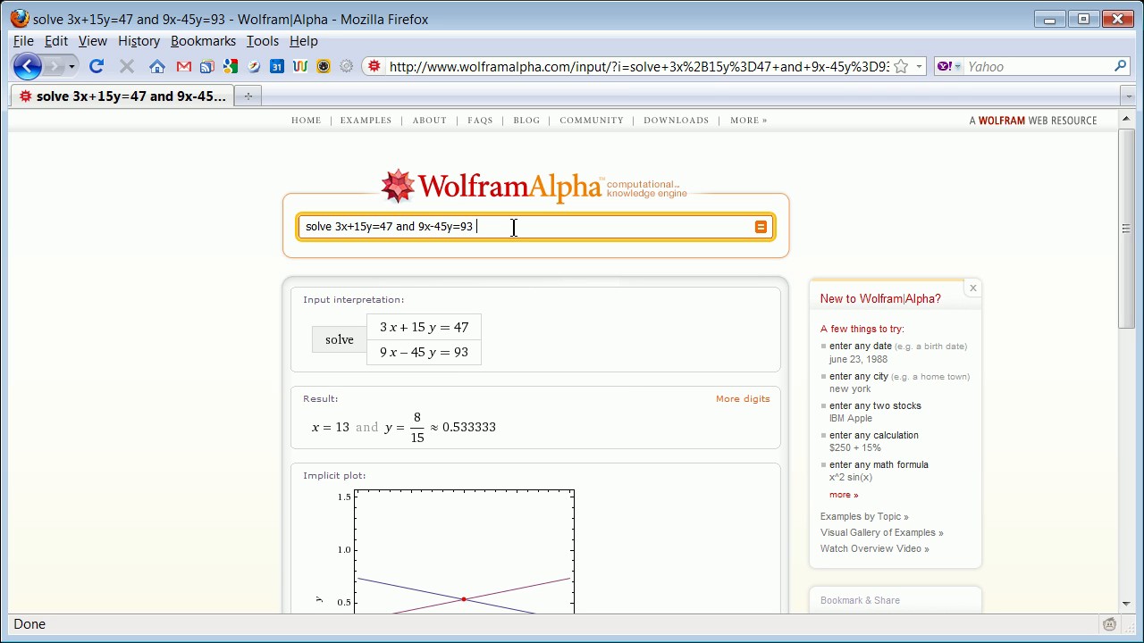
# Append the third equation -18x+35y=5000 followed by 'and' to the query
pyautogui.write('-18')
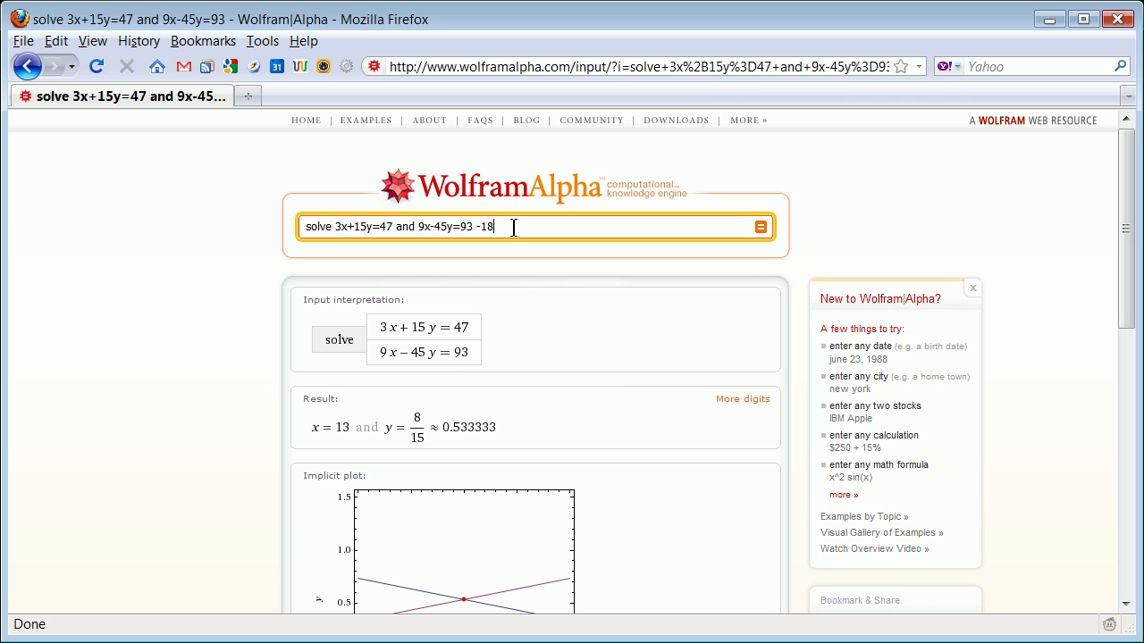
pyautogui.write('x')
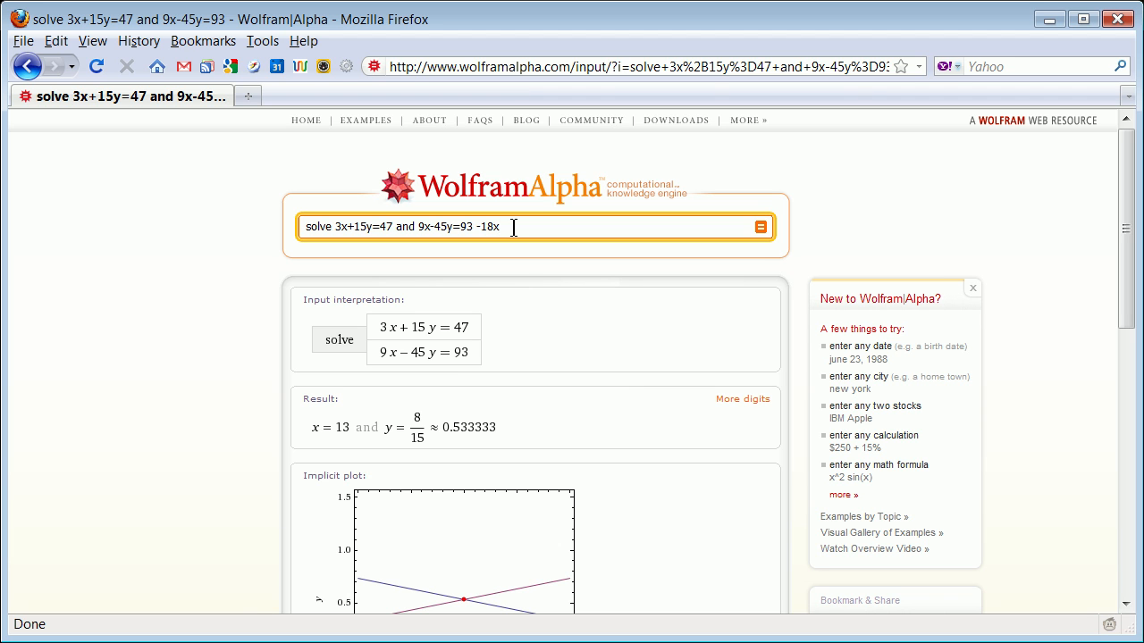
pyautogui.write('+3')
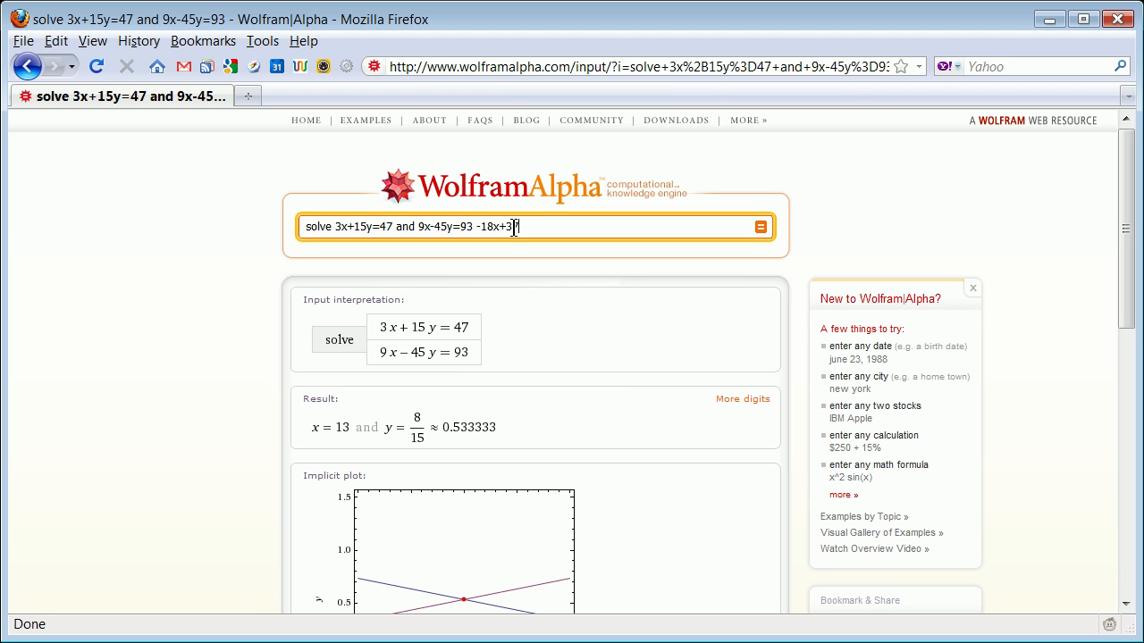
pyautogui.write('y')
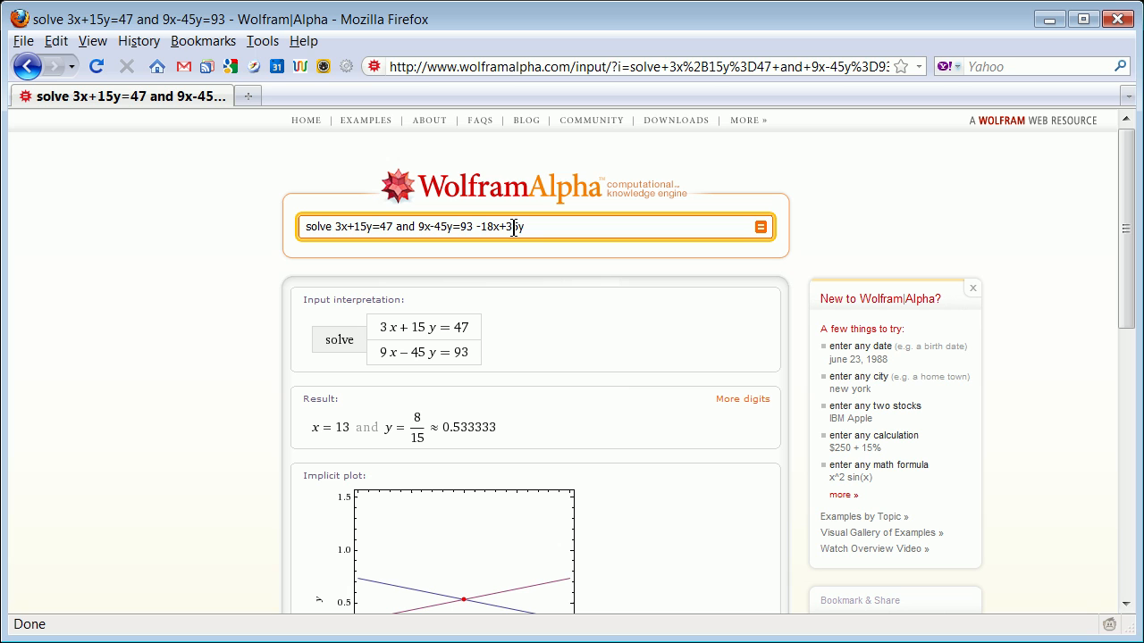
pyautogui.write('=50')
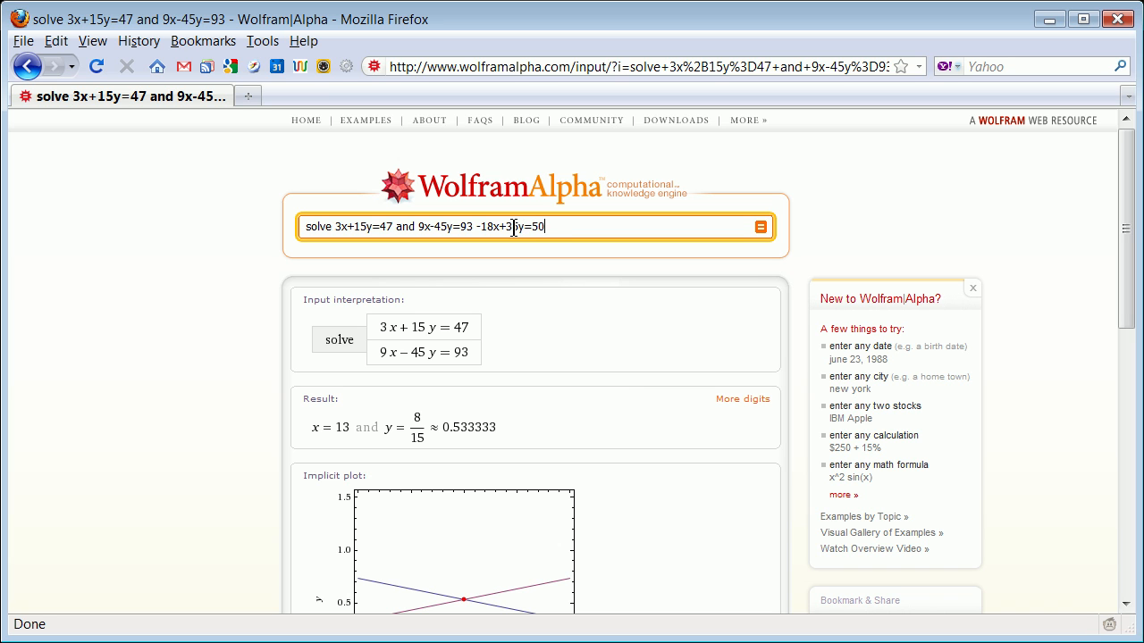
pyautogui.write('00 and')
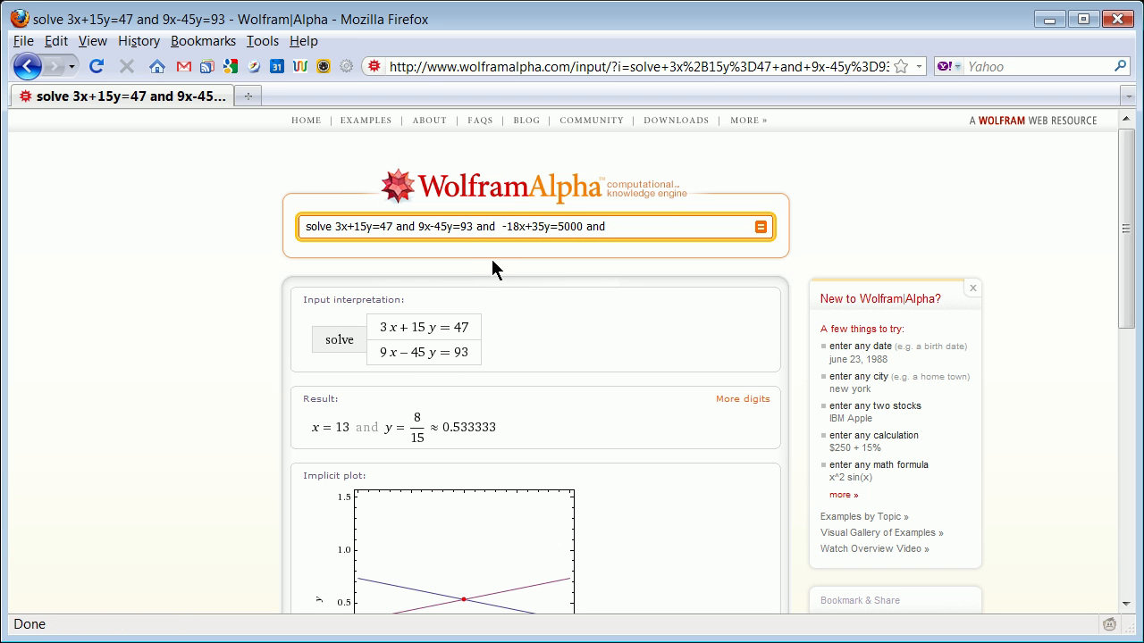
# Append the fourth equation 107x+35y=7000 to the query
pyautogui.click(614, 225)
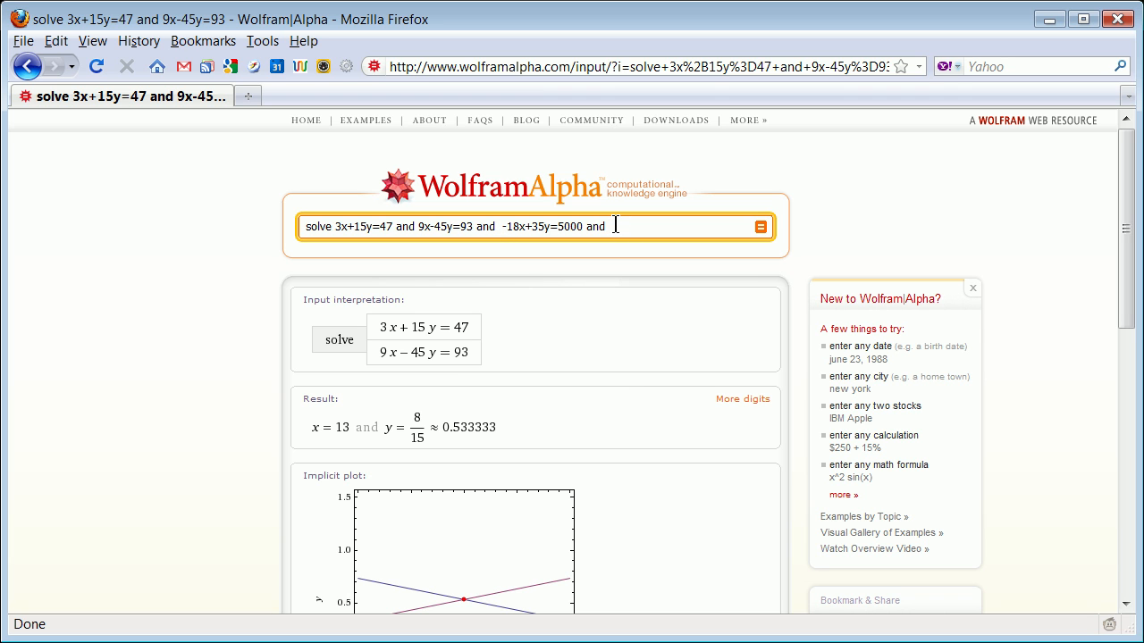
pyautogui.write('1')
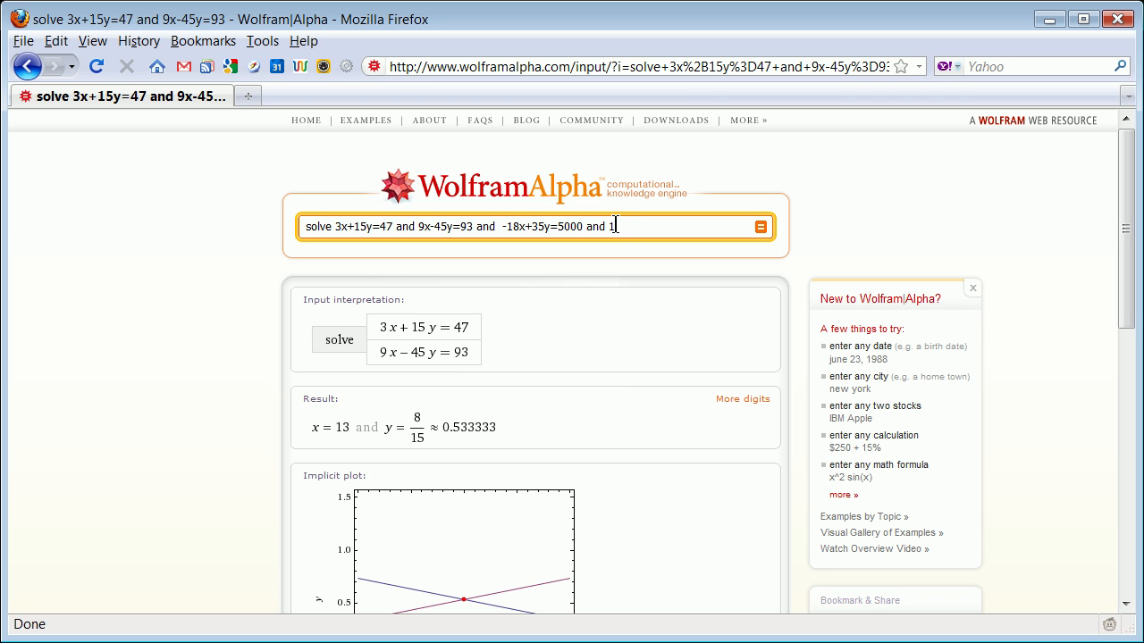
pyautogui.write('07x')
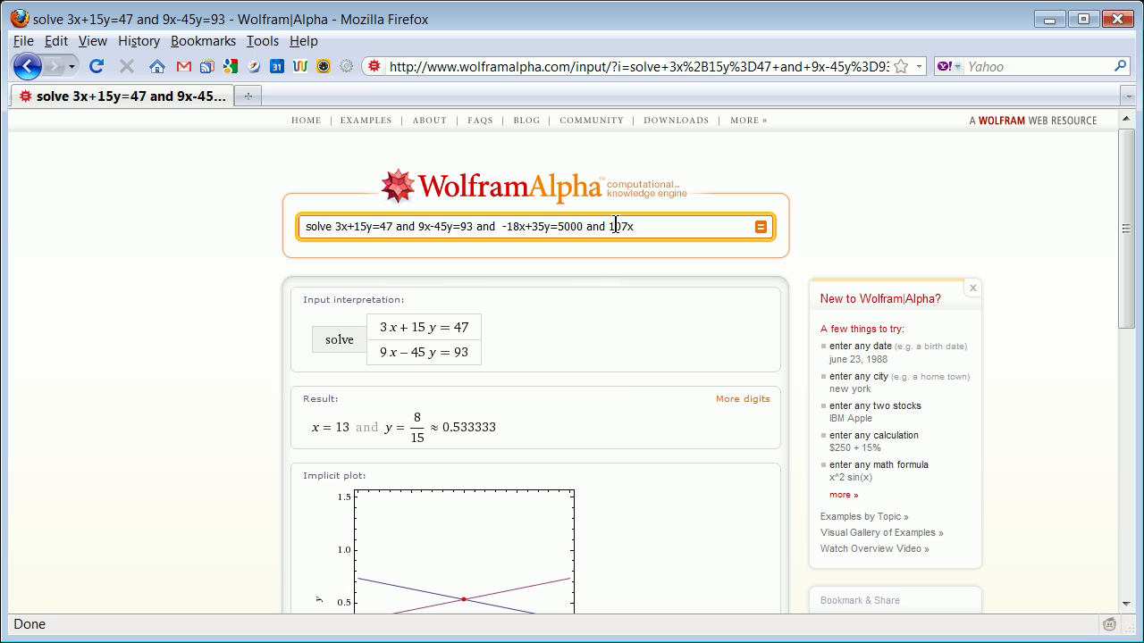
pyautogui.write('+')
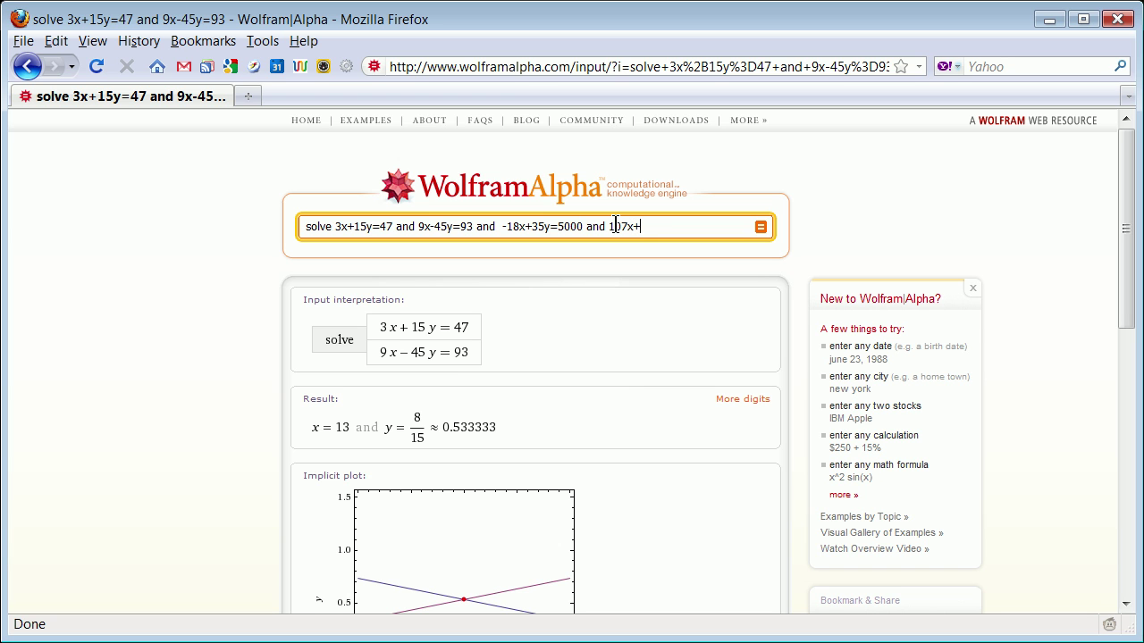
pyautogui.write('35y')
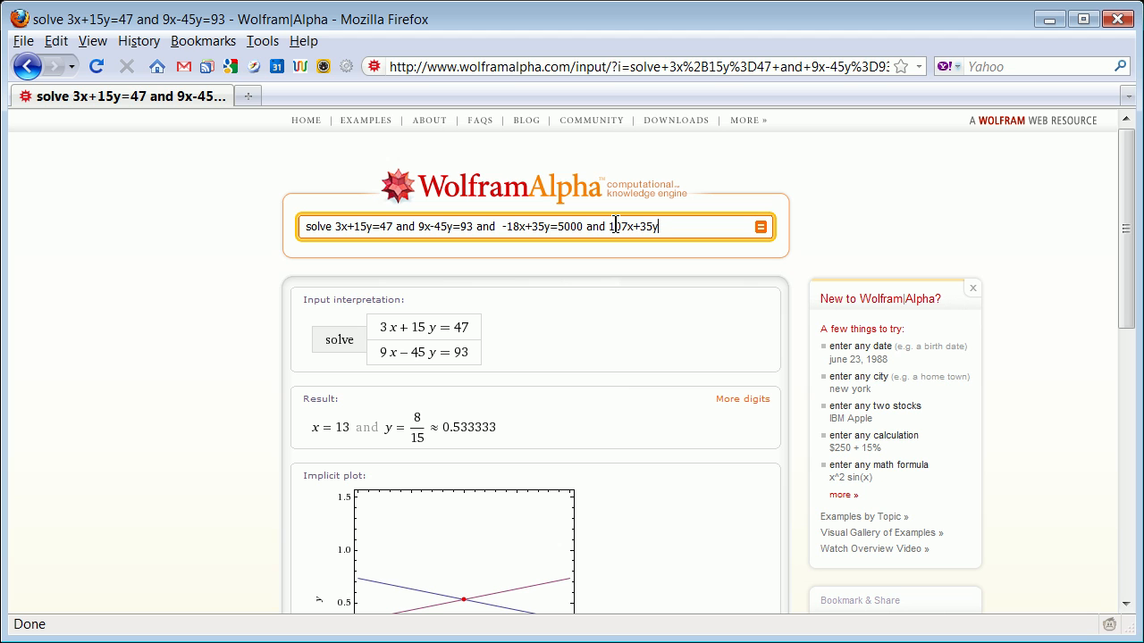
pyautogui.write('=7000')
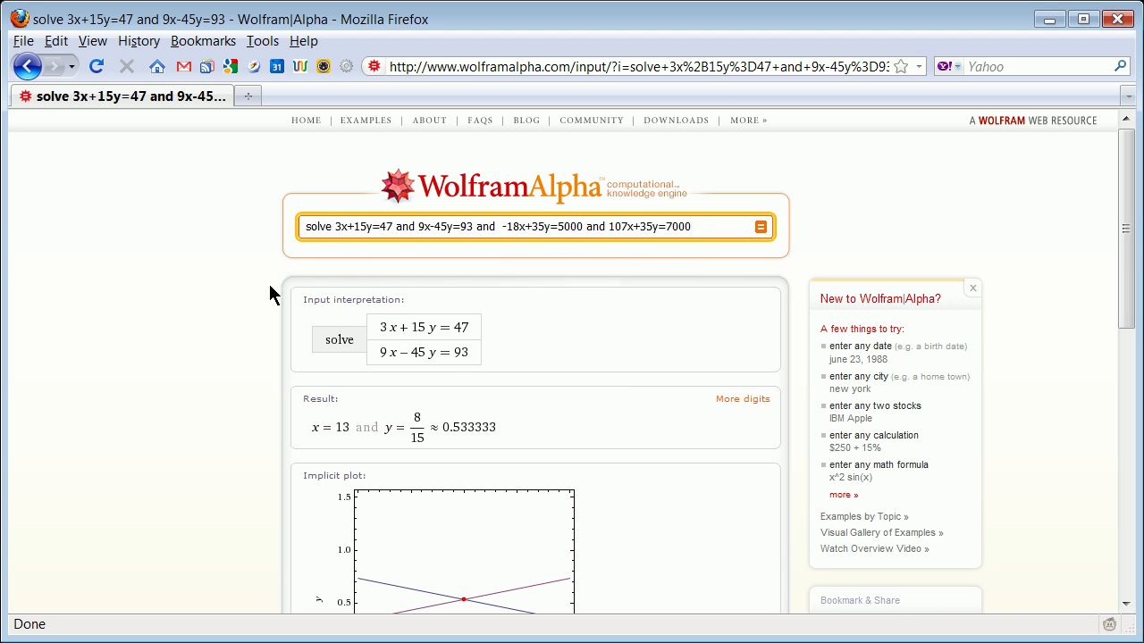
pyautogui.moveTo(560, 254)
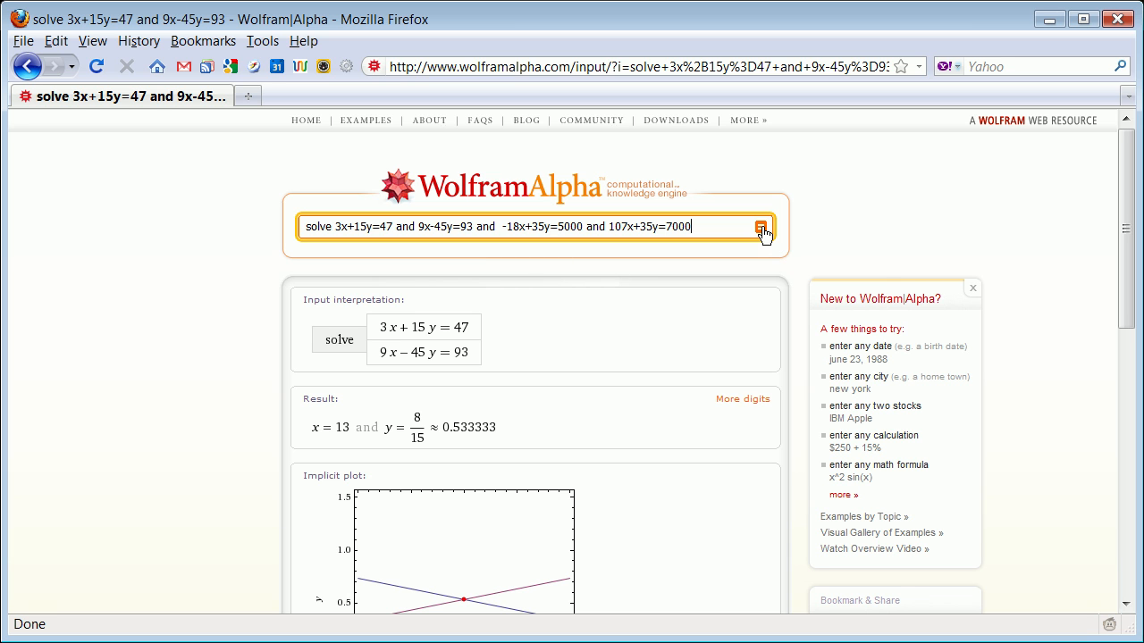
# Evaluate the four-equation system and view the no-solutions result with the implicit plot
pyautogui.click(762, 225)
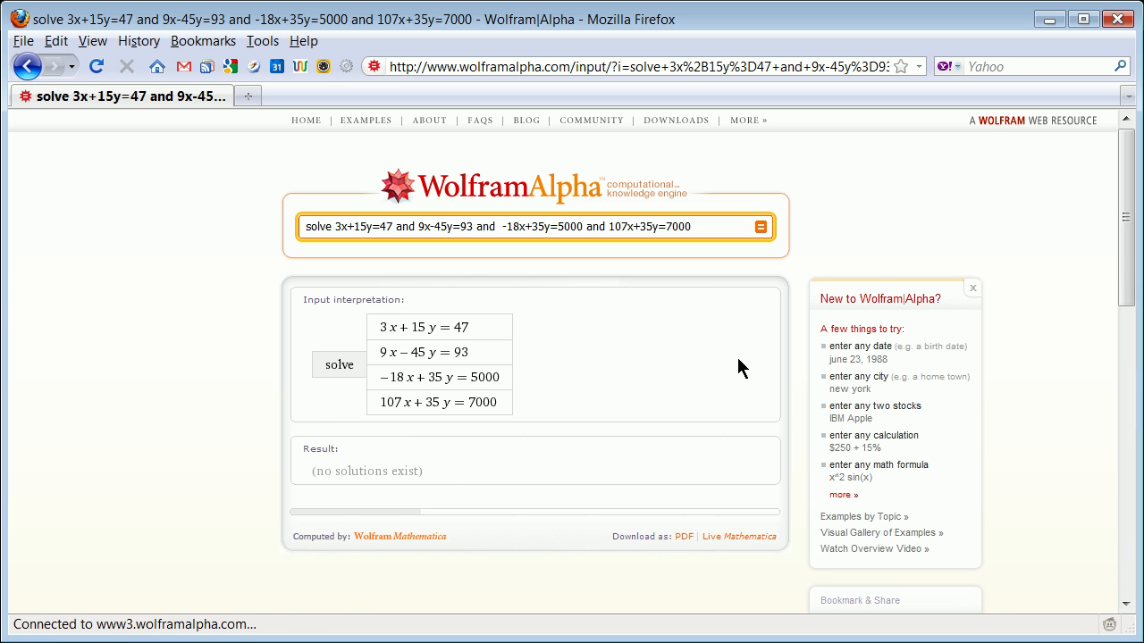
pyautogui.scroll(-3)
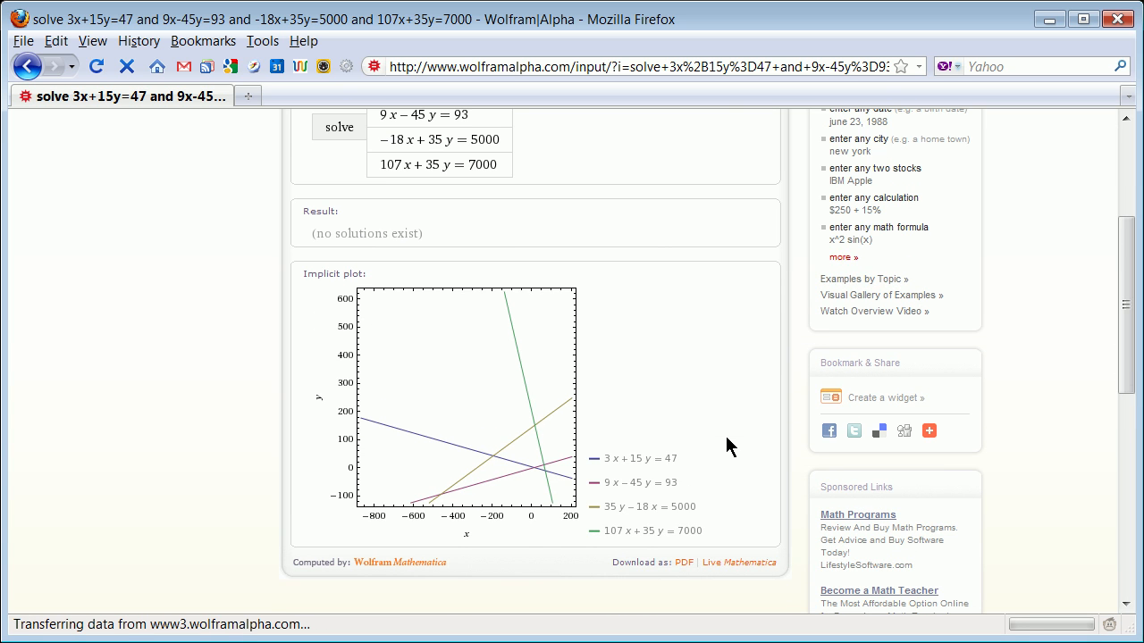
pyautogui.moveTo(534, 475)
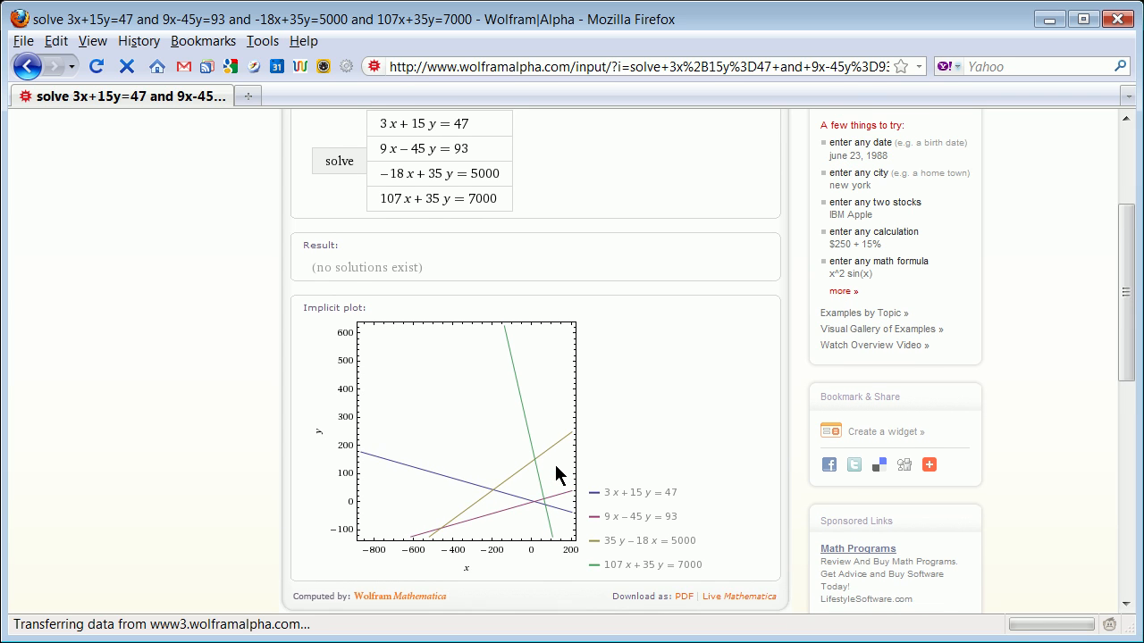
pyautogui.scroll(-3)
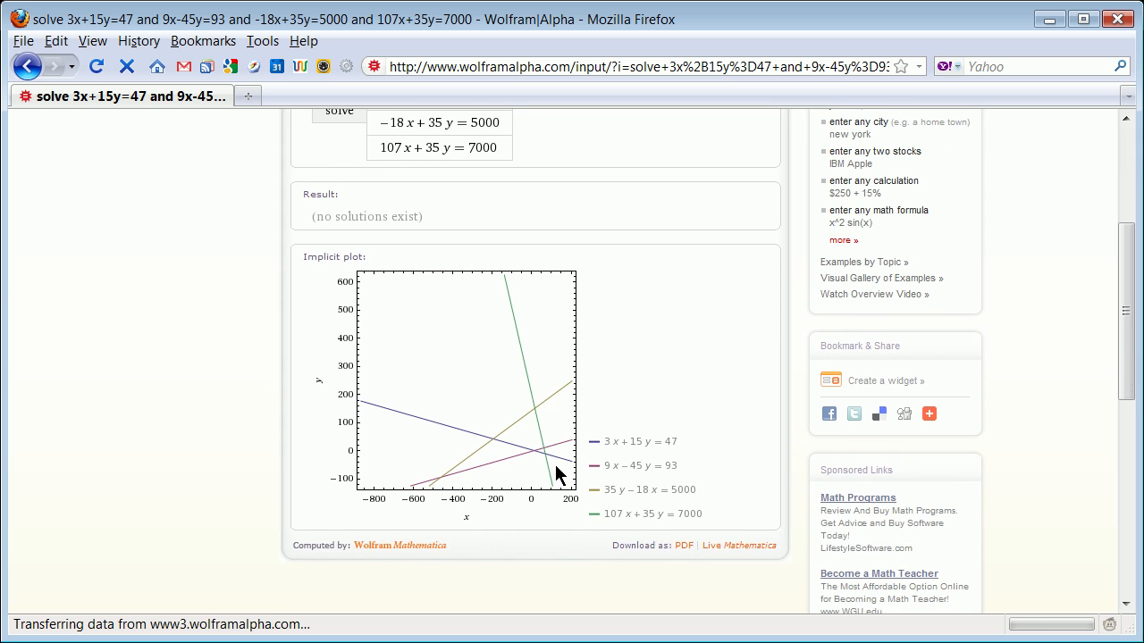
pyautogui.moveTo(554, 465)
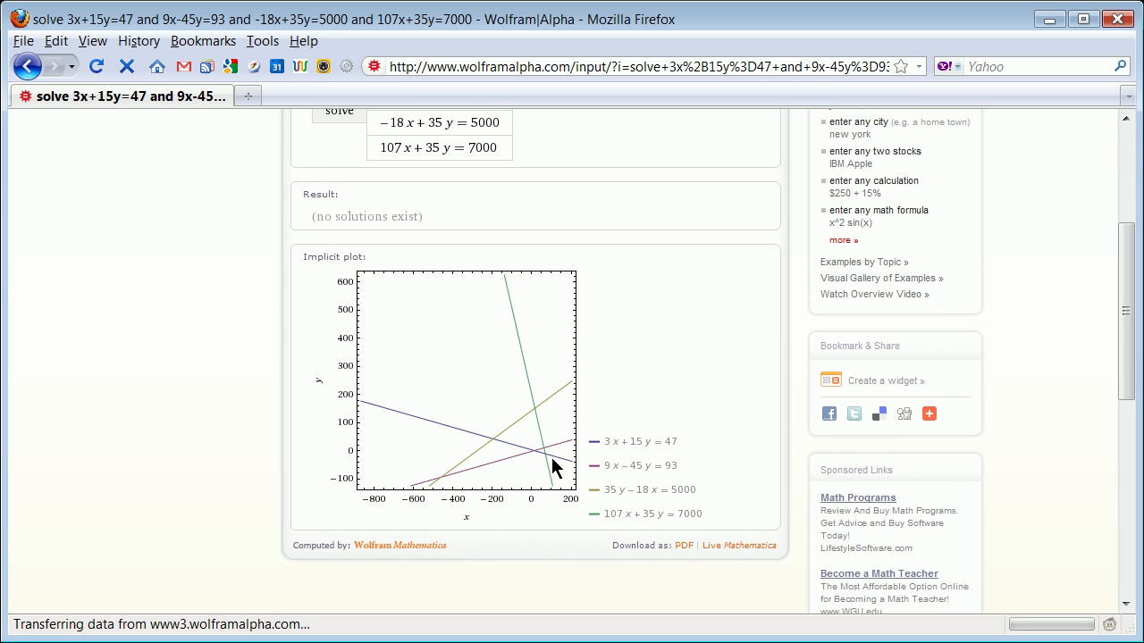
pyautogui.moveTo(522, 448)
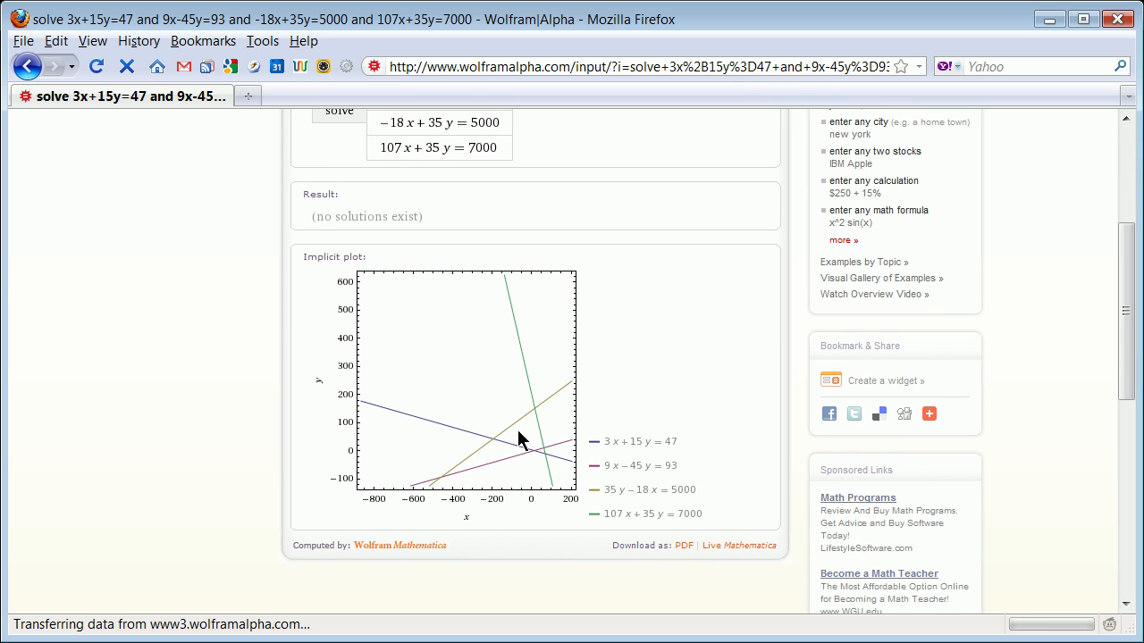
pyautogui.moveTo(609, 487)
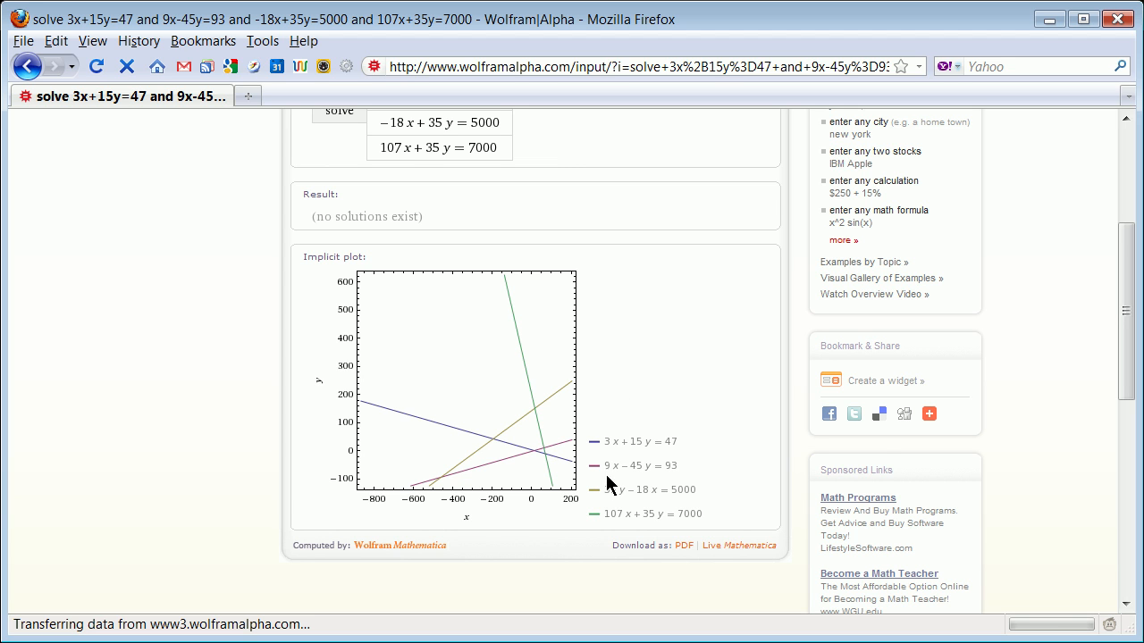
pyautogui.moveTo(548, 445)
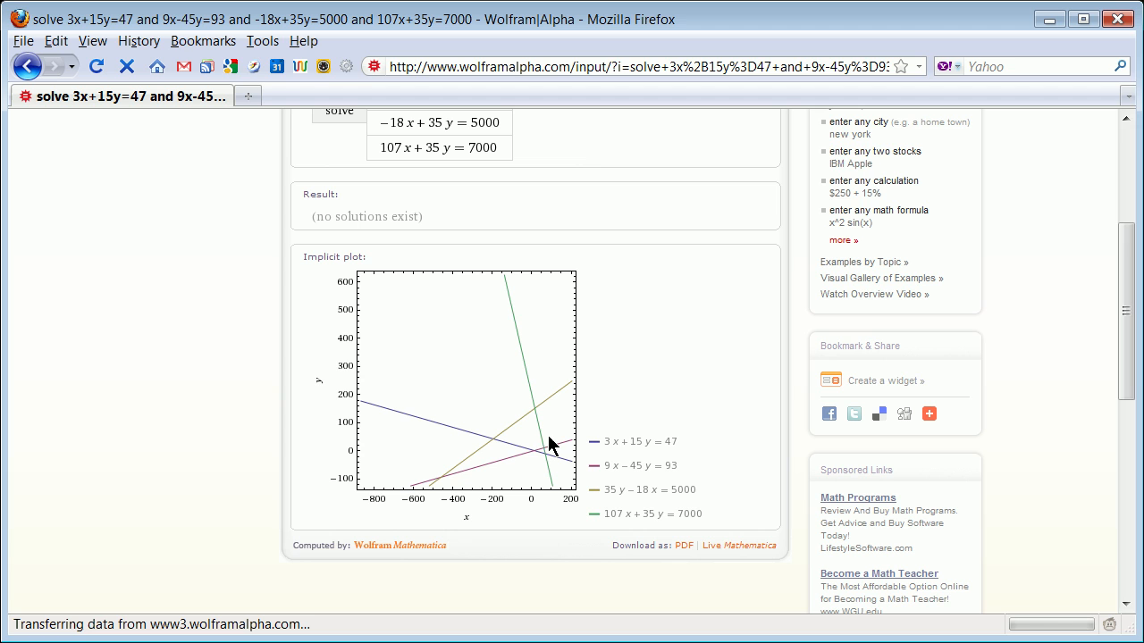
pyautogui.moveTo(595, 368)
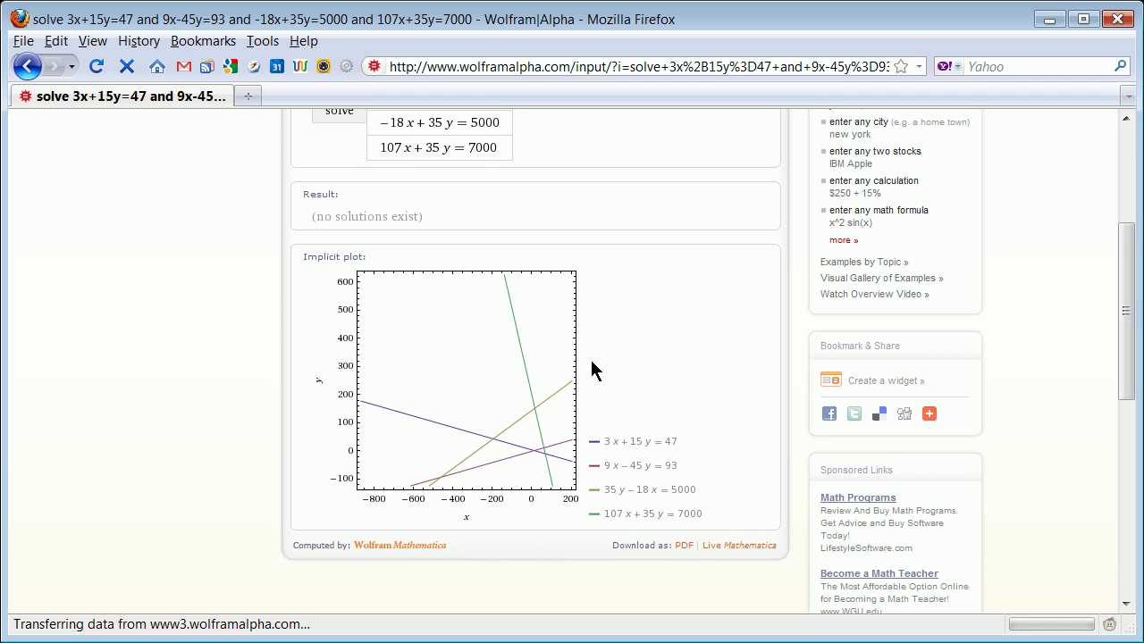
pyautogui.moveTo(636, 422)
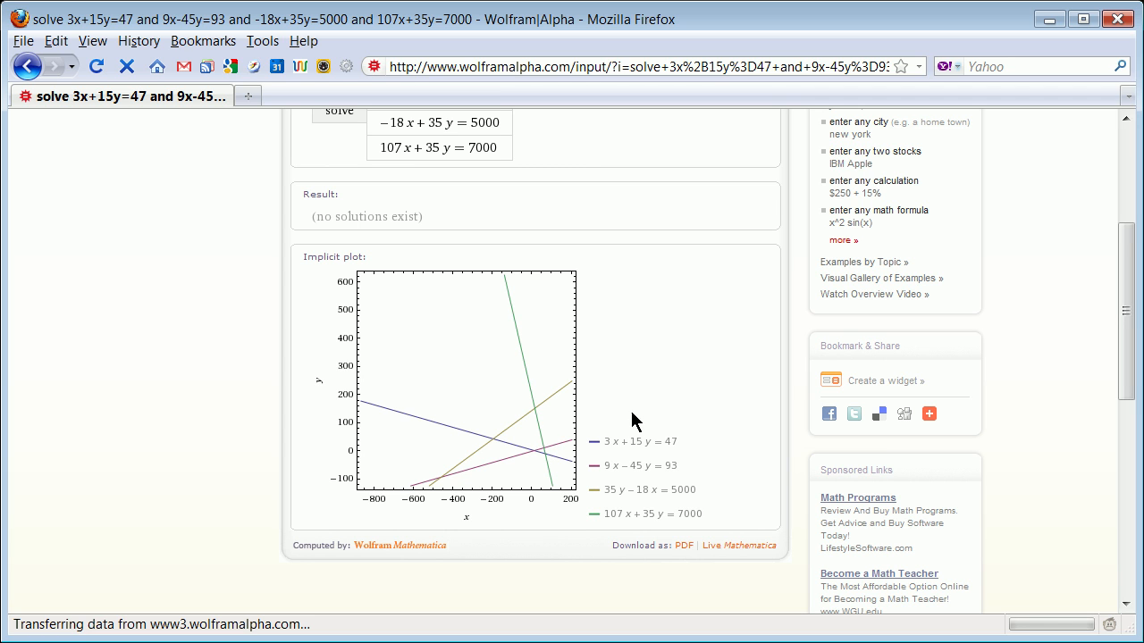
pyautogui.moveTo(565, 461)
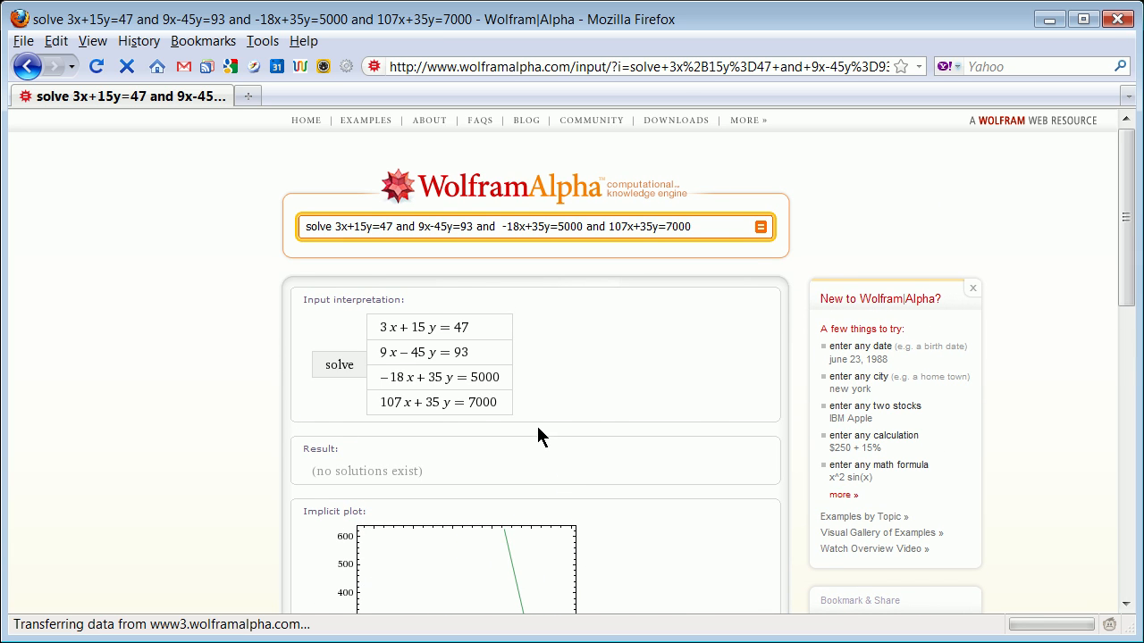
pyautogui.moveTo(475, 379)
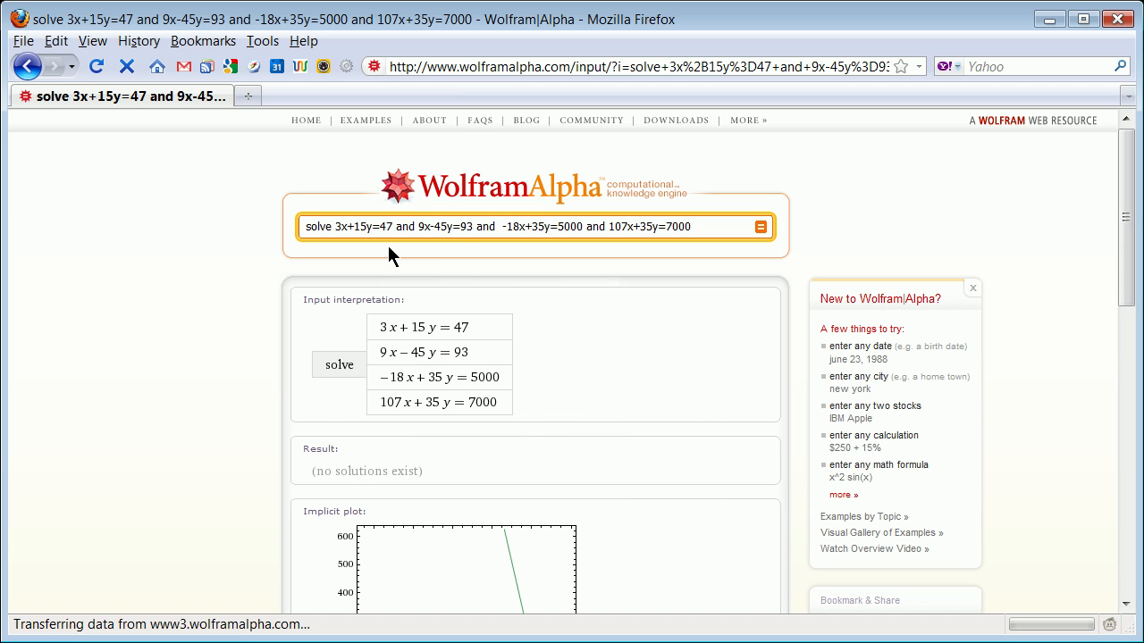
pyautogui.moveTo(381, 255)
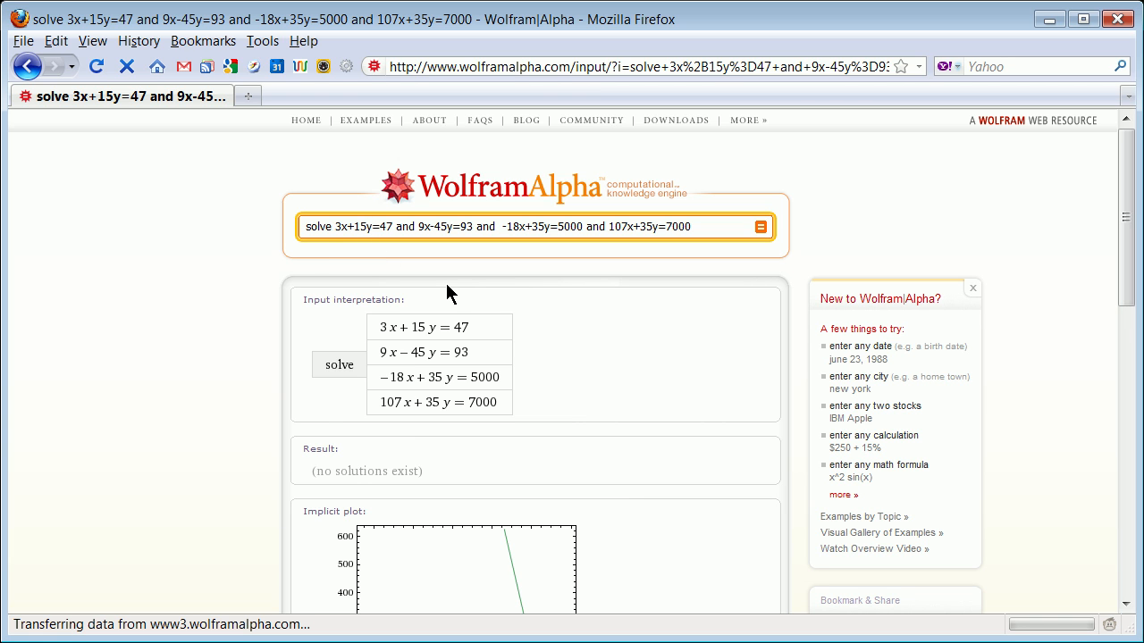
# Insert +37z-18t into the first equation so it reads 3x+15y+37z-18t=47
pyautogui.write('+')
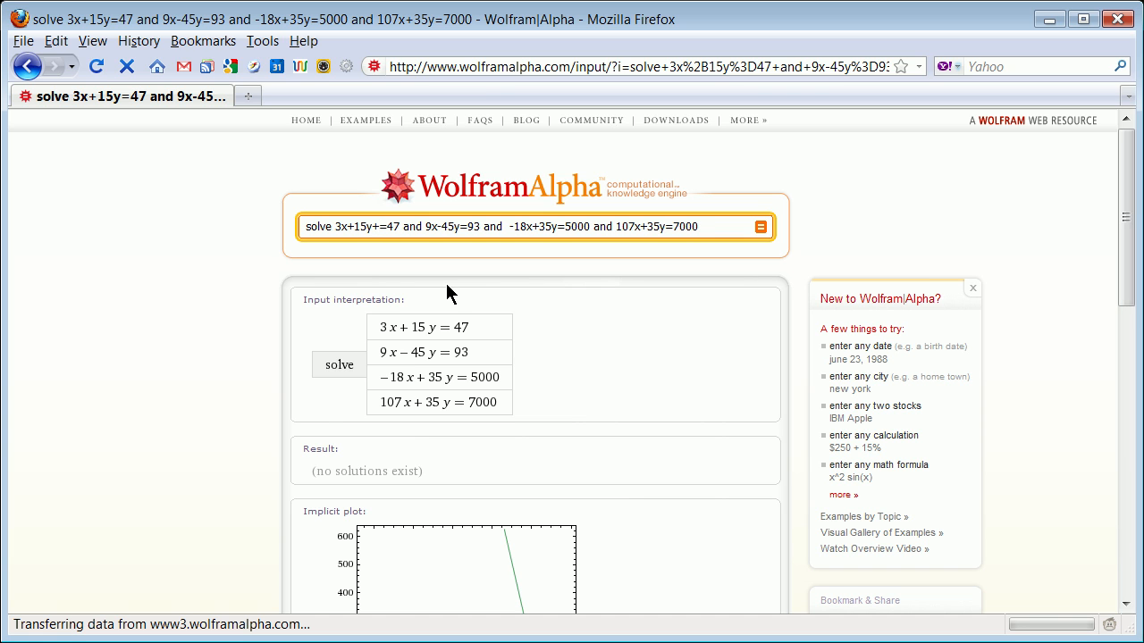
pyautogui.write('3')
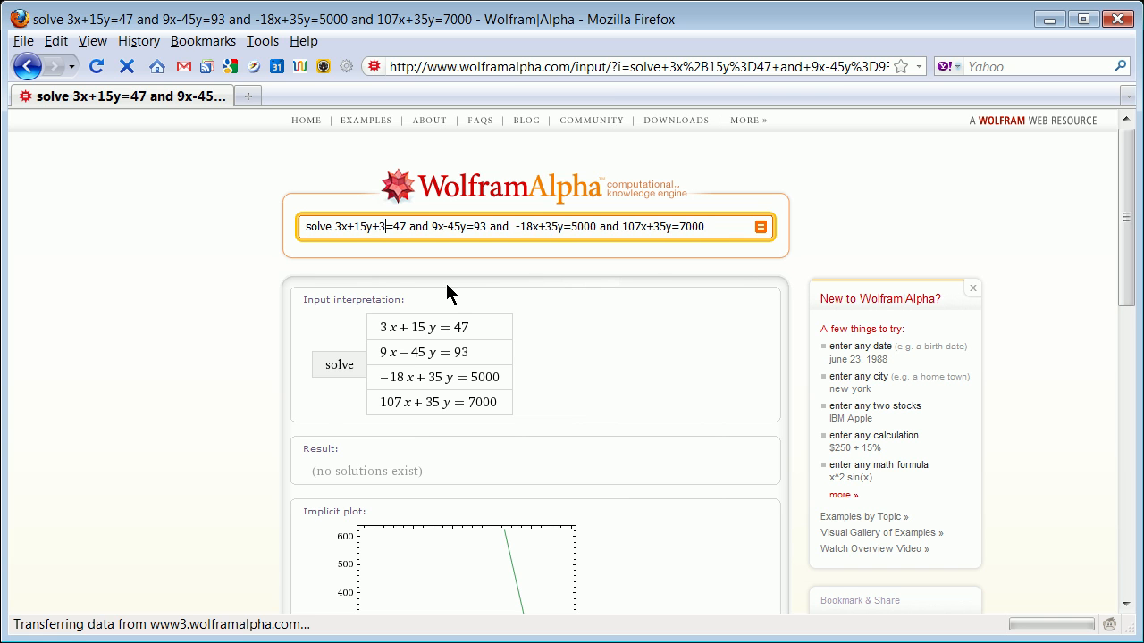
pyautogui.write('7z')
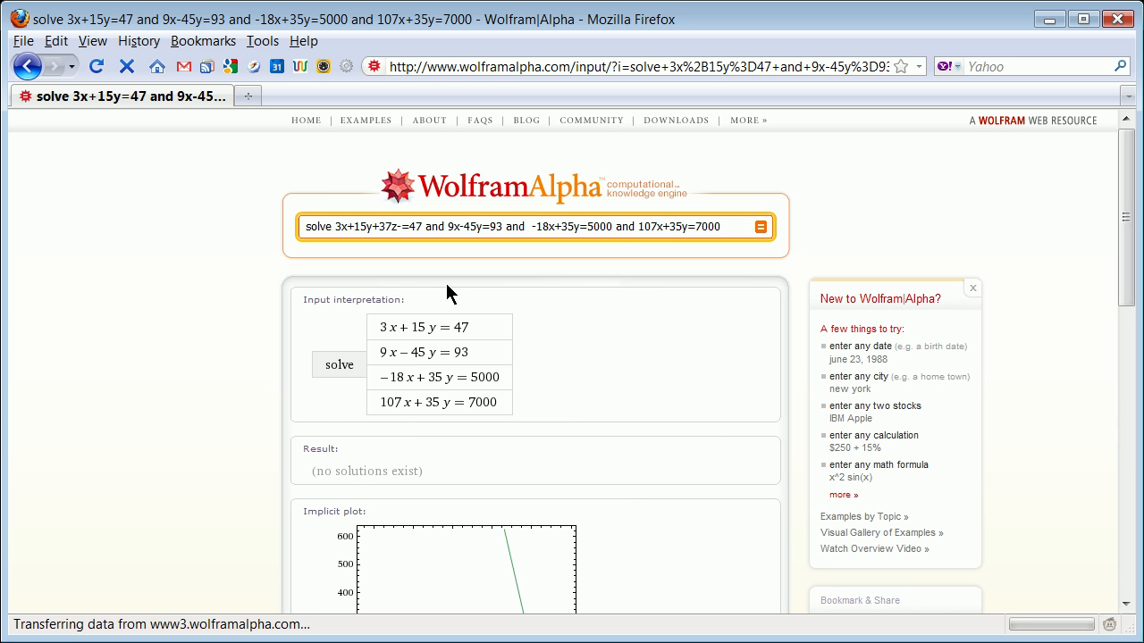
pyautogui.write('-18t')
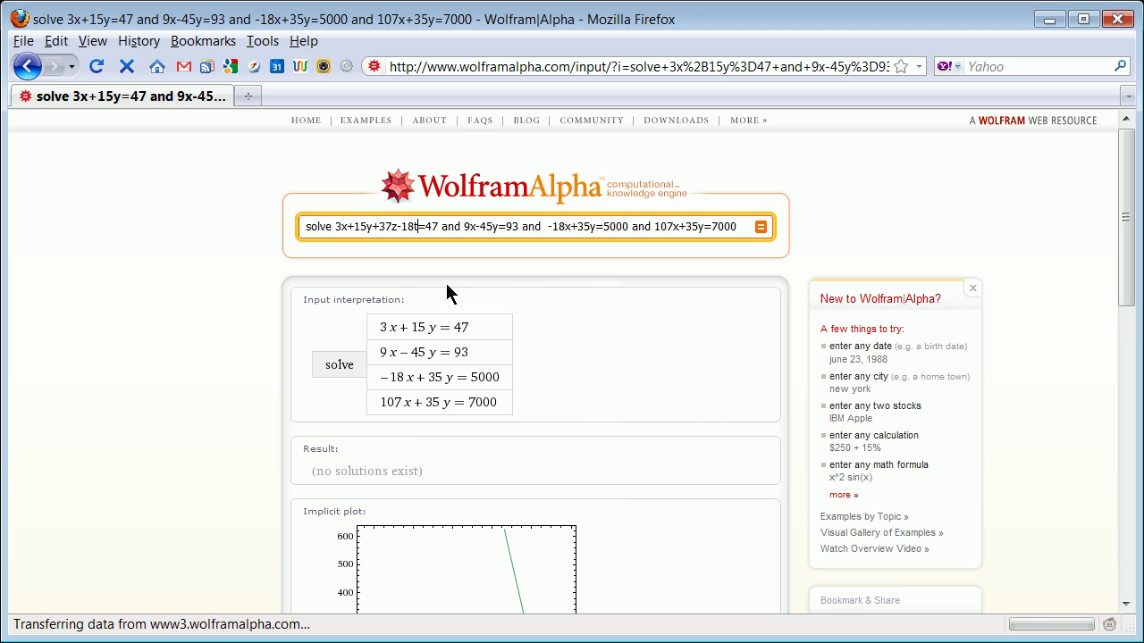
pyautogui.moveTo(491, 218)
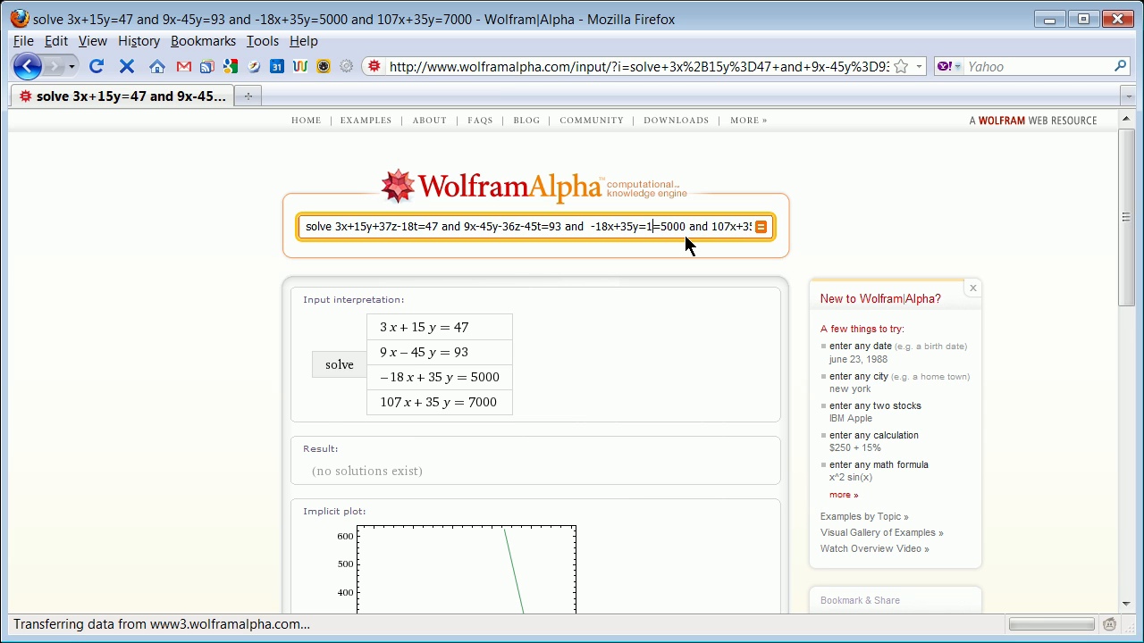
# Give the third equation z and t terms, 100z and -12t
pyautogui.write('00z')
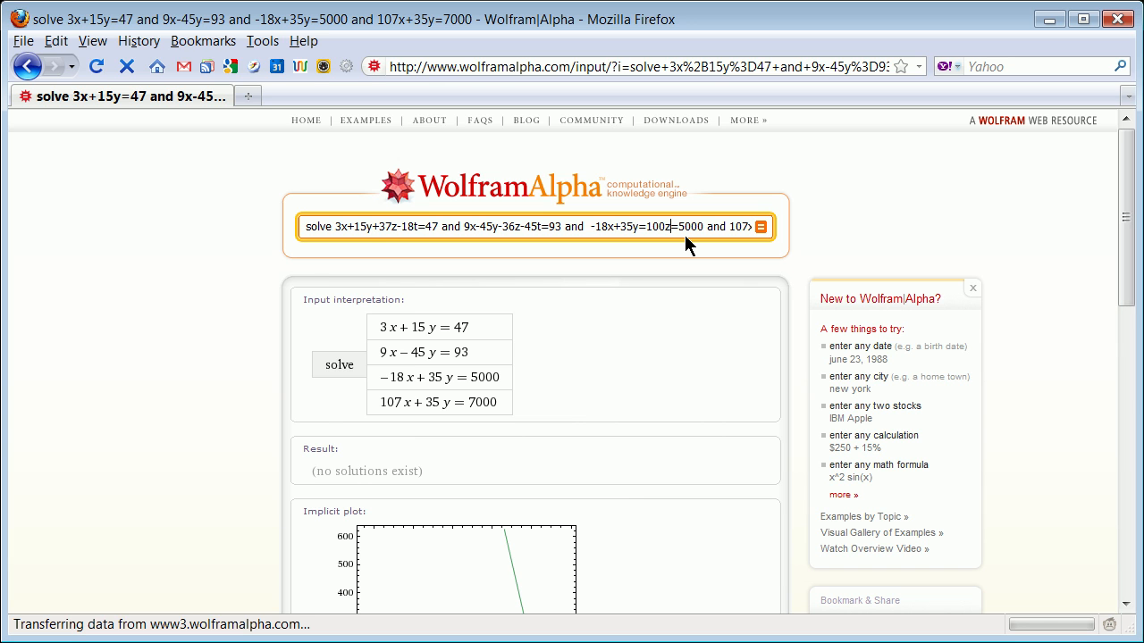
pyautogui.write('-12t')
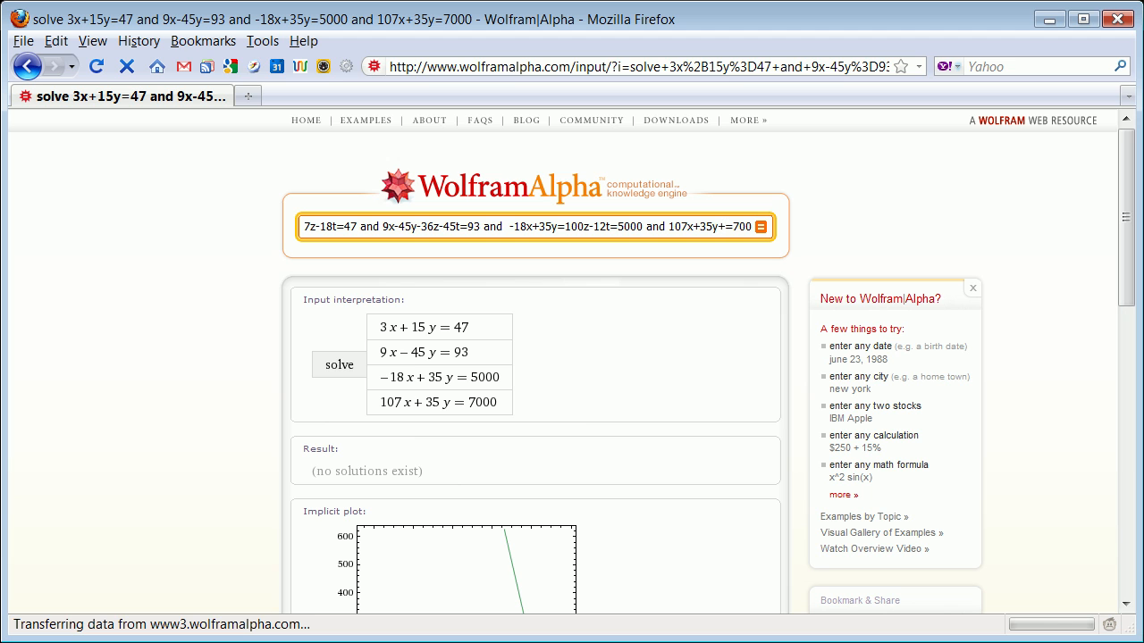
pyautogui.moveTo(861, 349)
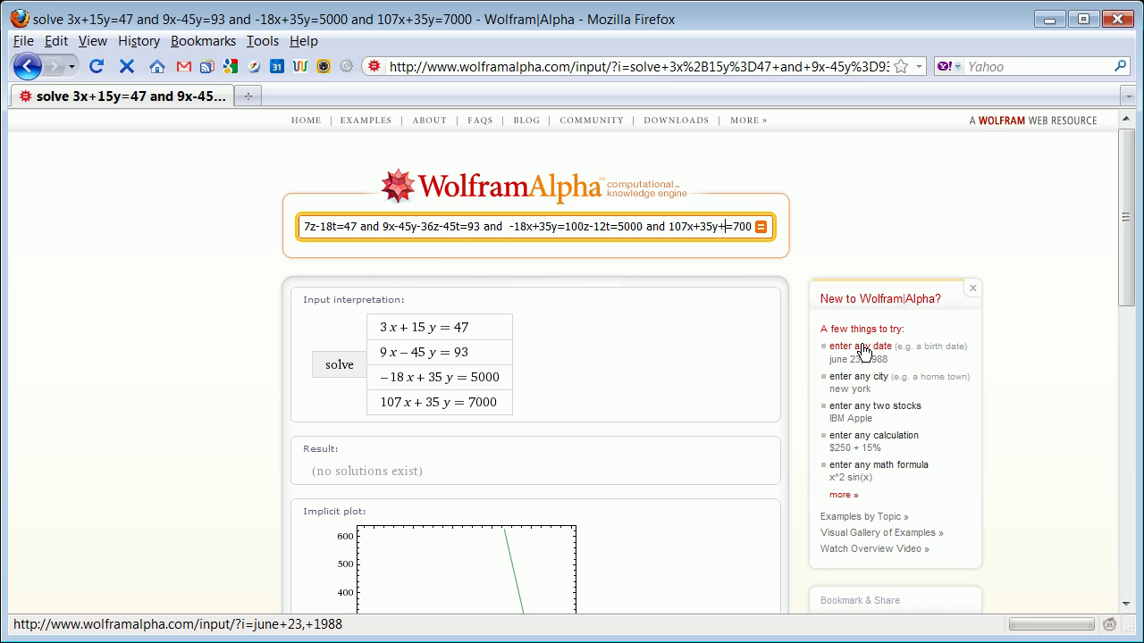
pyautogui.moveTo(865, 352)
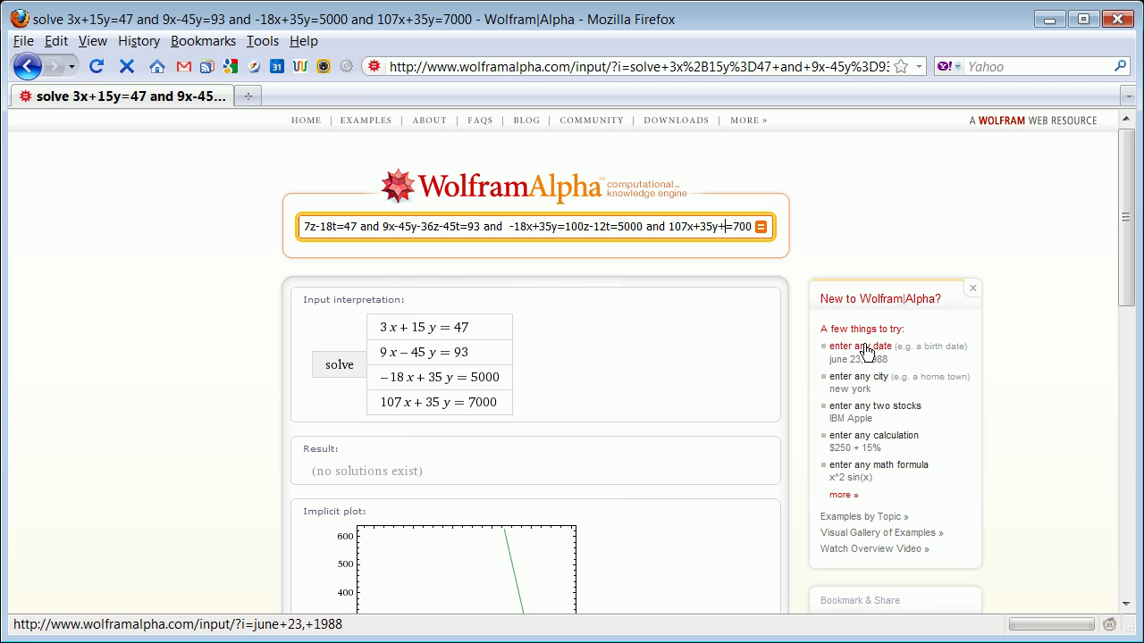
pyautogui.moveTo(836, 354)
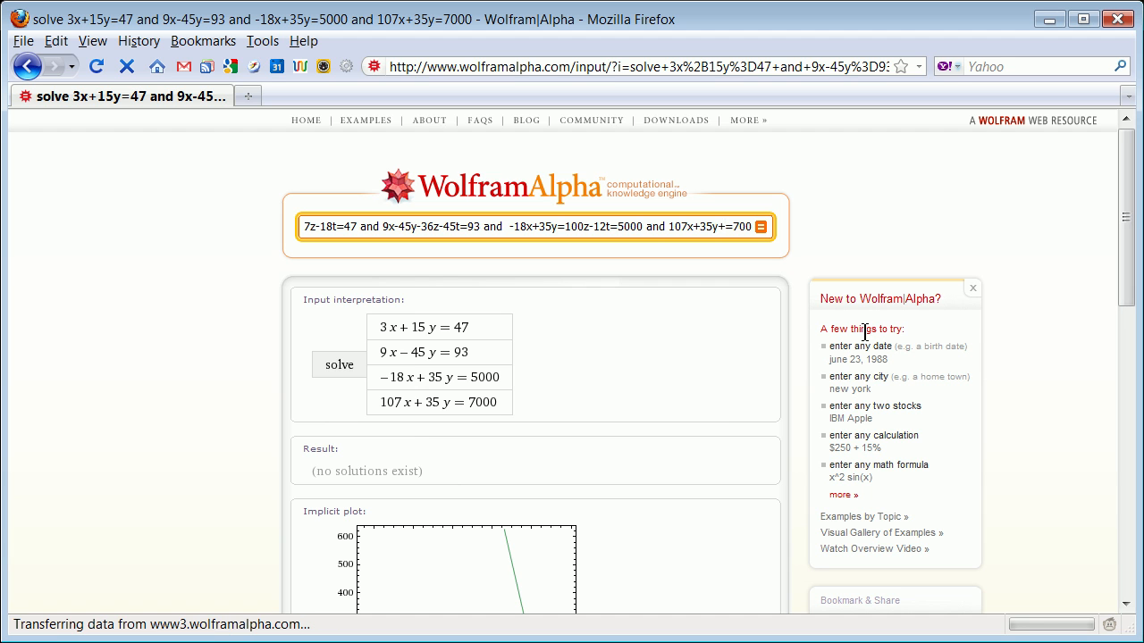
pyautogui.moveTo(572, 241)
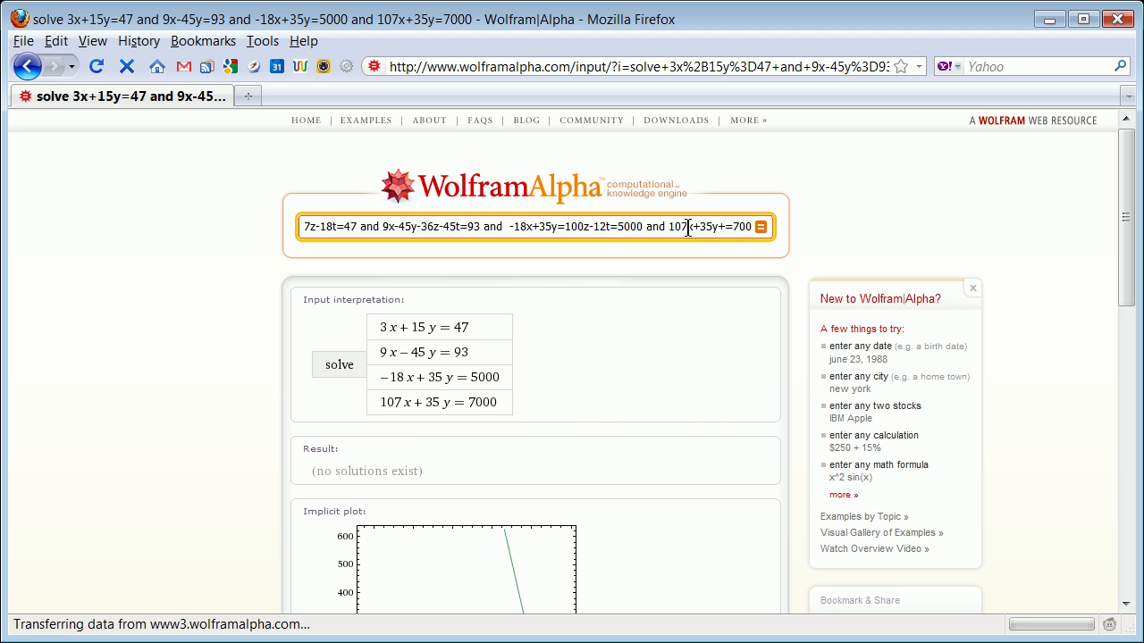
pyautogui.moveTo(705, 229)
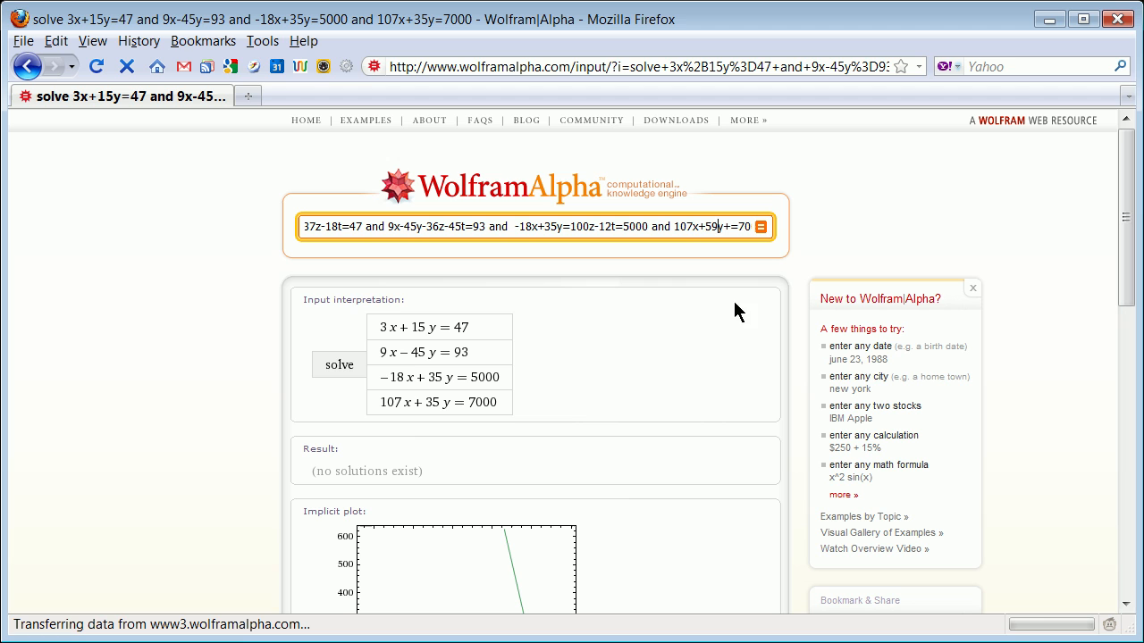
pyautogui.moveTo(717, 222)
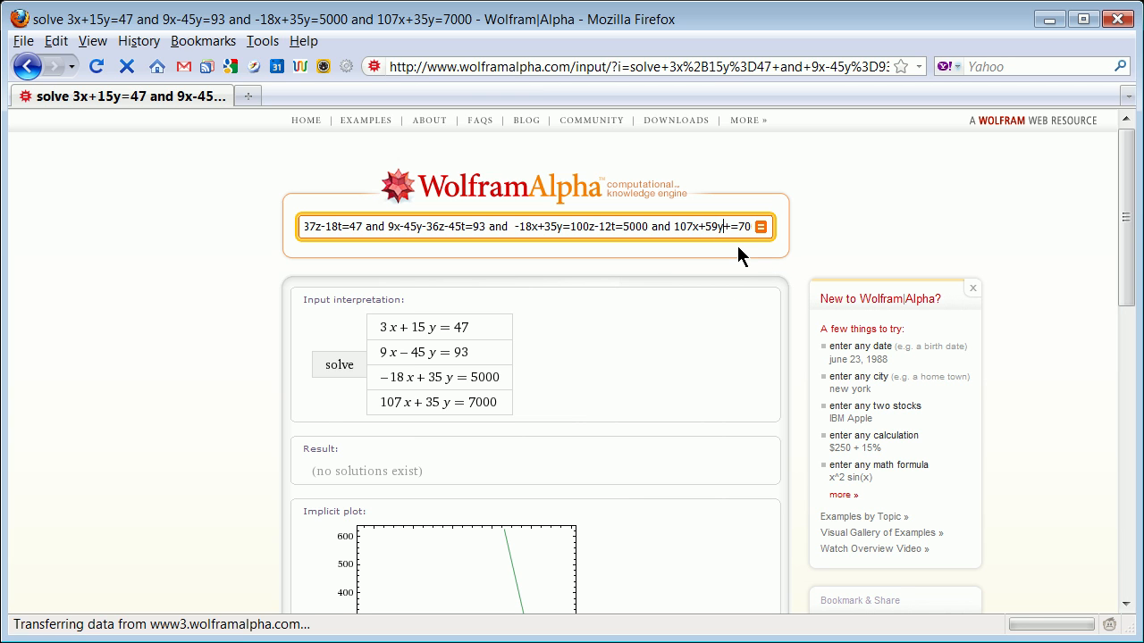
# Add -200z to the fourth equation toward 107x+59y-200z-57t=7000
pyautogui.write('-200z-57t')
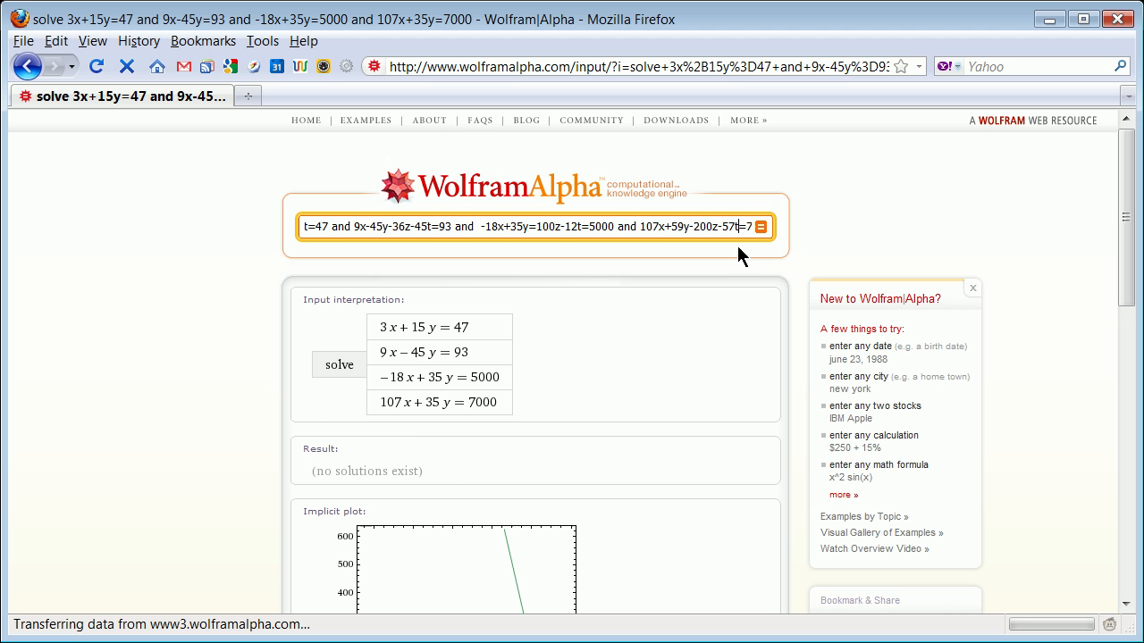
pyautogui.moveTo(647, 246)
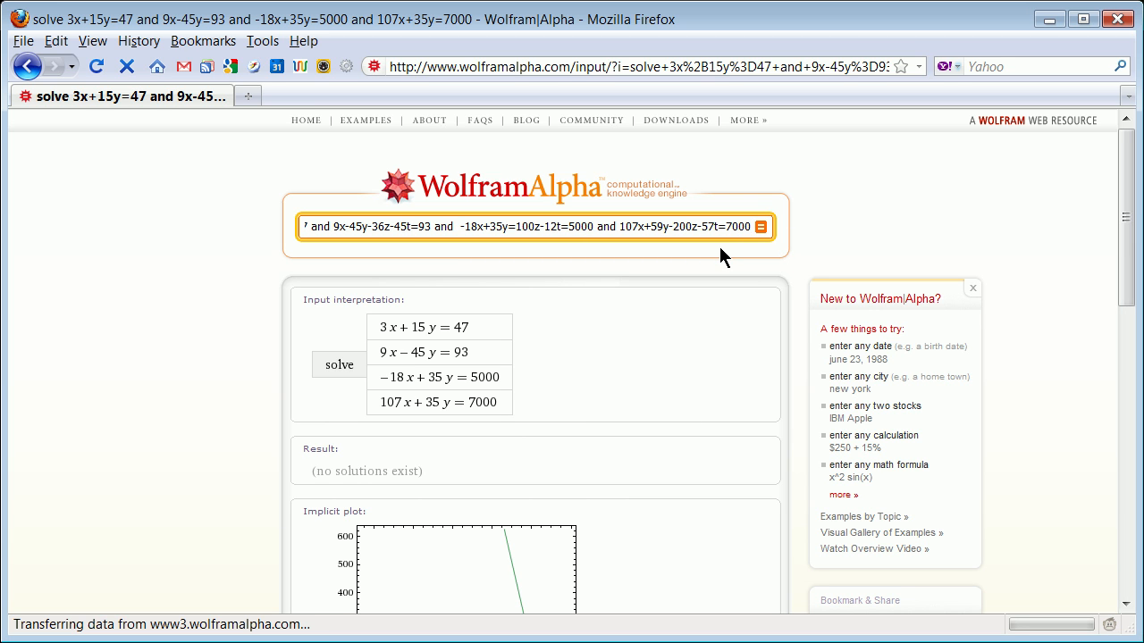
pyautogui.moveTo(690, 276)
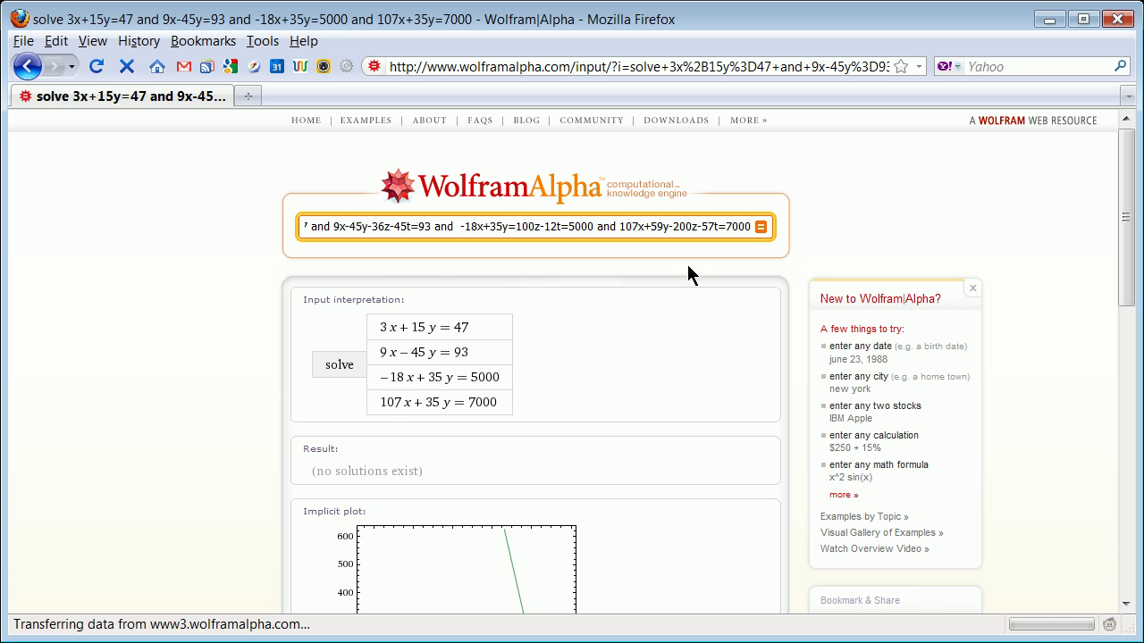
pyautogui.moveTo(1135, 214)
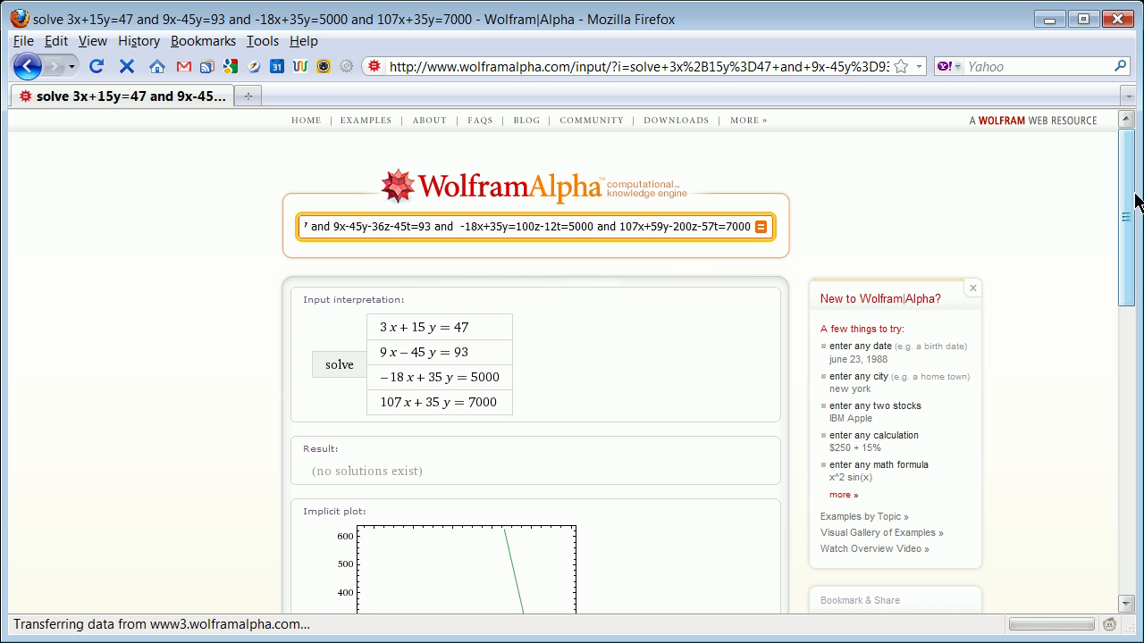
pyautogui.scroll(-3)
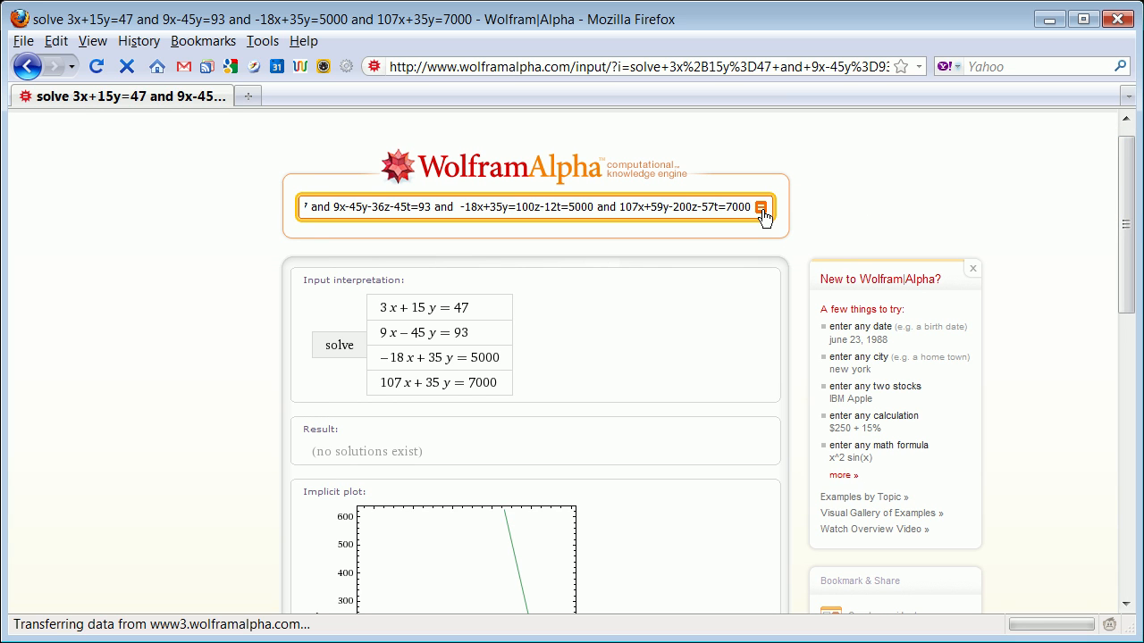
# Submit the corrected four-equation system with z and t terms for solving
pyautogui.click(761, 213)
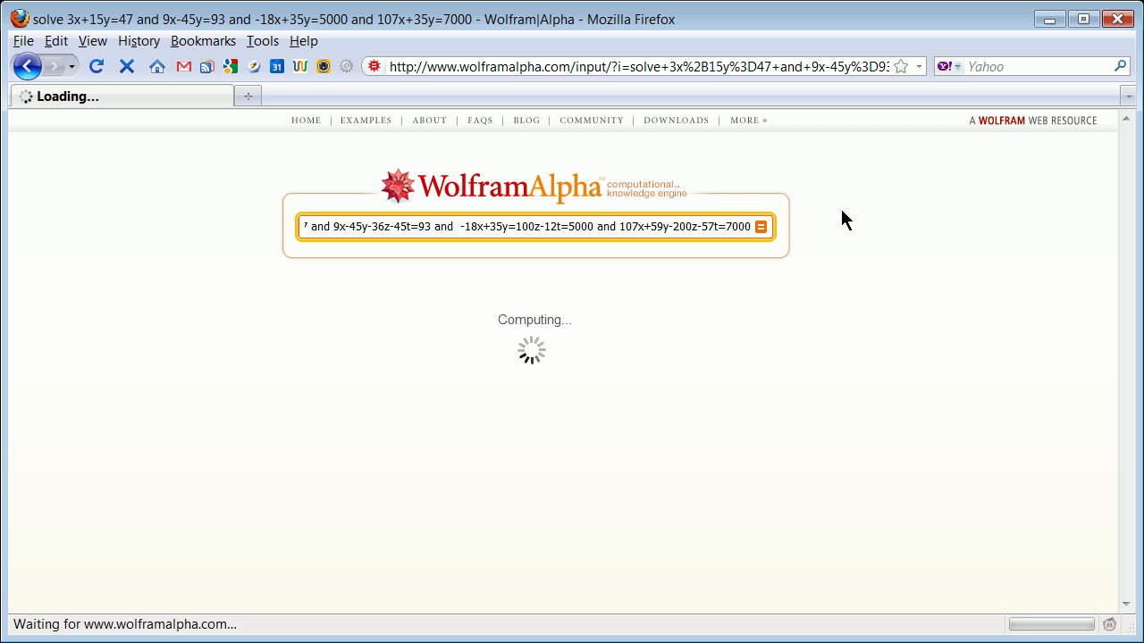
pyautogui.moveTo(640, 311)
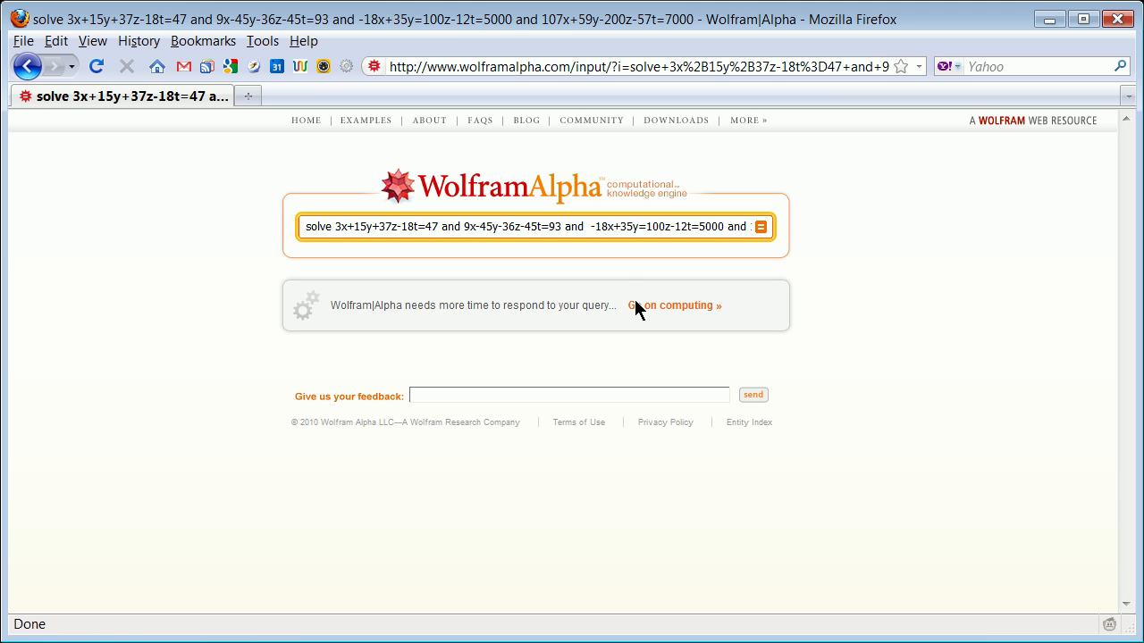
pyautogui.moveTo(559, 343)
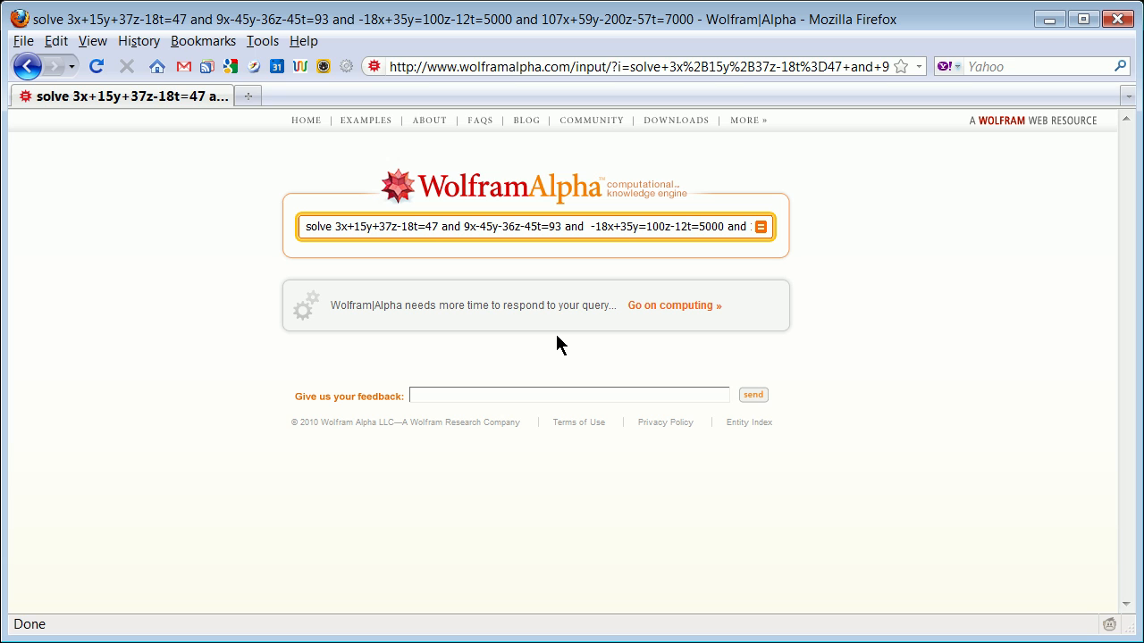
pyautogui.moveTo(565, 338)
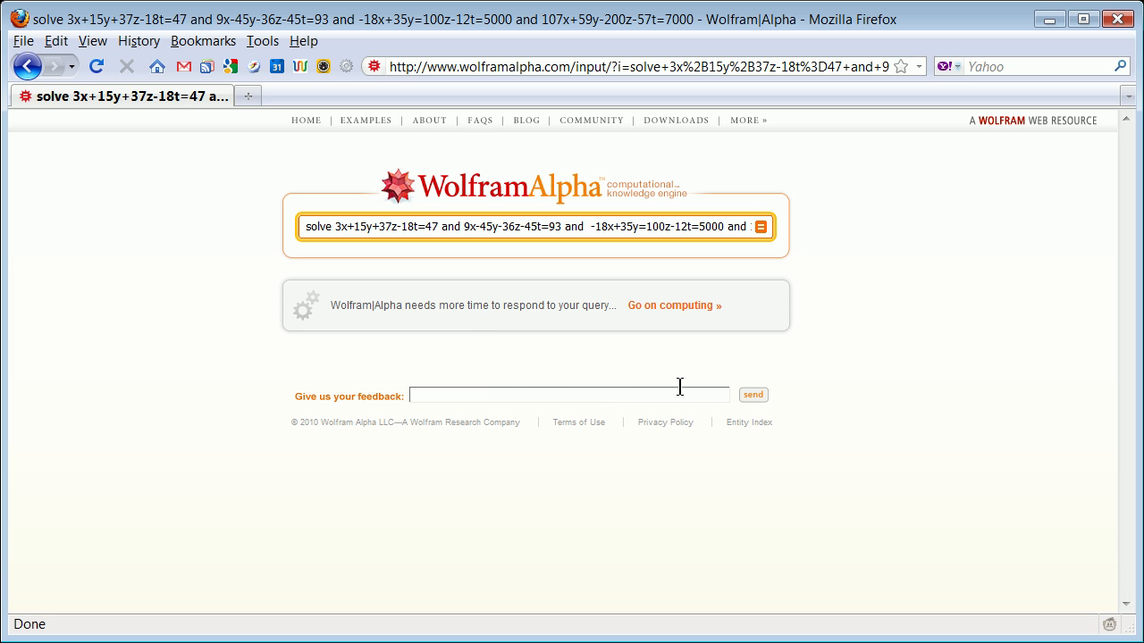
pyautogui.moveTo(469, 339)
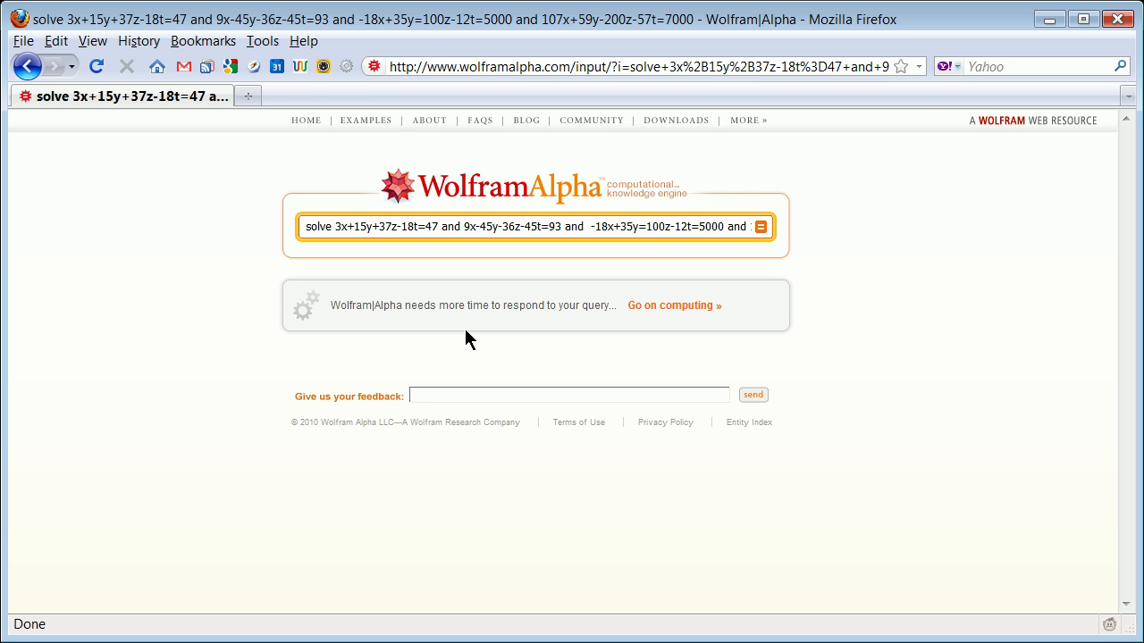
pyautogui.moveTo(462, 354)
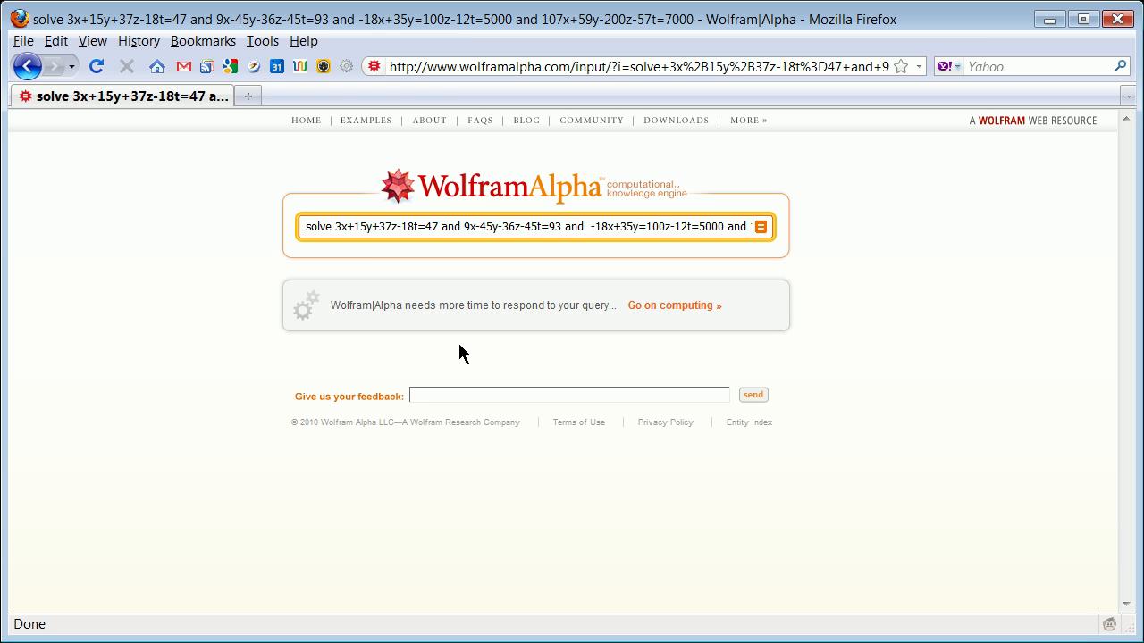
pyautogui.moveTo(1045, 536)
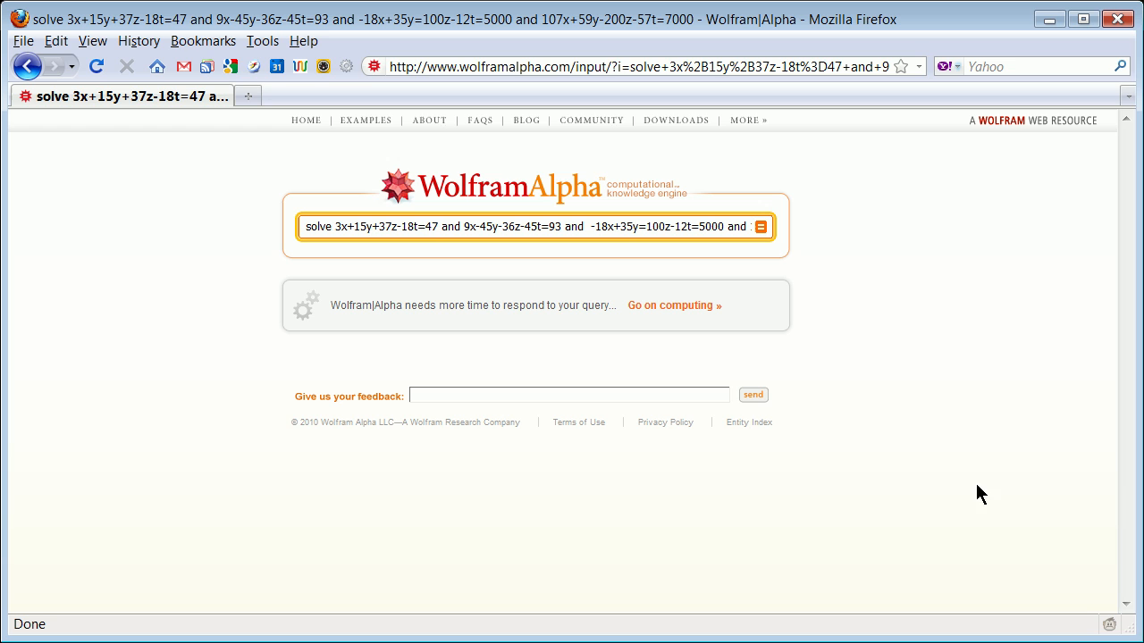
pyautogui.moveTo(888, 489)
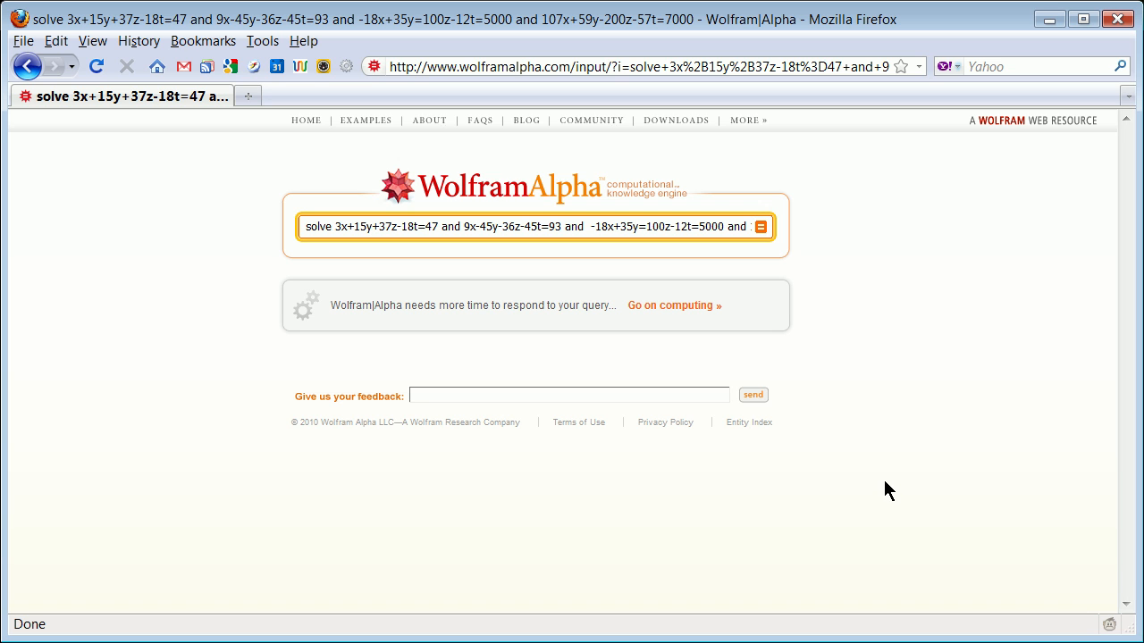
pyautogui.moveTo(878, 479)
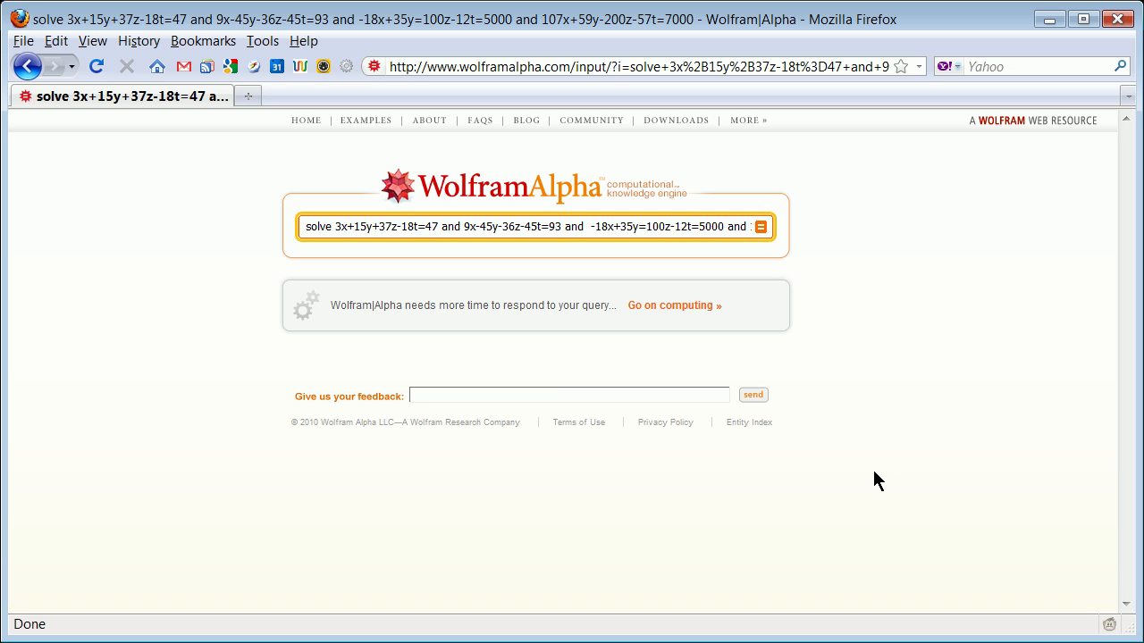
pyautogui.moveTo(574, 302)
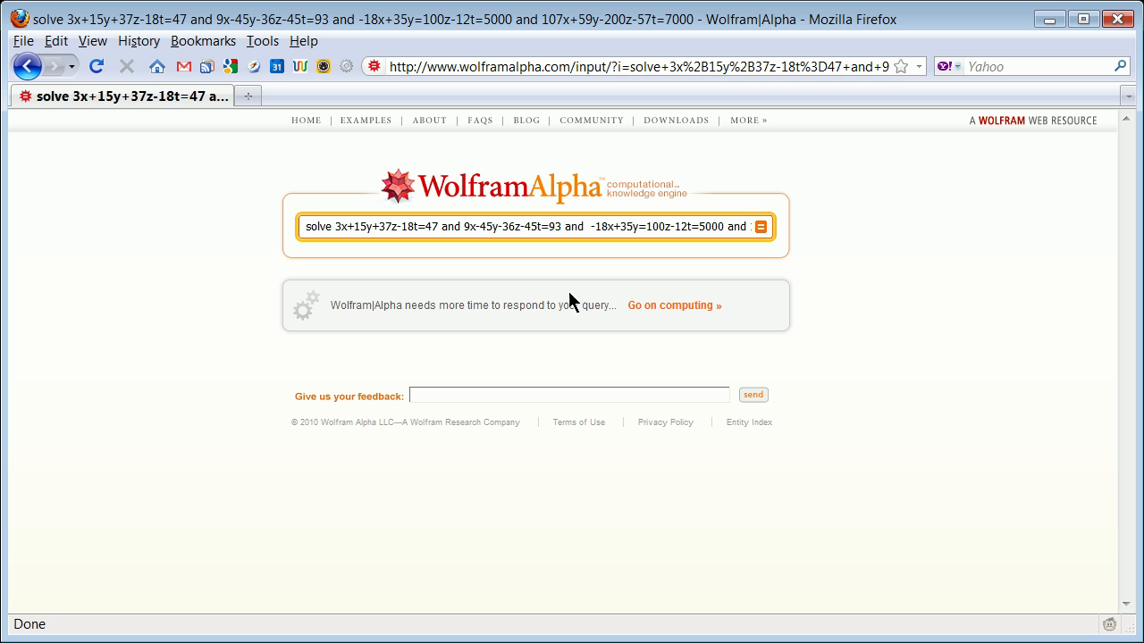
pyautogui.moveTo(754, 240)
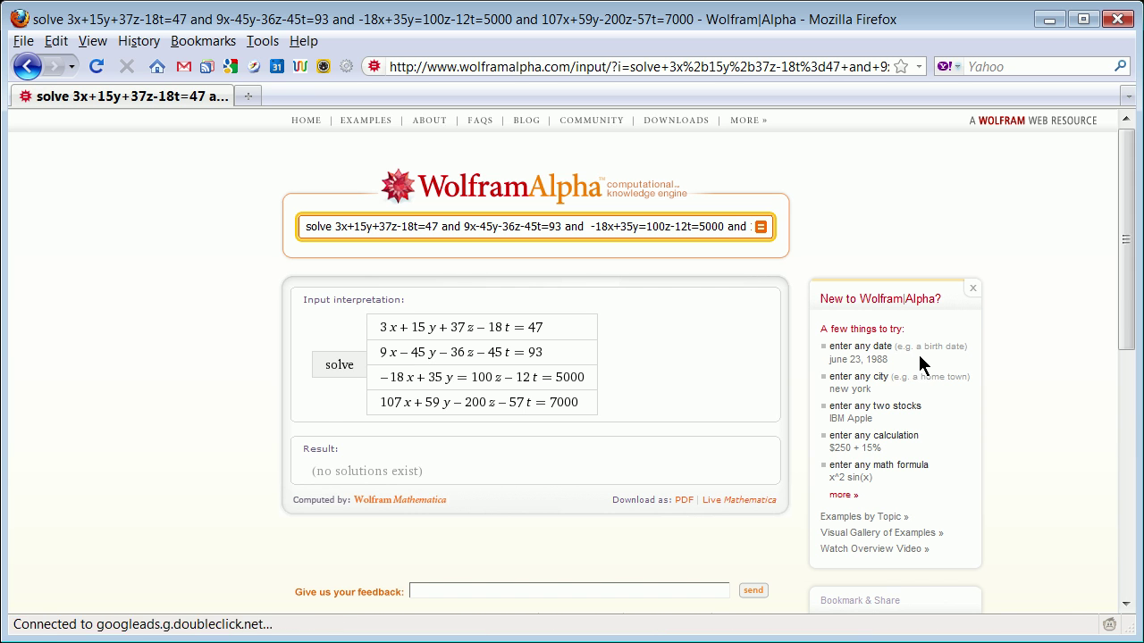
pyautogui.moveTo(490, 407)
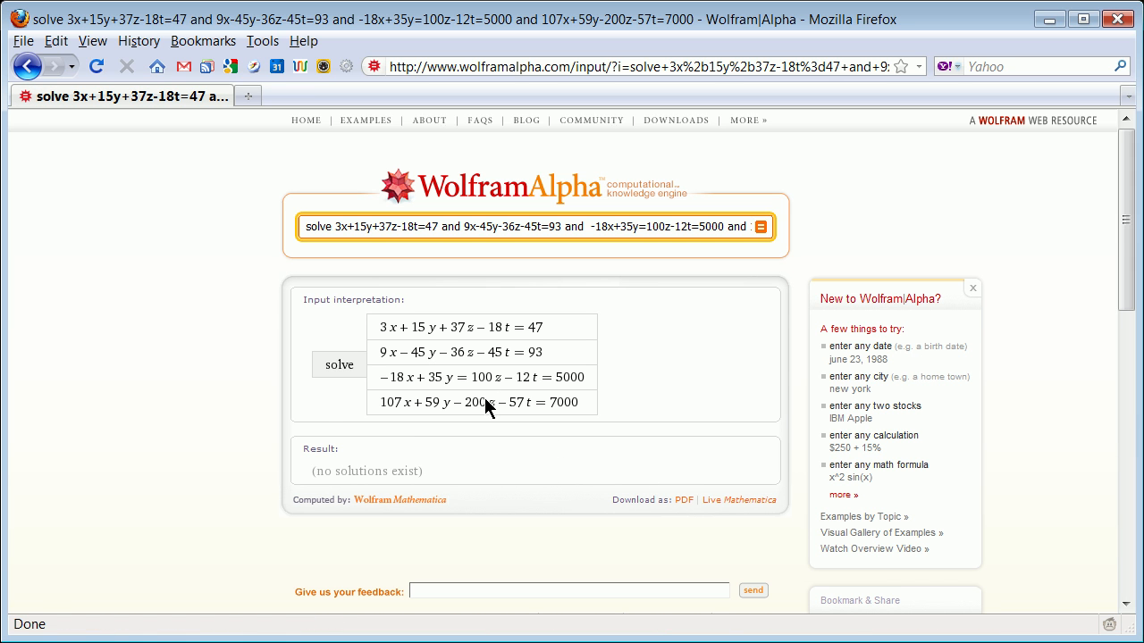
pyautogui.moveTo(415, 346)
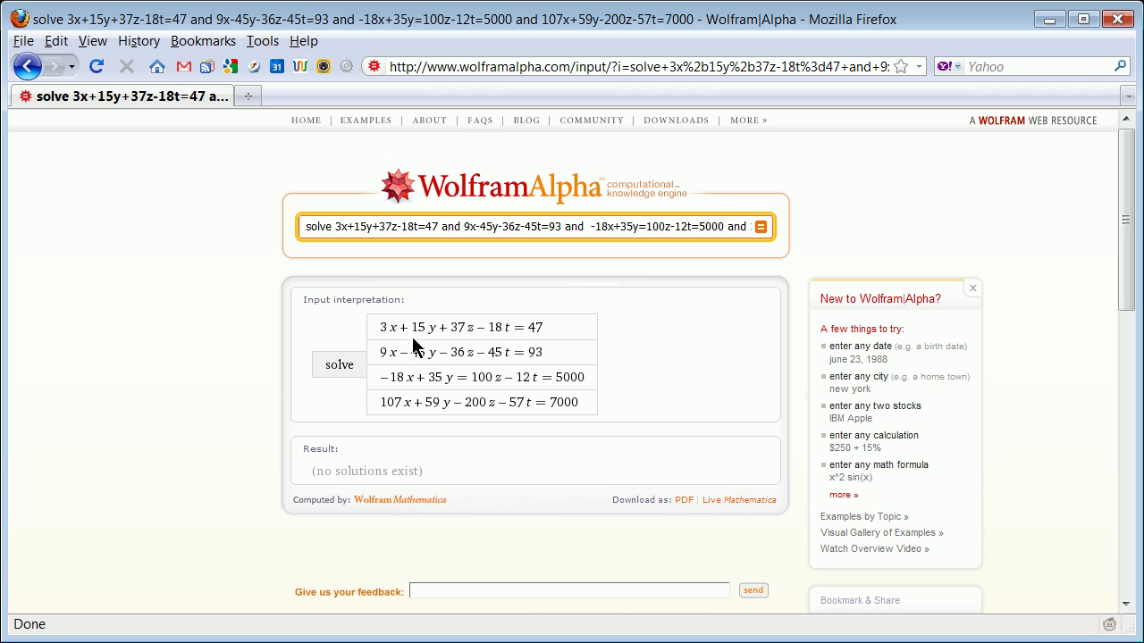
pyautogui.moveTo(418, 346)
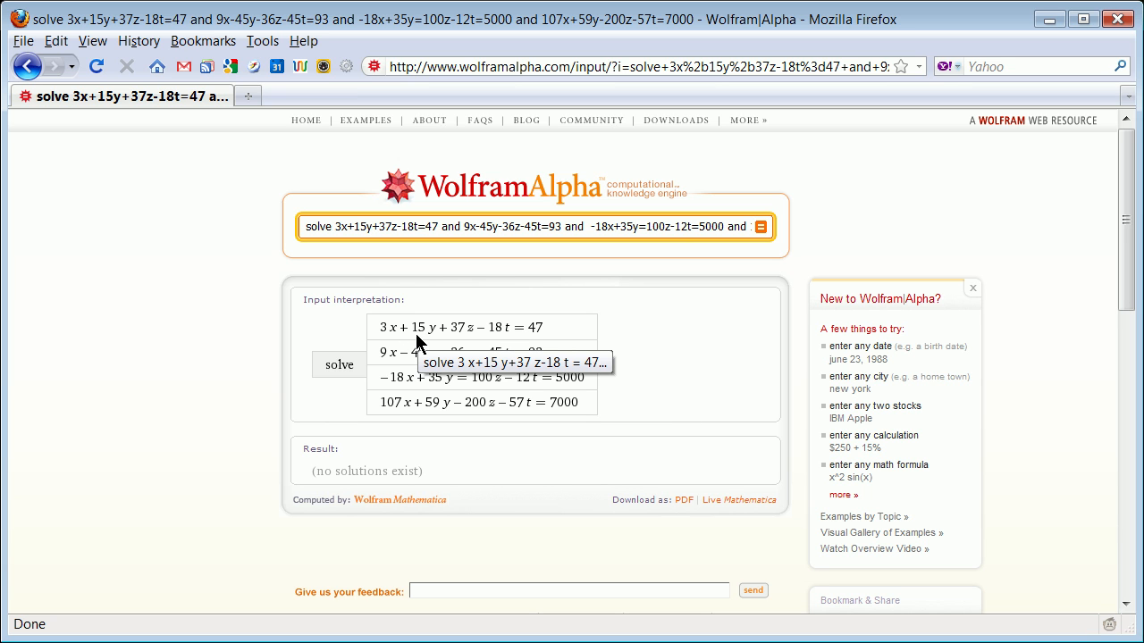
pyautogui.moveTo(407, 345)
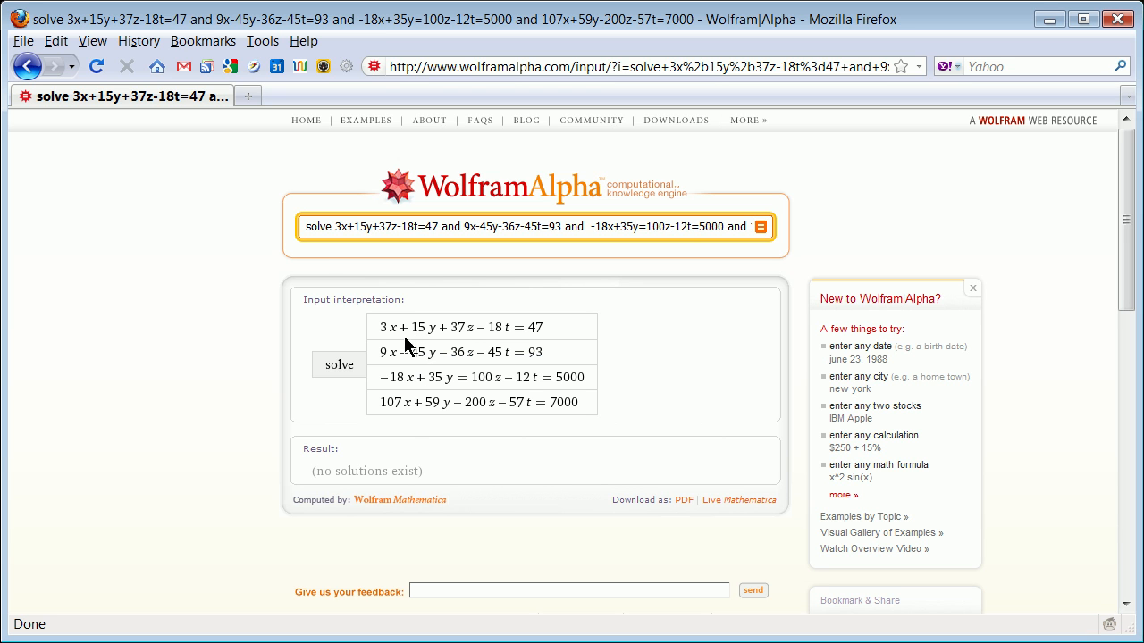
pyautogui.moveTo(420, 338)
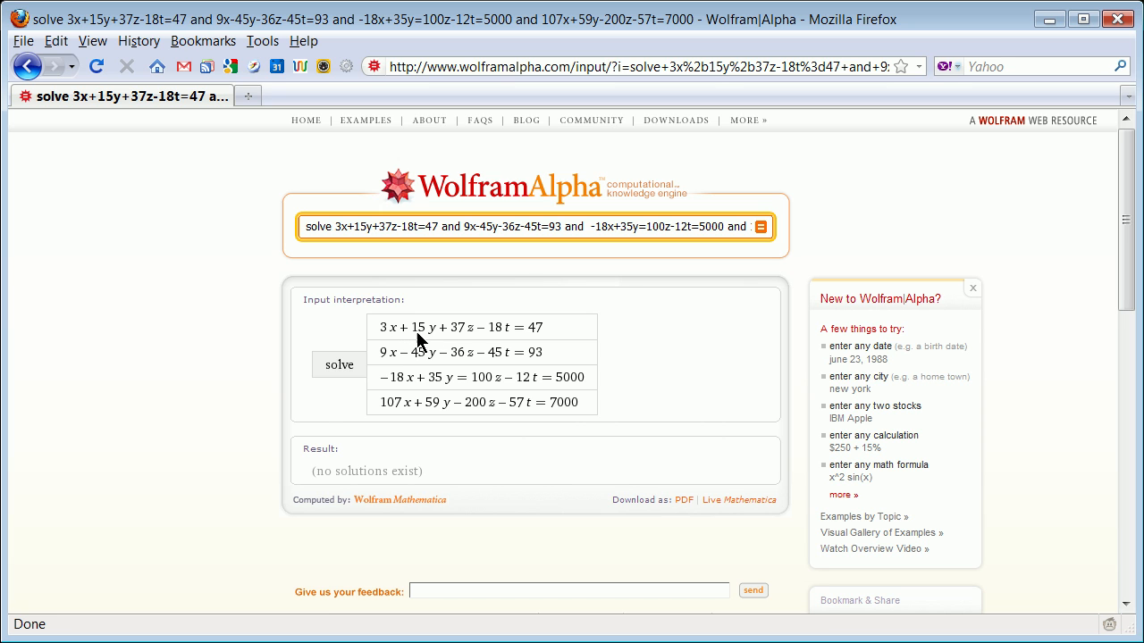
pyautogui.moveTo(501, 356)
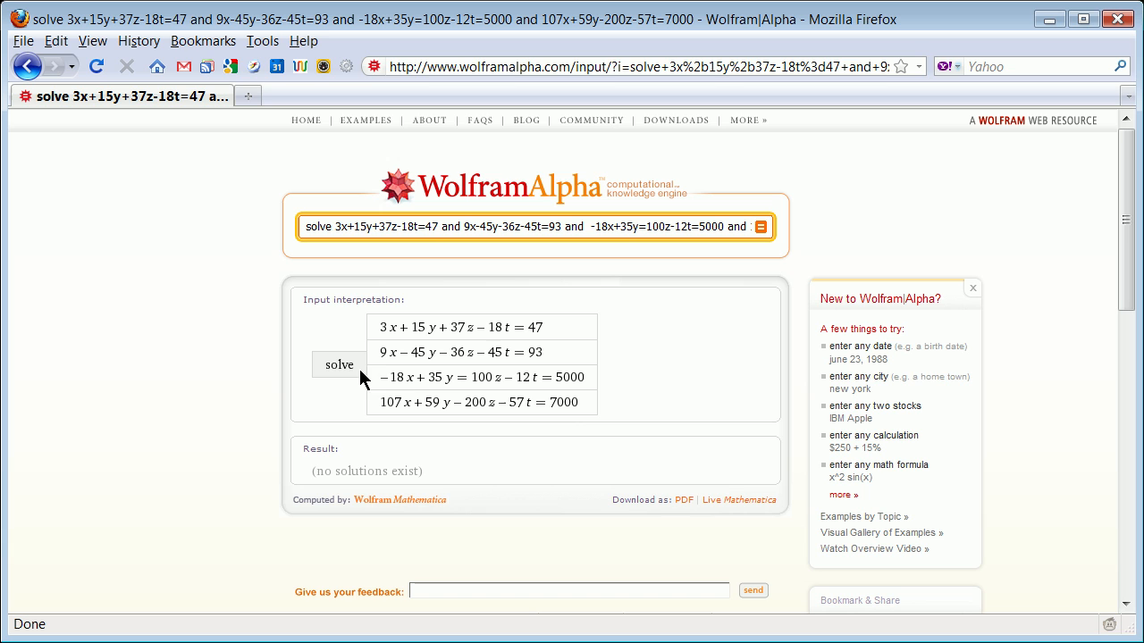
pyautogui.moveTo(418, 371)
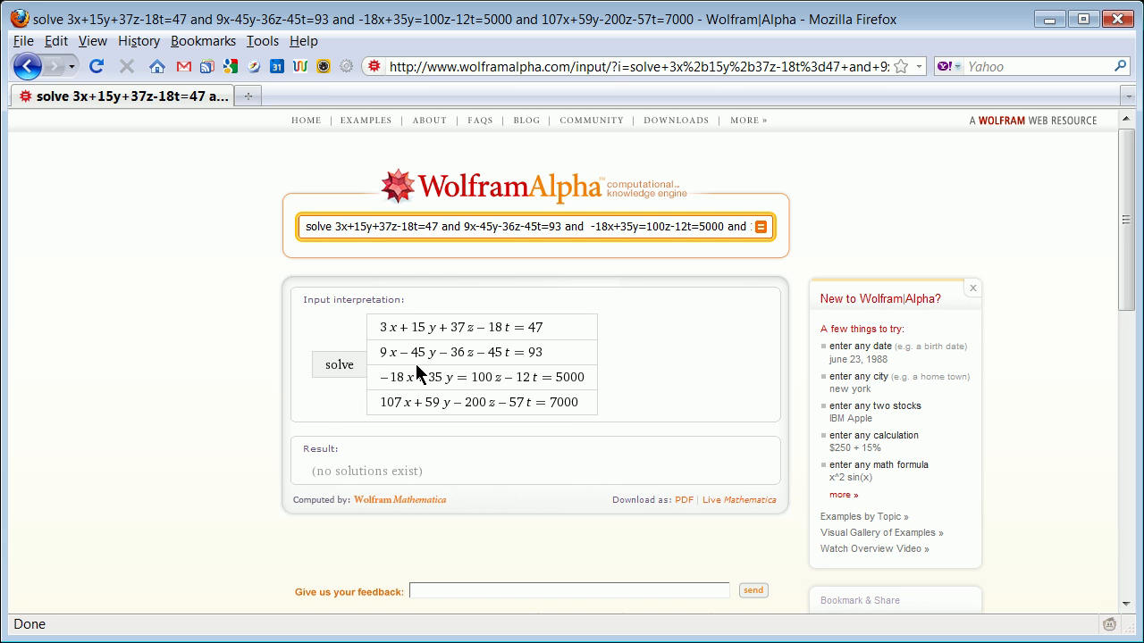
pyautogui.moveTo(475, 368)
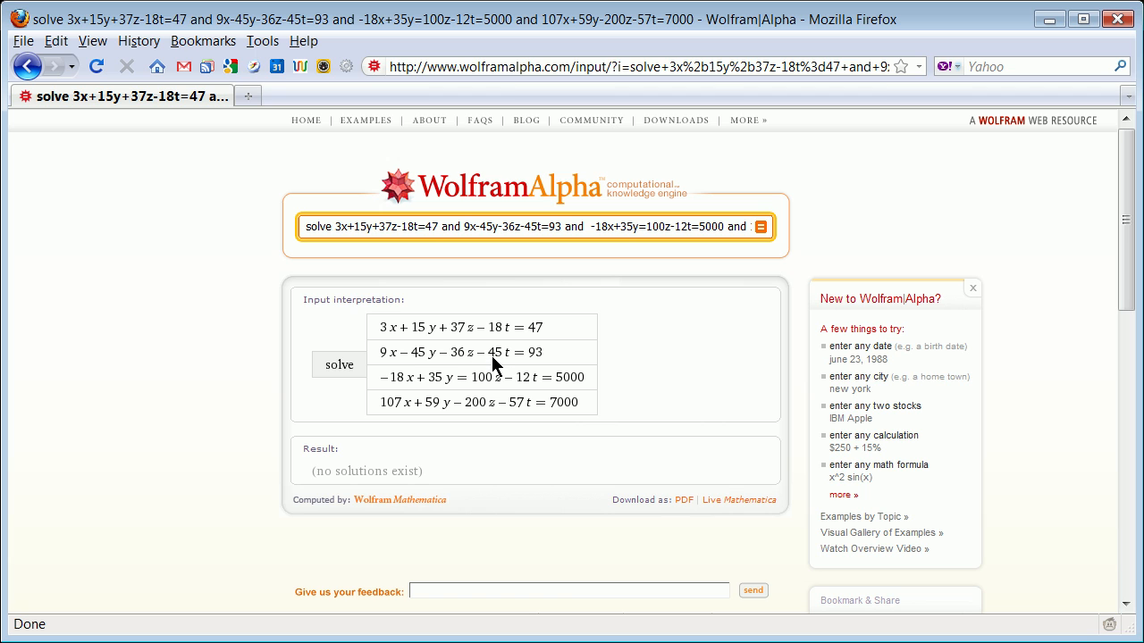
pyautogui.moveTo(440, 411)
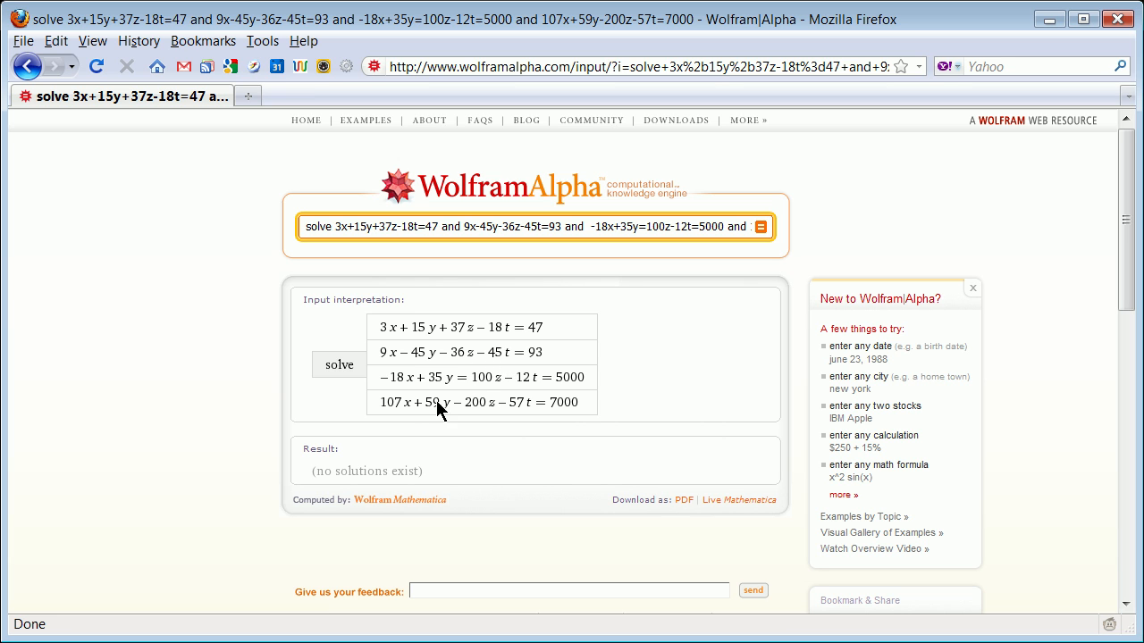
pyautogui.moveTo(407, 390)
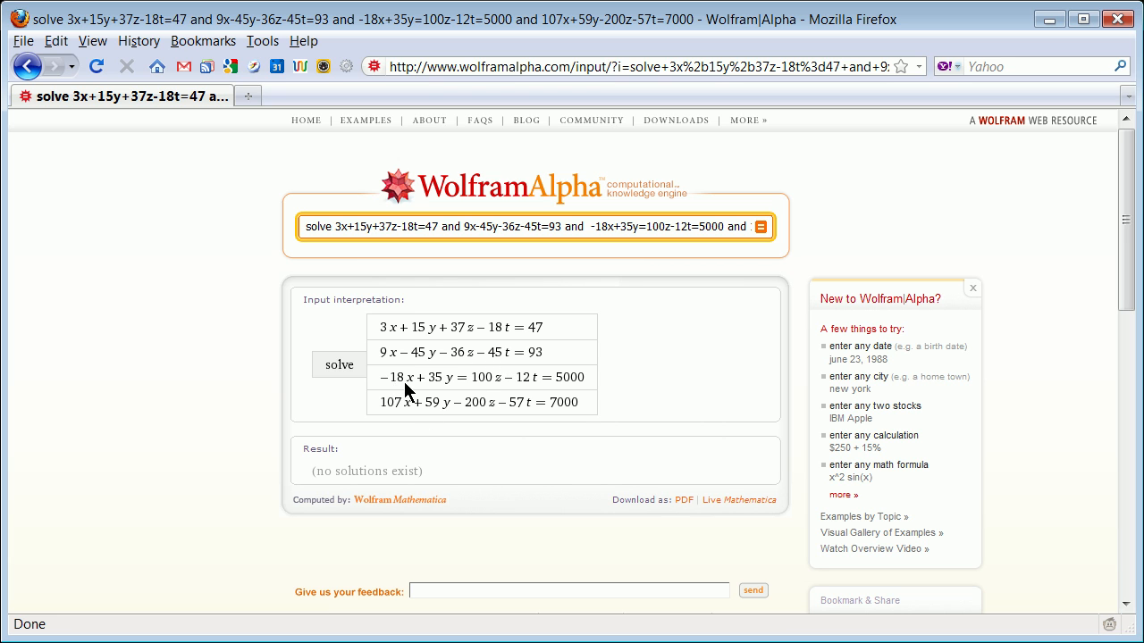
pyautogui.moveTo(471, 389)
pyautogui.write('+')
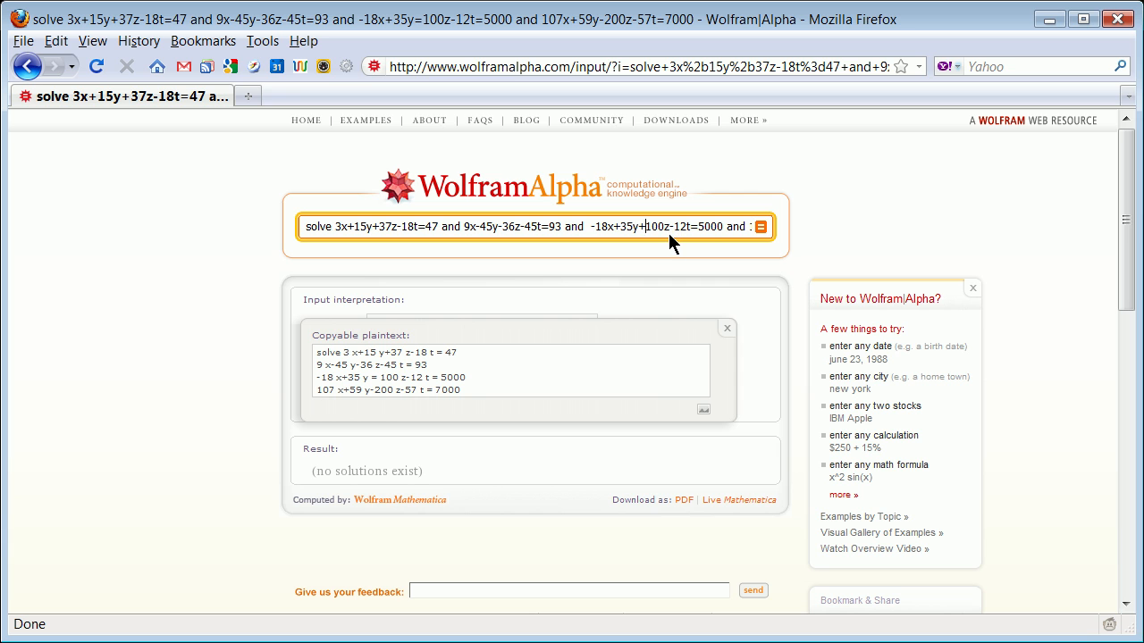
pyautogui.moveTo(688, 304)
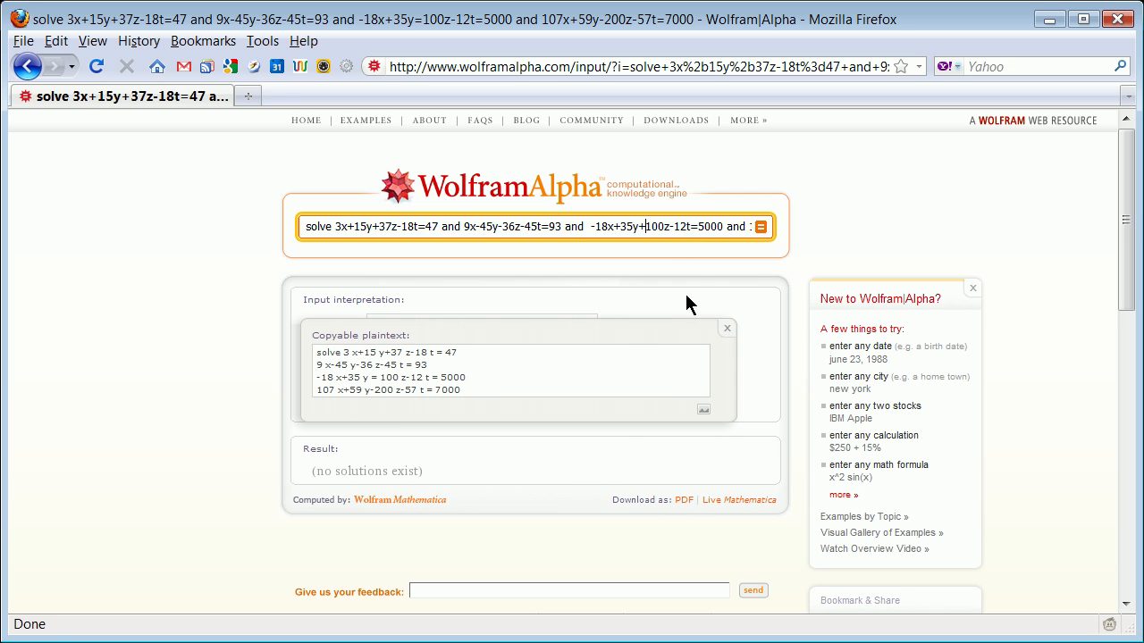
# Resubmit the corrected system and let the computation go on when more time is requested
pyautogui.click(761, 225)
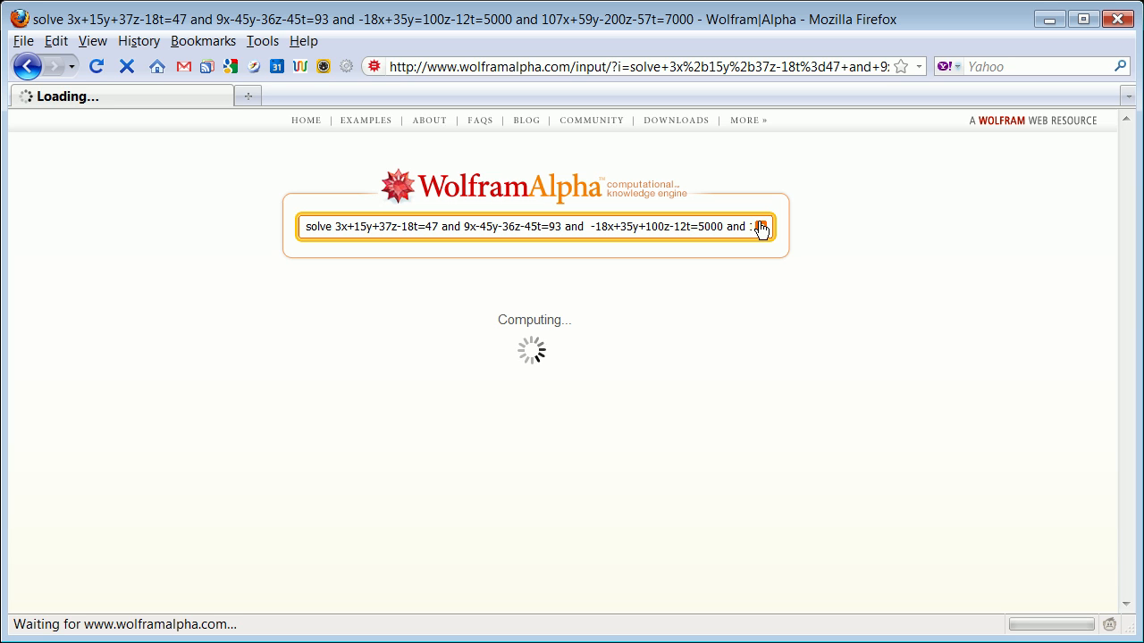
pyautogui.moveTo(388, 273)
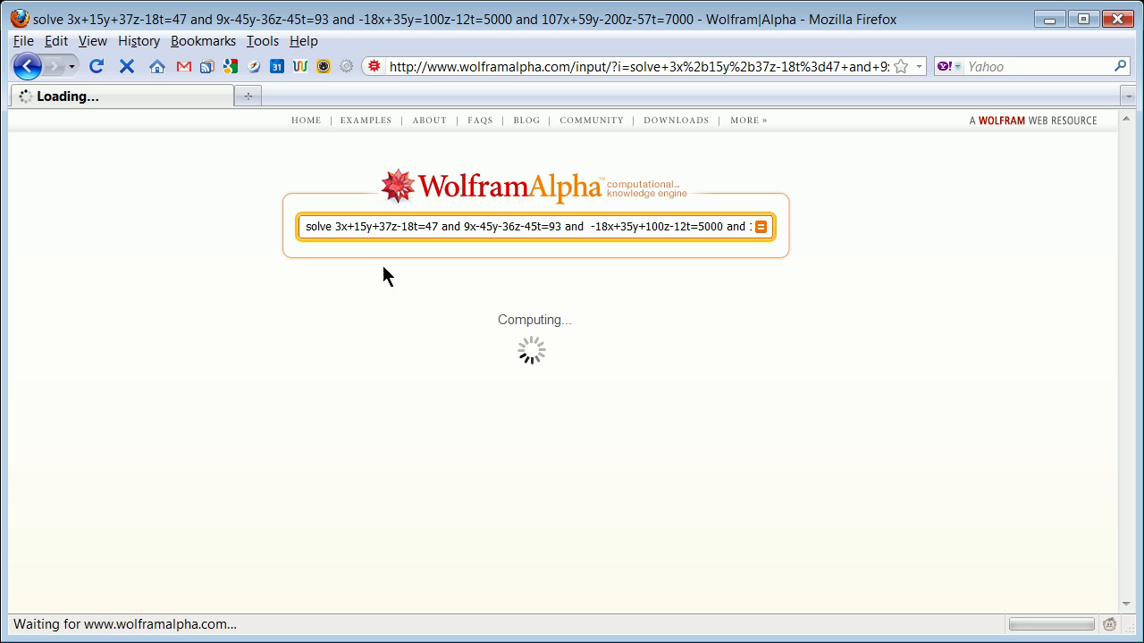
pyautogui.moveTo(388, 267)
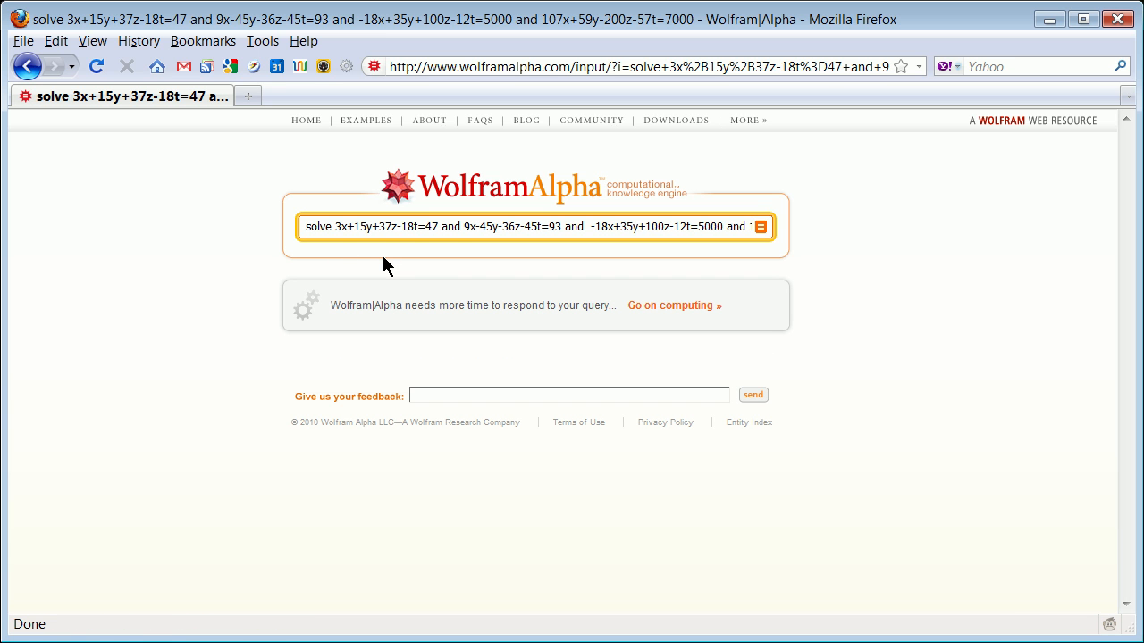
pyautogui.click(674, 303)
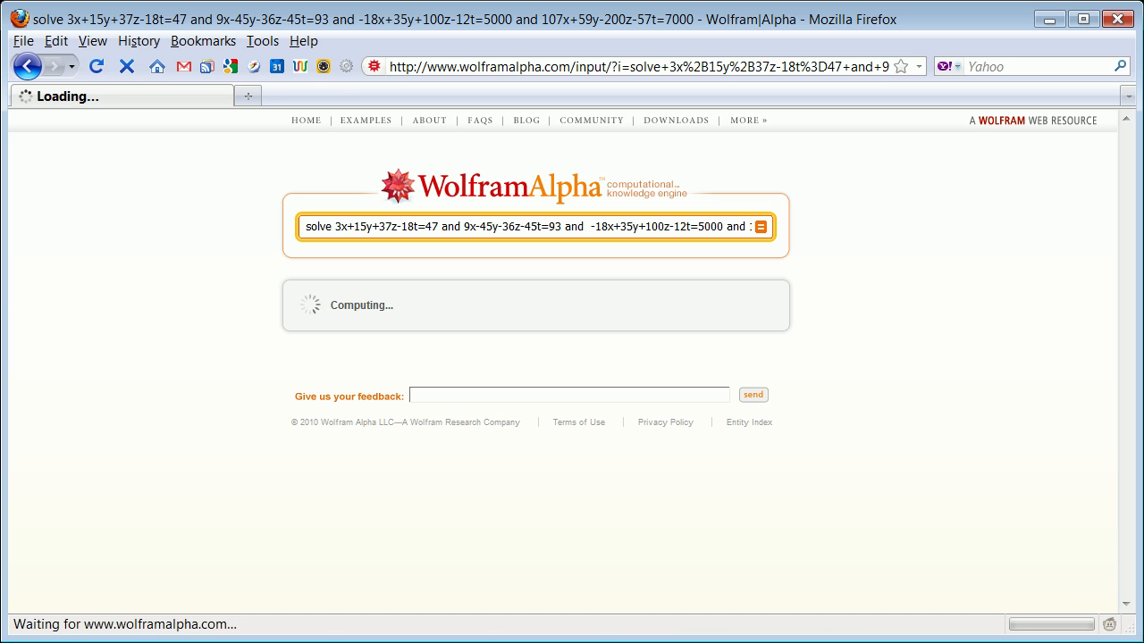
pyautogui.moveTo(595, 345)
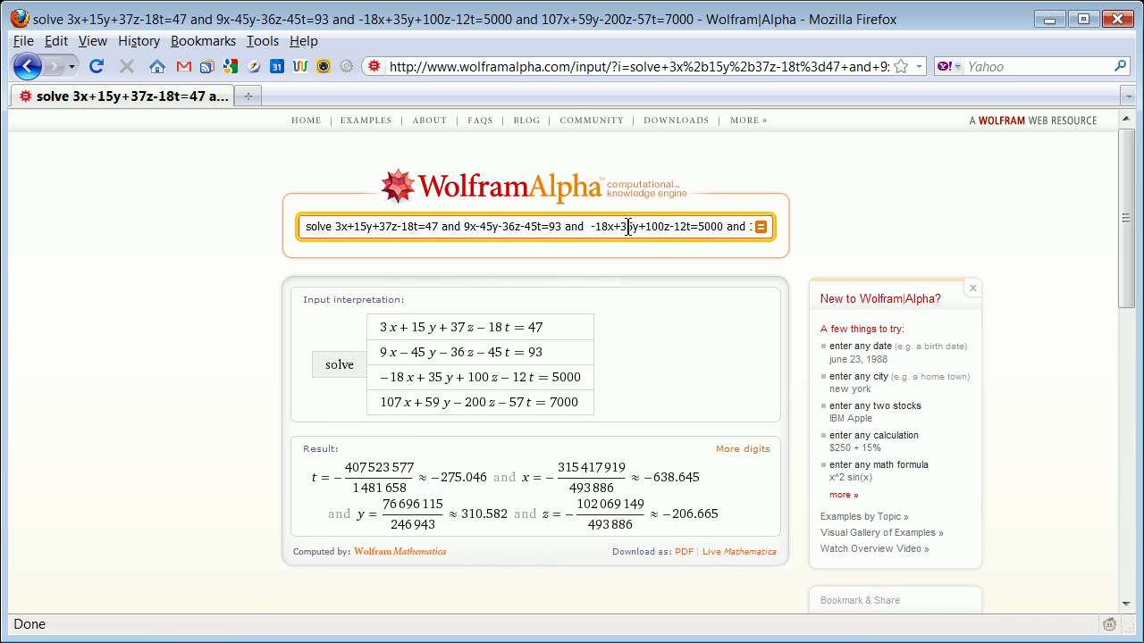
pyautogui.moveTo(410, 496)
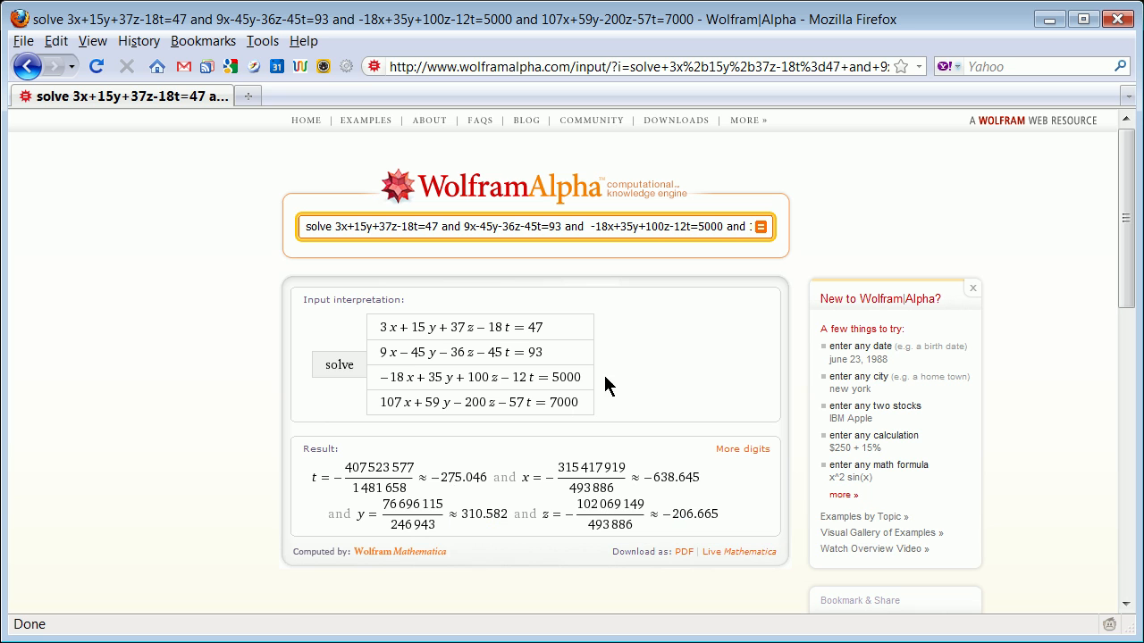
pyautogui.moveTo(468, 401)
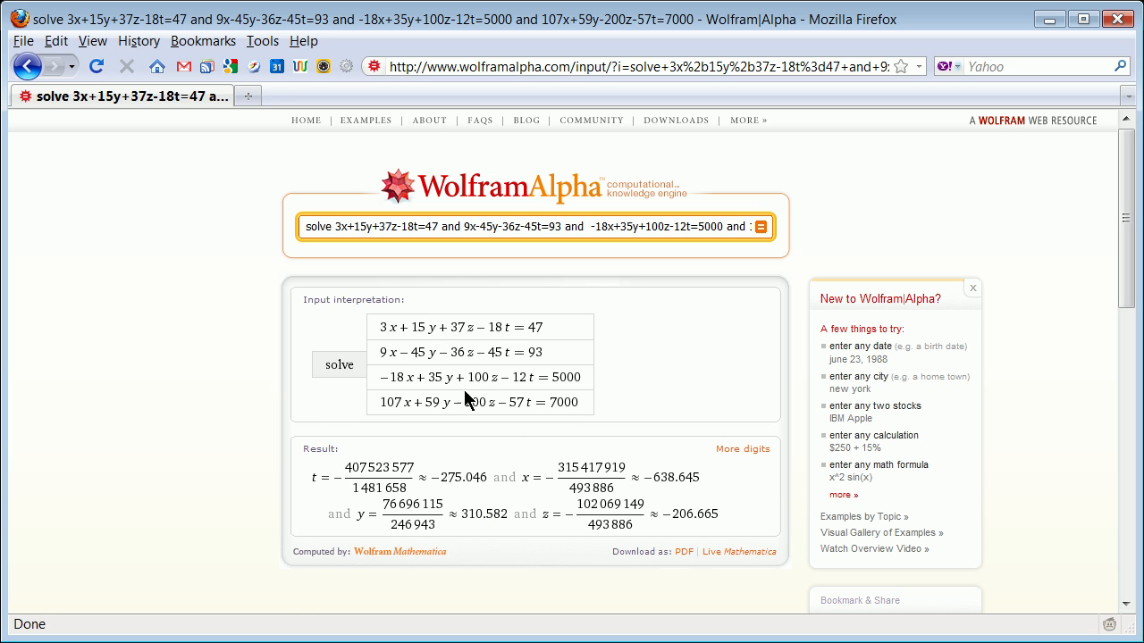
pyautogui.moveTo(404, 415)
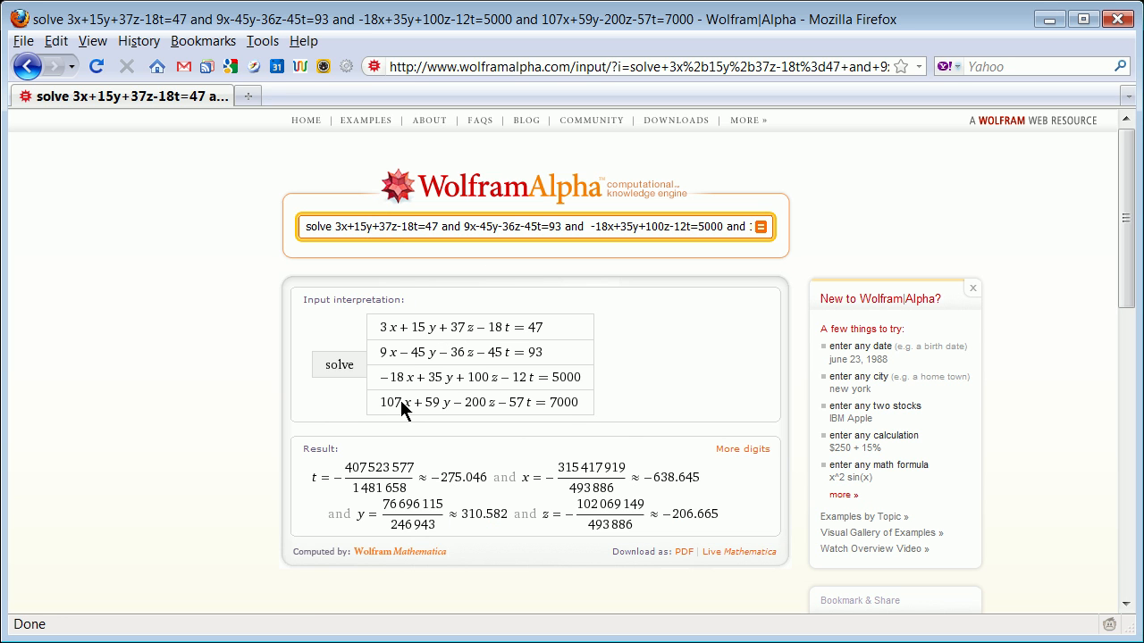
pyautogui.moveTo(619, 572)
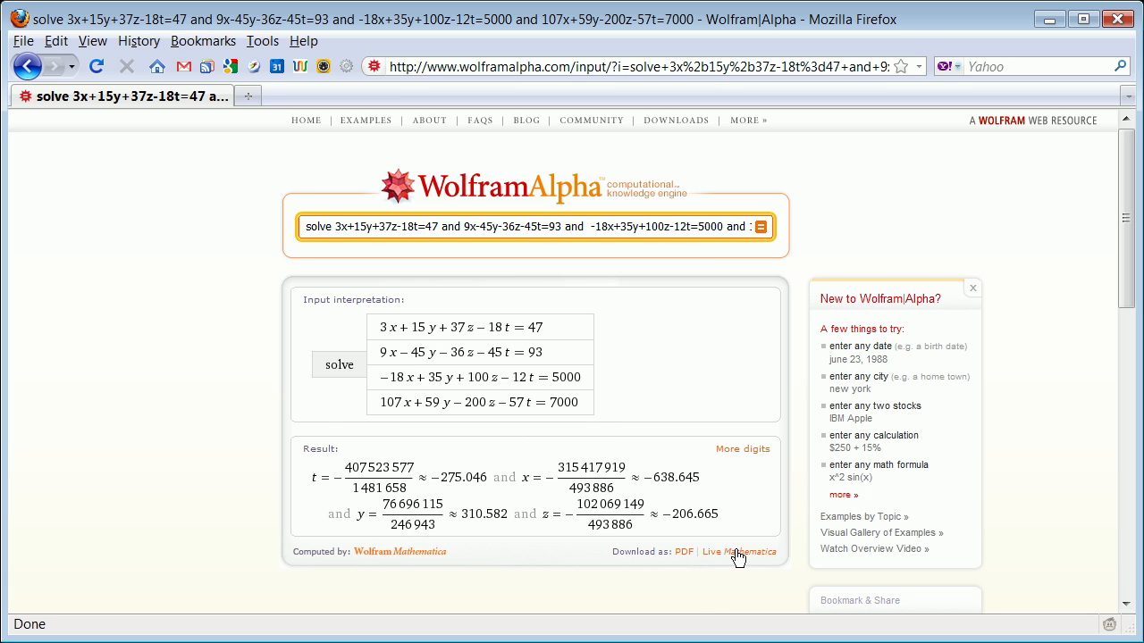
pyautogui.moveTo(729, 558)
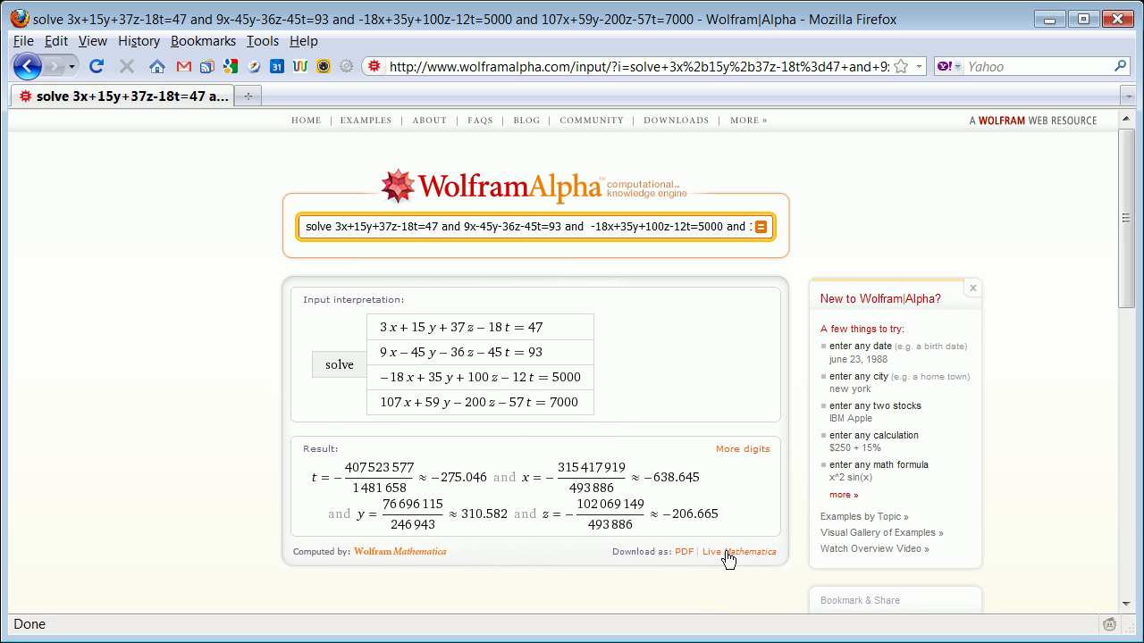
# Request the solution as a Live Mathematica notebook and choose to download Mathematica Player 7
pyautogui.click(745, 550)
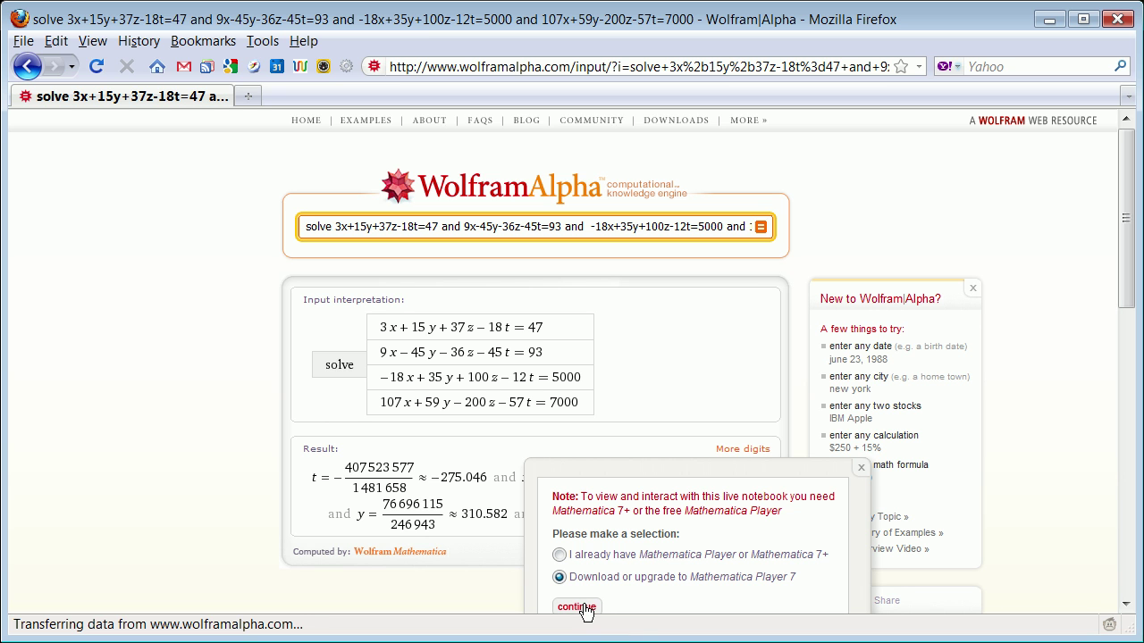
pyautogui.click(575, 607)
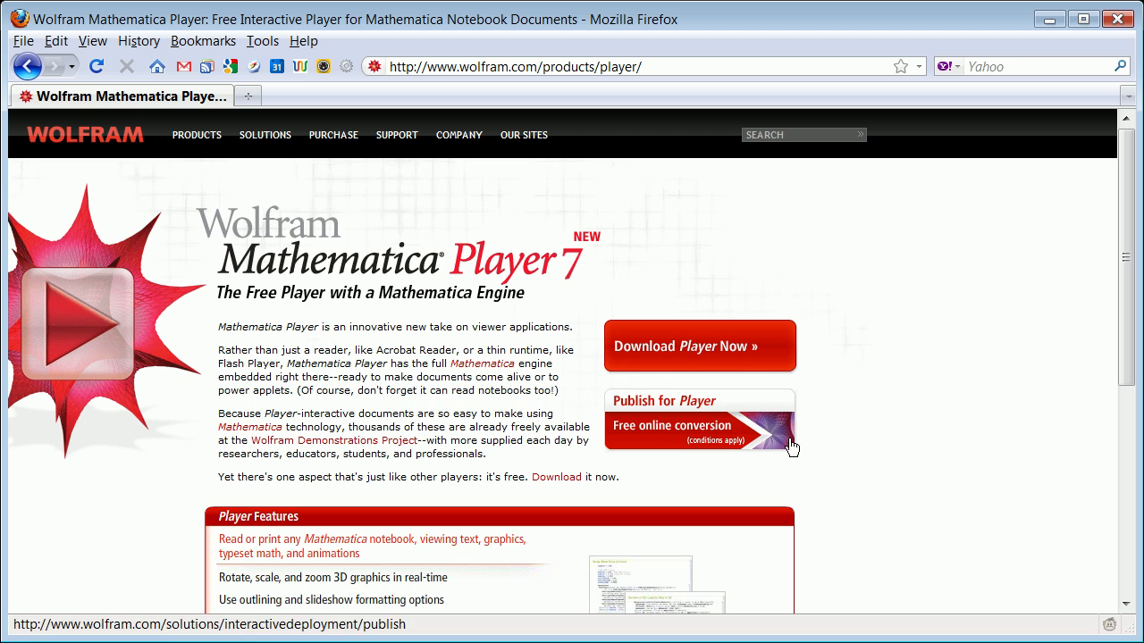
pyautogui.moveTo(747, 268)
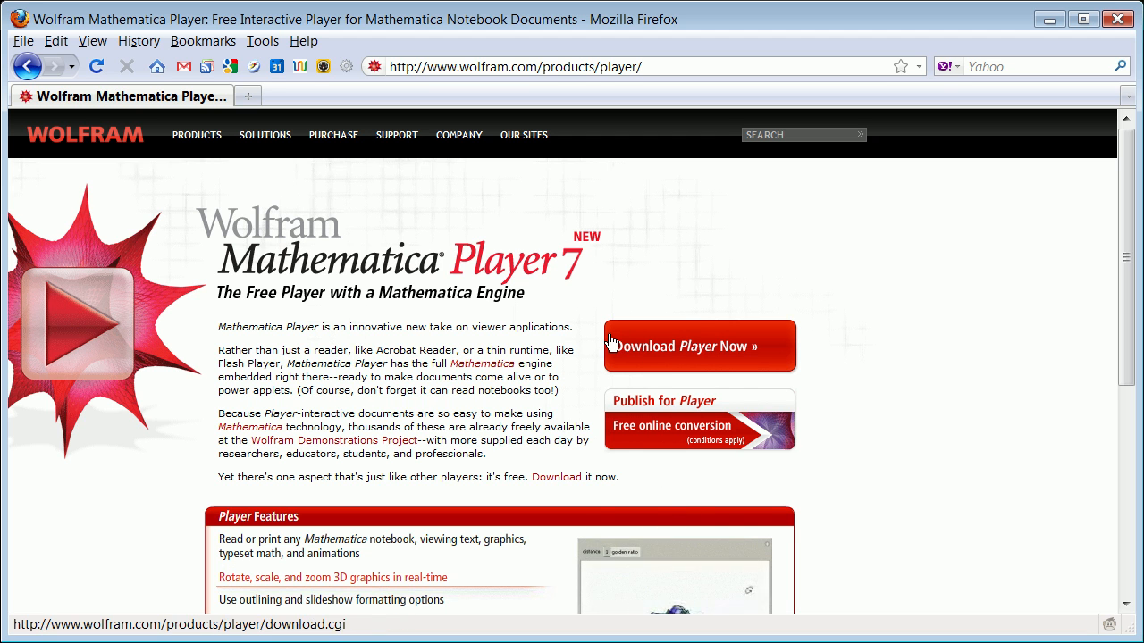
pyautogui.moveTo(611, 343)
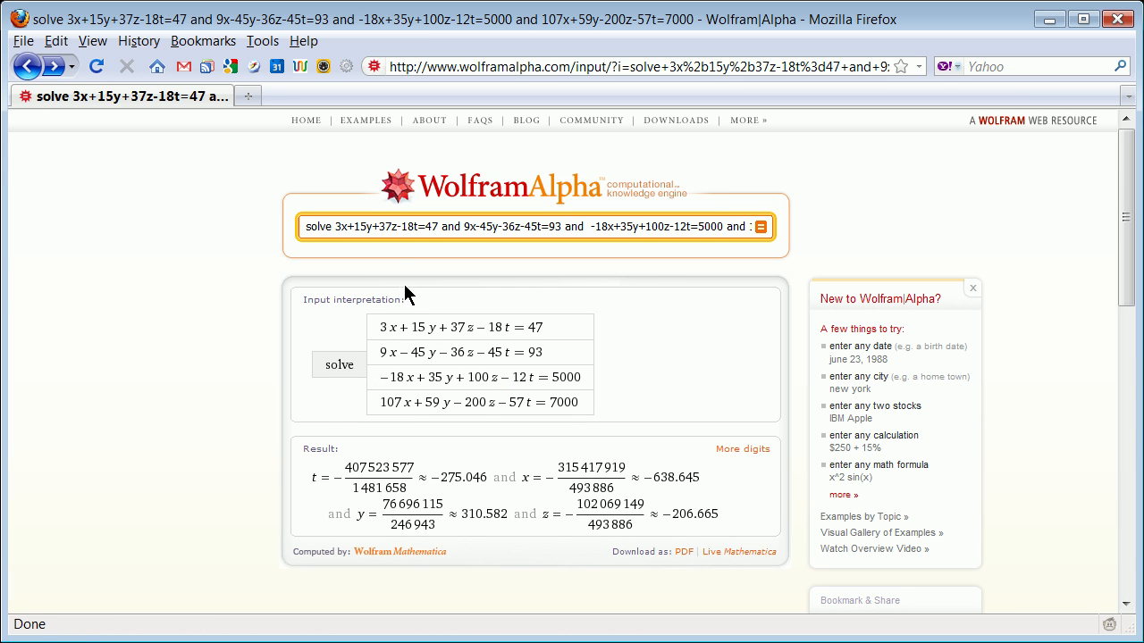
pyautogui.moveTo(579, 490)
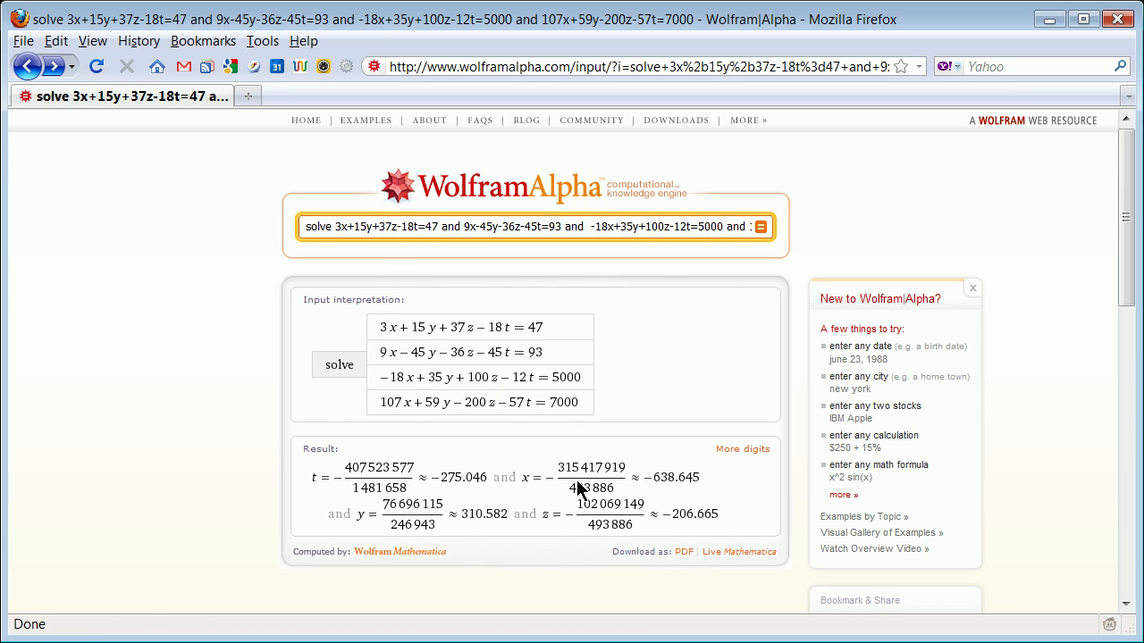
pyautogui.moveTo(563, 323)
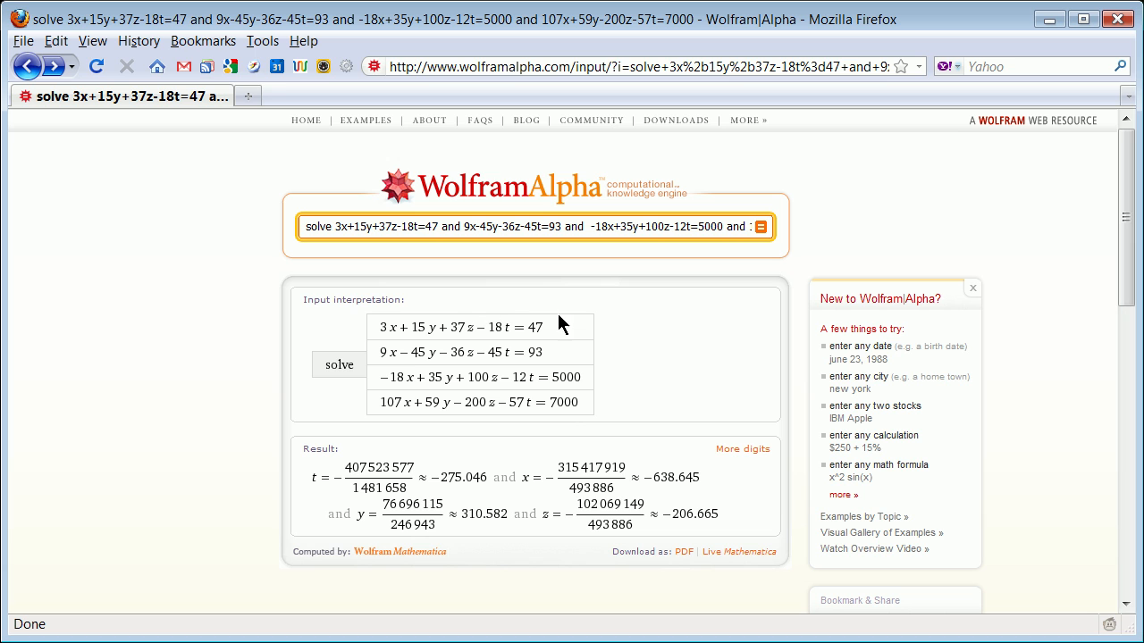
pyautogui.moveTo(564, 285)
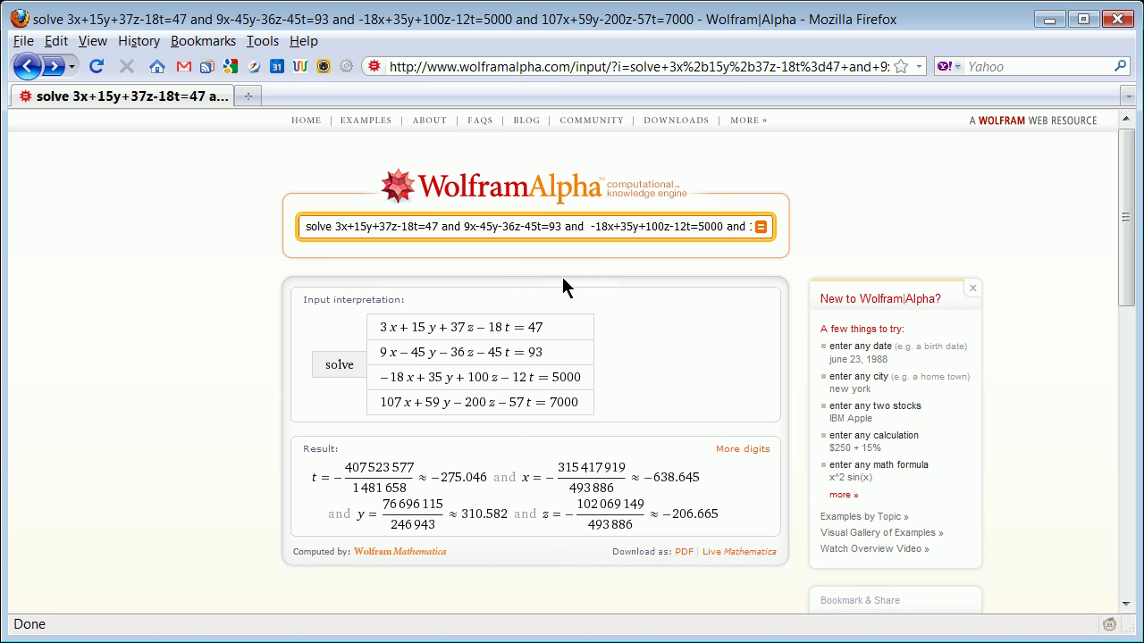
pyautogui.moveTo(527, 352)
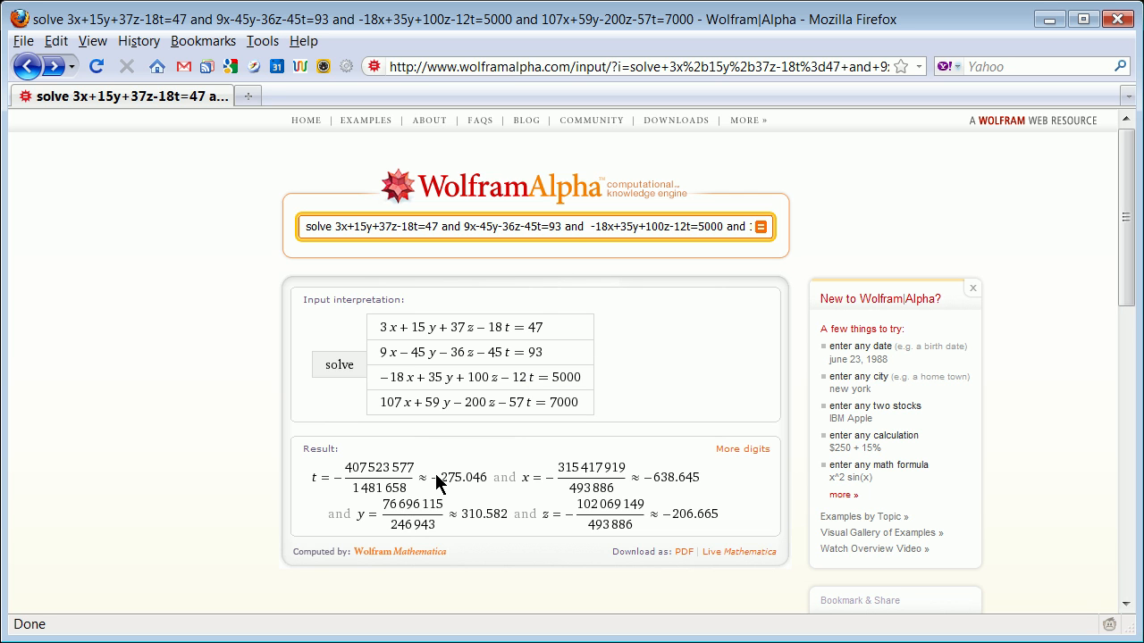
pyautogui.moveTo(438, 486)
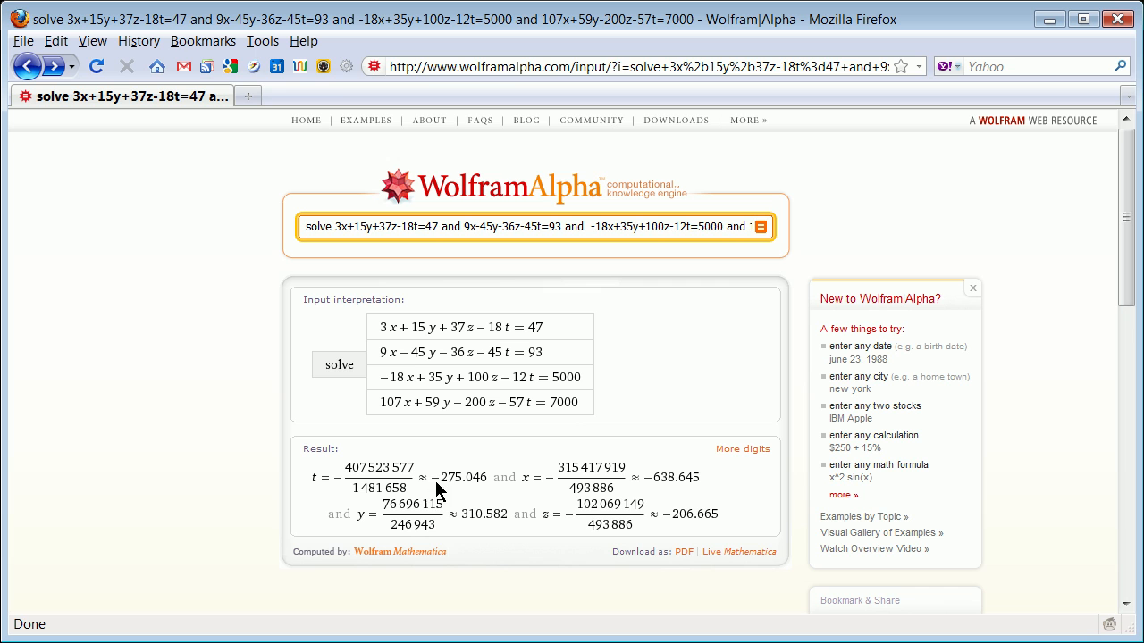
pyautogui.moveTo(479, 495)
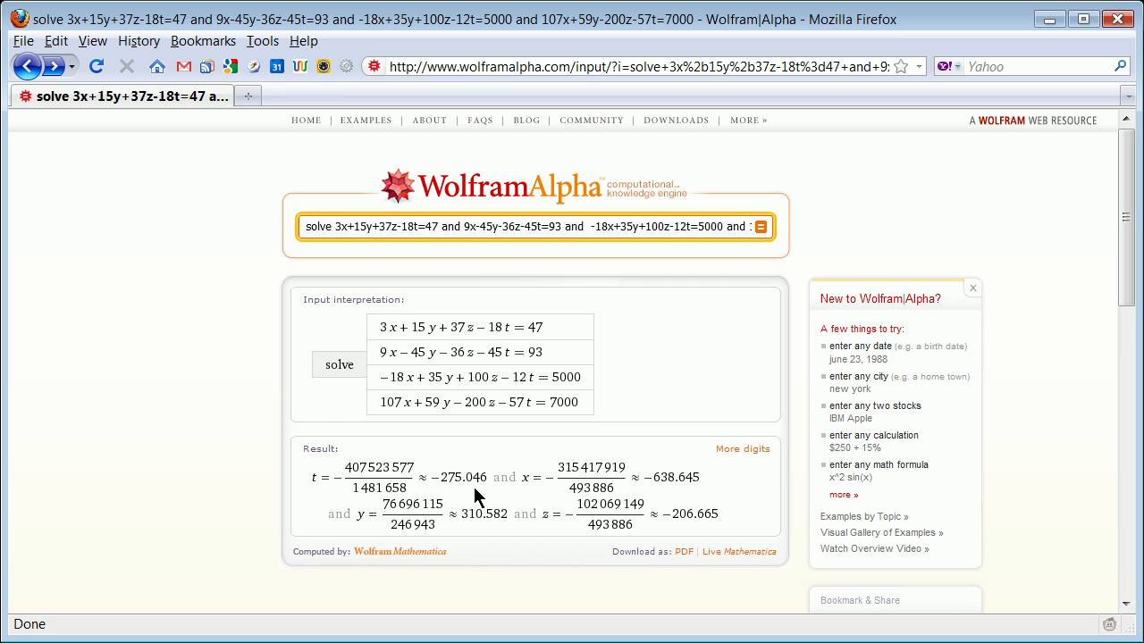
pyautogui.moveTo(542, 532)
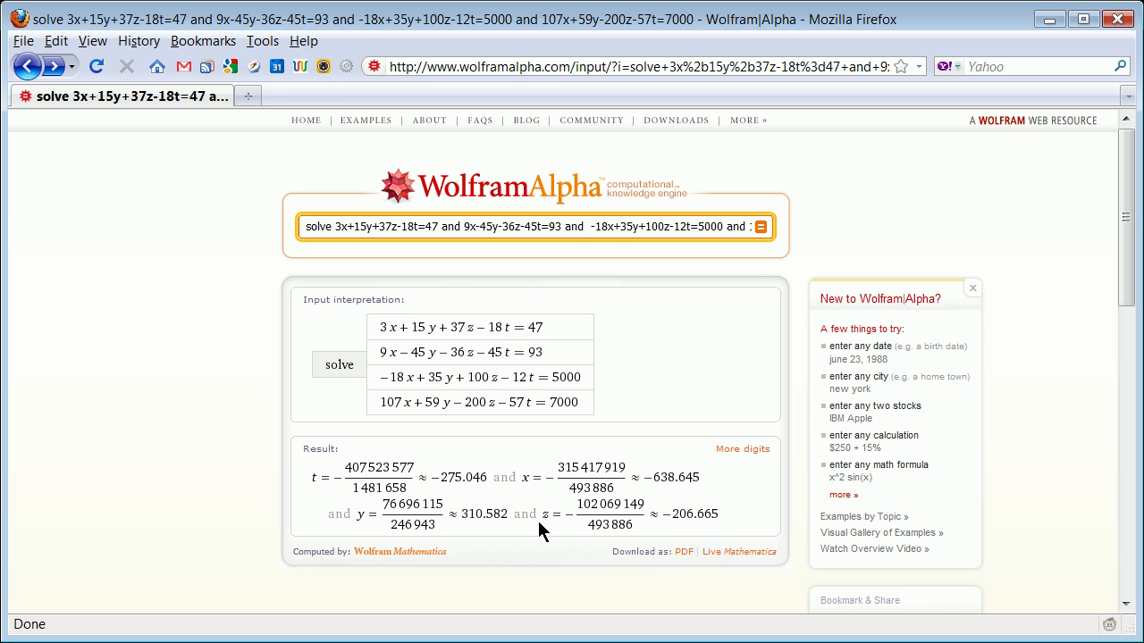